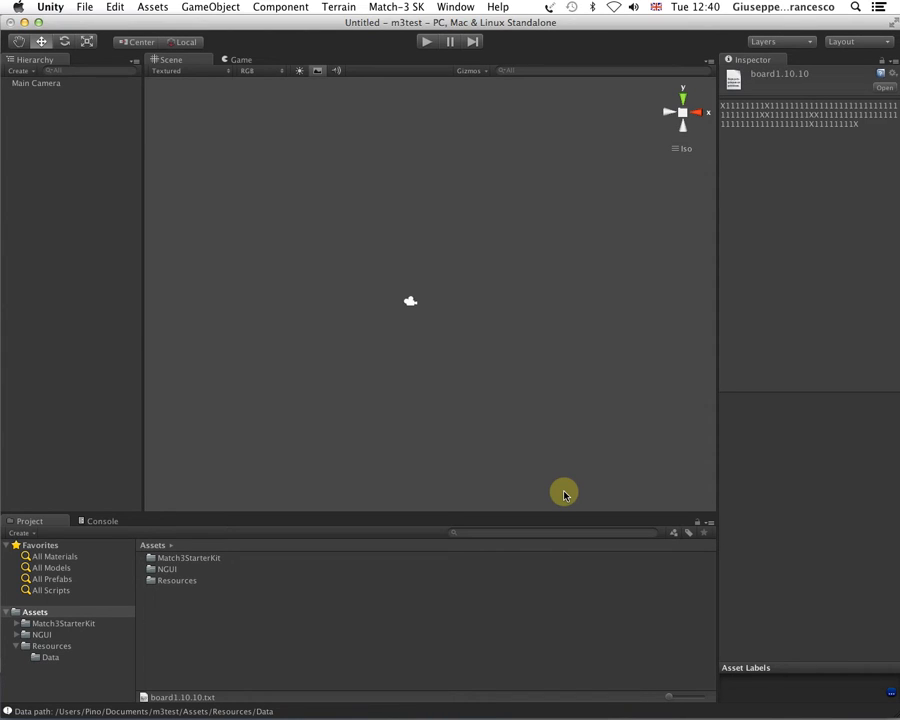
mouse_move(464, 366)
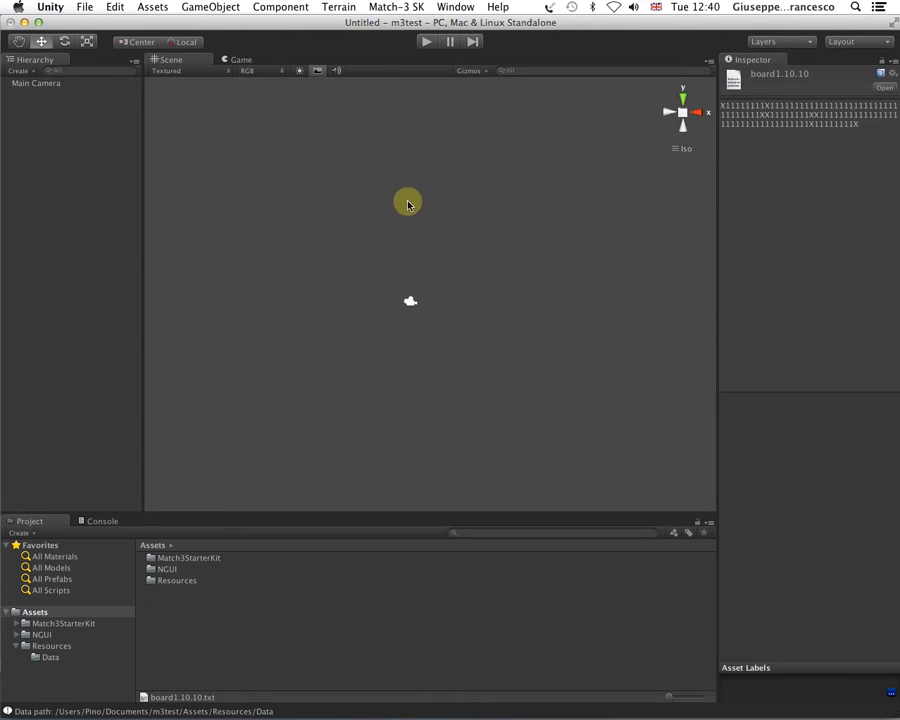
mouse_move(524, 258)
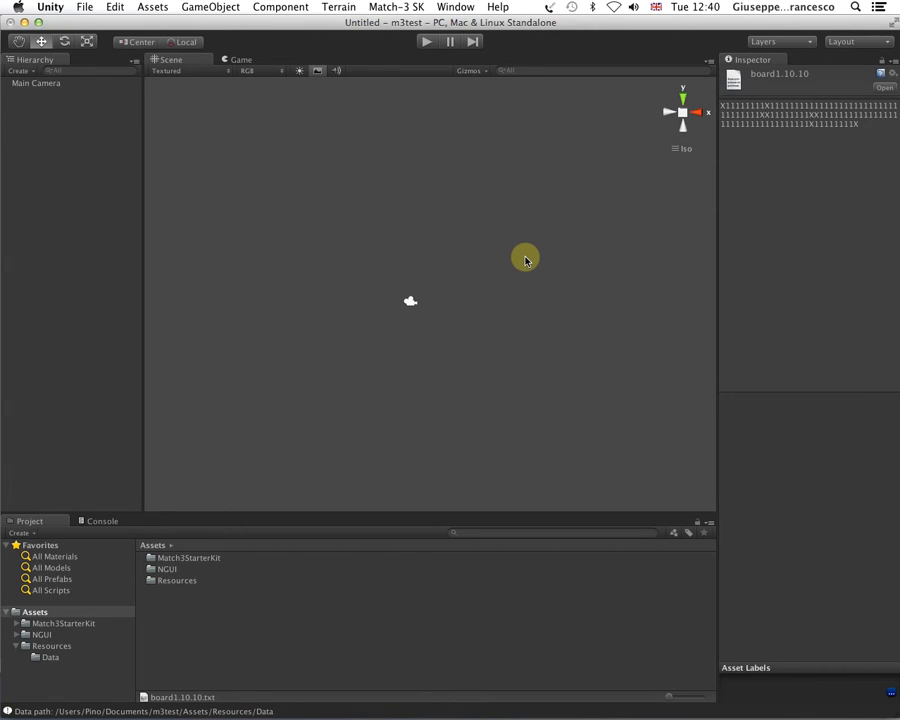
mouse_move(508, 220)
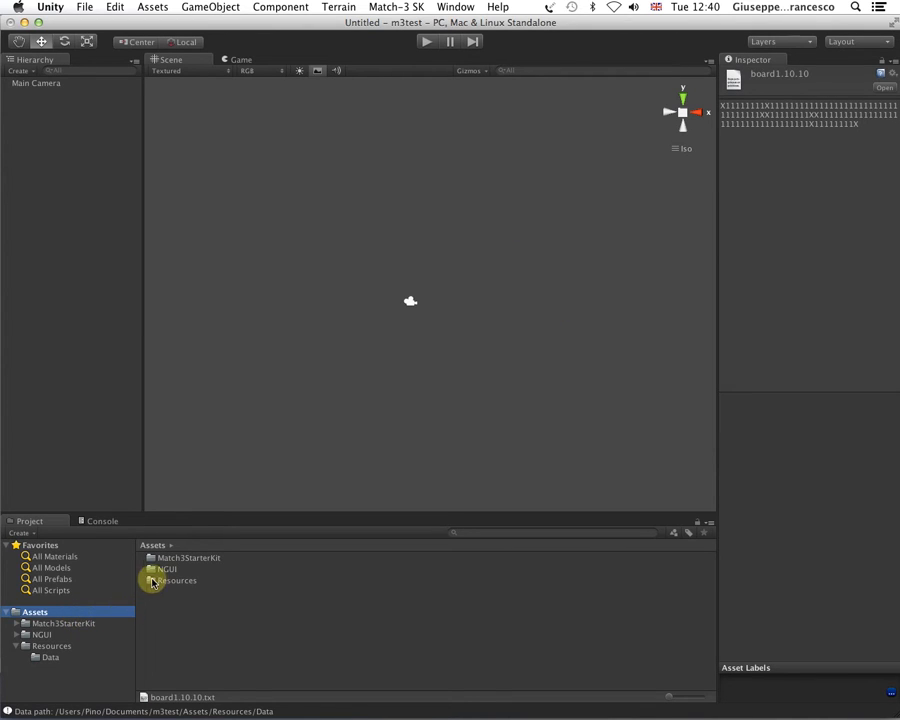
Step: Browse the project assets through Resources and show the Match3StarterKit folder contents
left_click(168, 568)
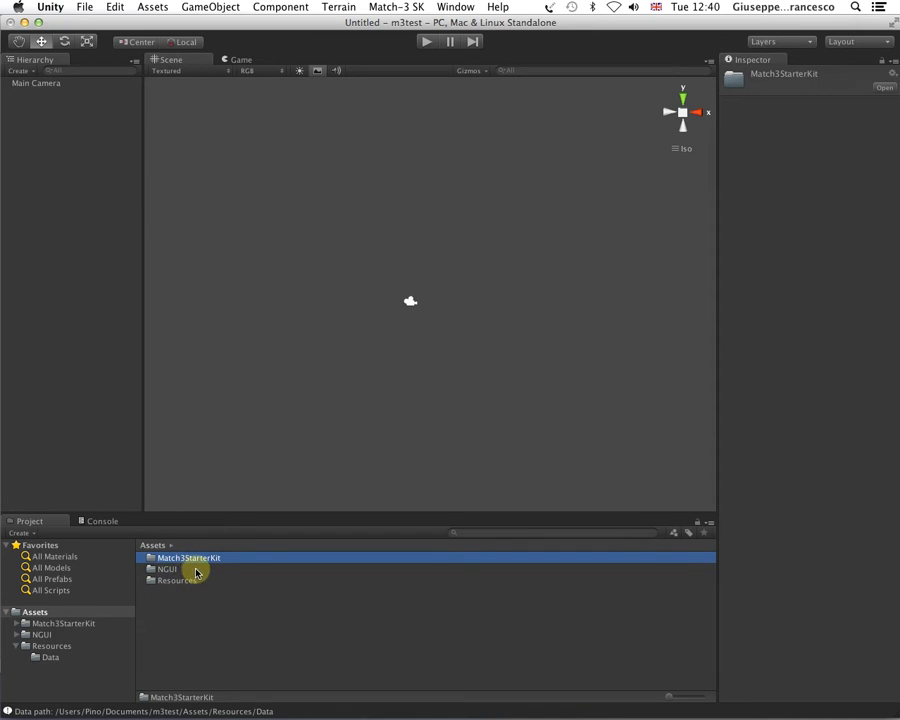
mouse_move(84, 636)
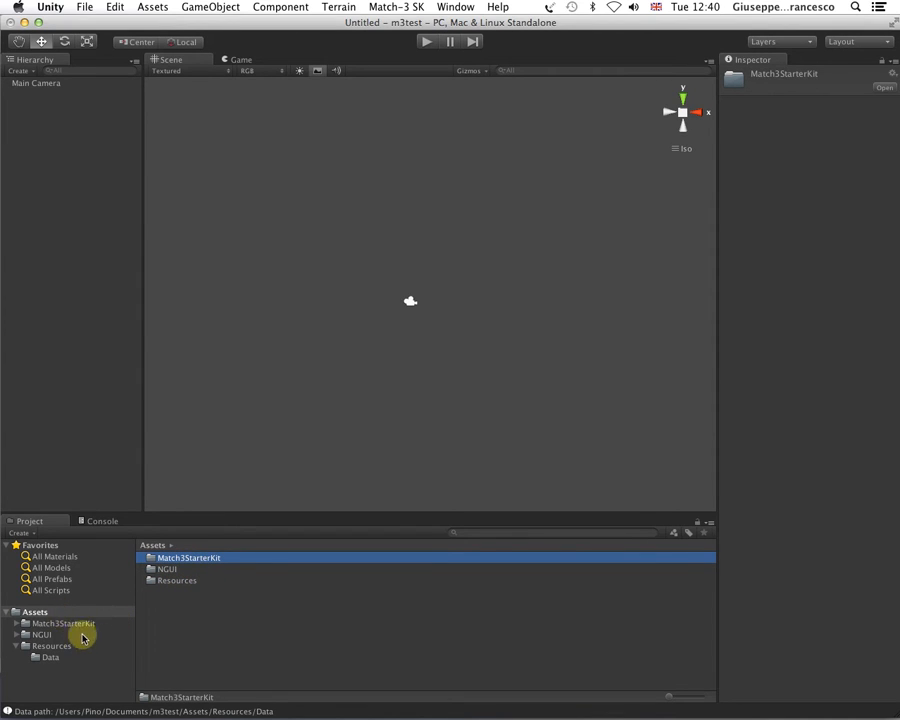
left_click(36, 612)
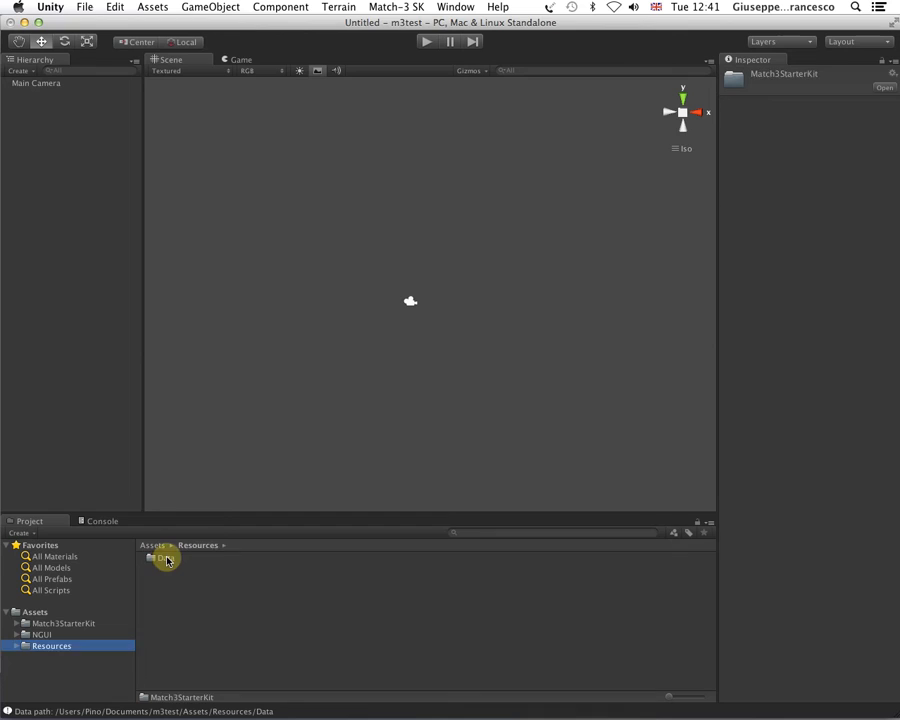
double_click(164, 558)
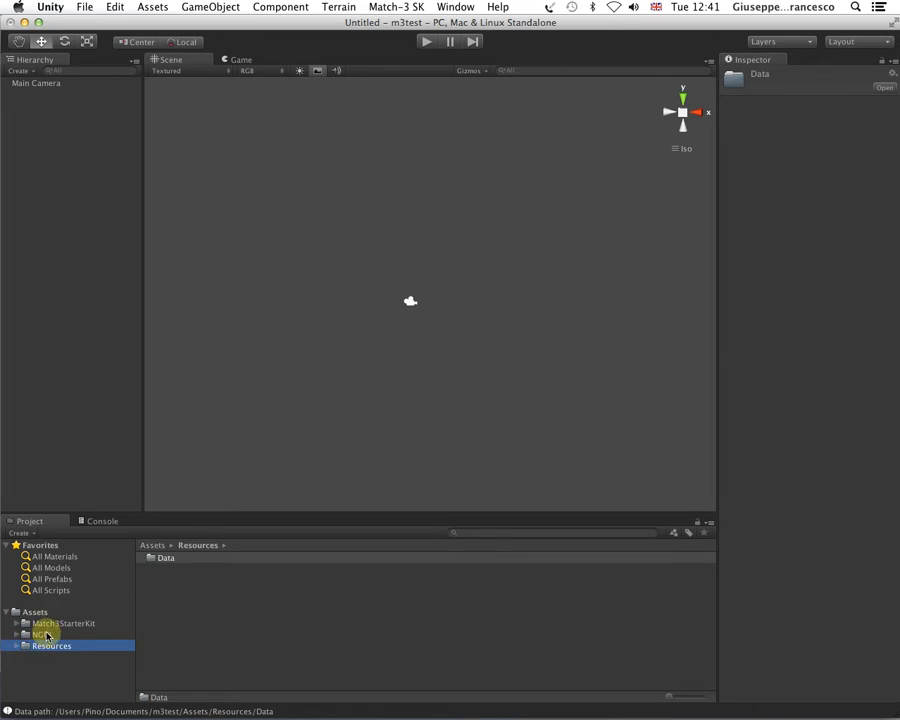
left_click(64, 624)
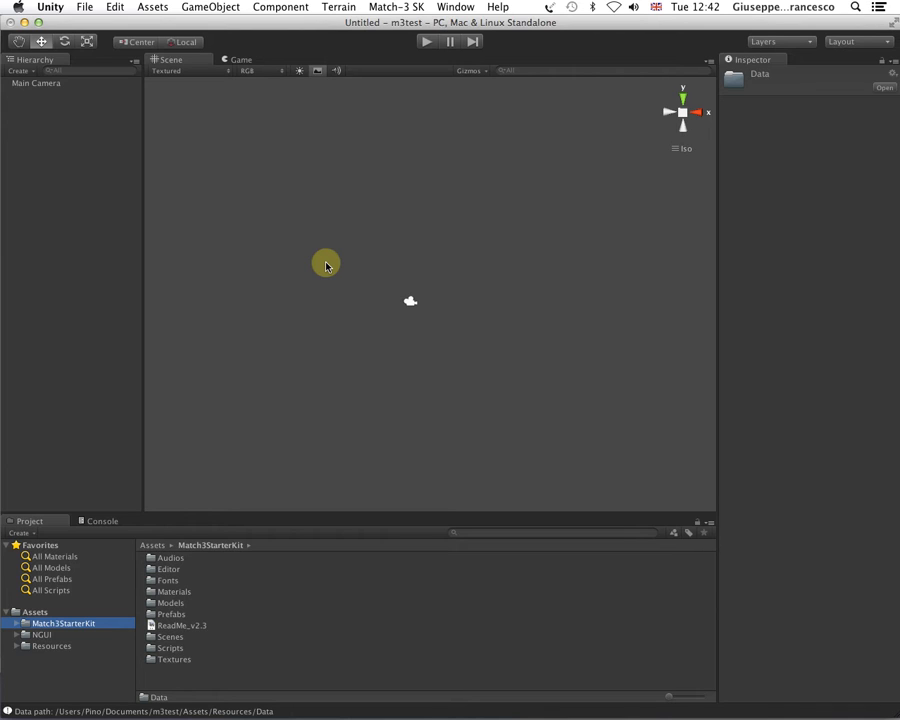
mouse_move(364, 270)
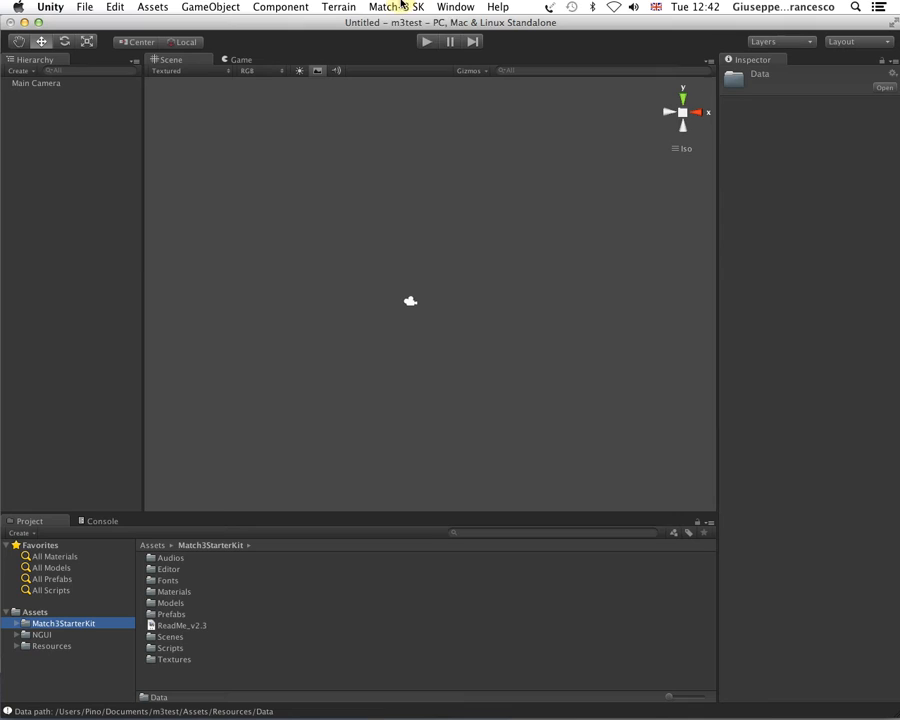
Step: Launch the Match-3 SK Board Editor and set Board # to 1 for a 10x10 grid
left_click(396, 8)
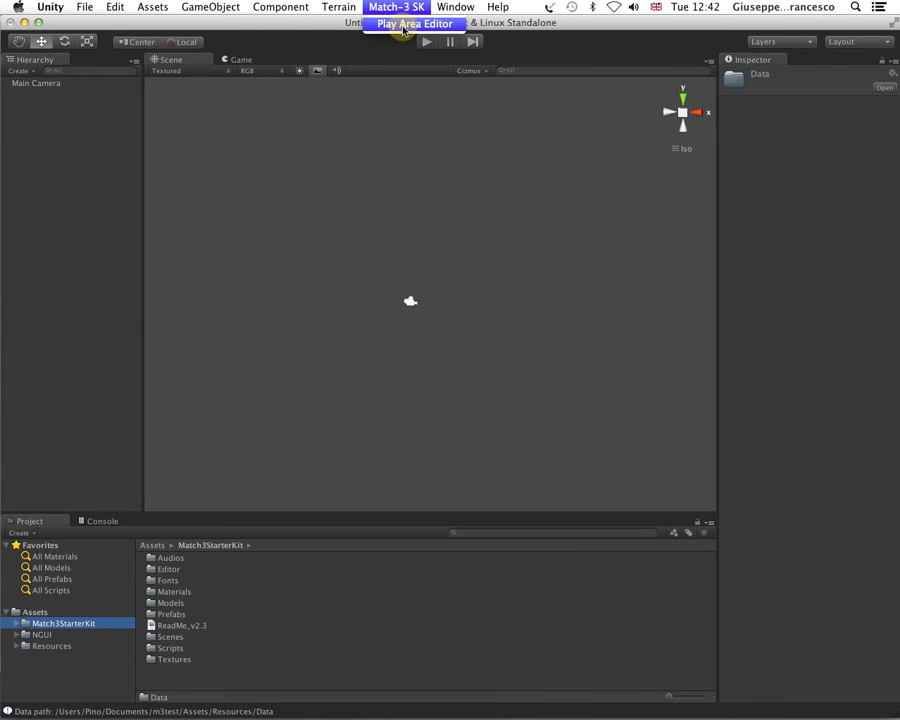
left_click(414, 24)
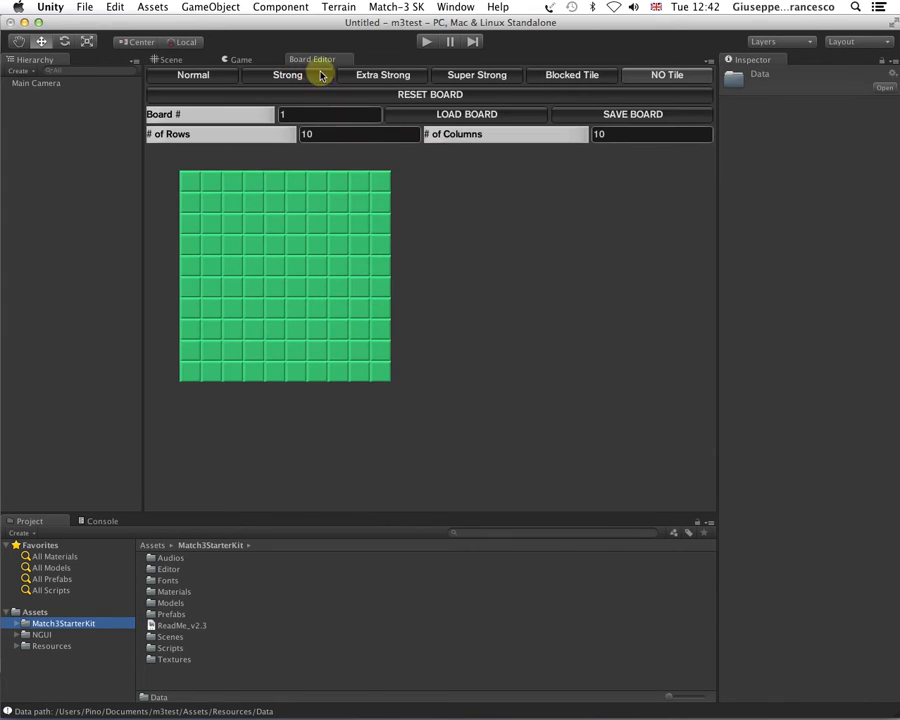
left_click(240, 60)
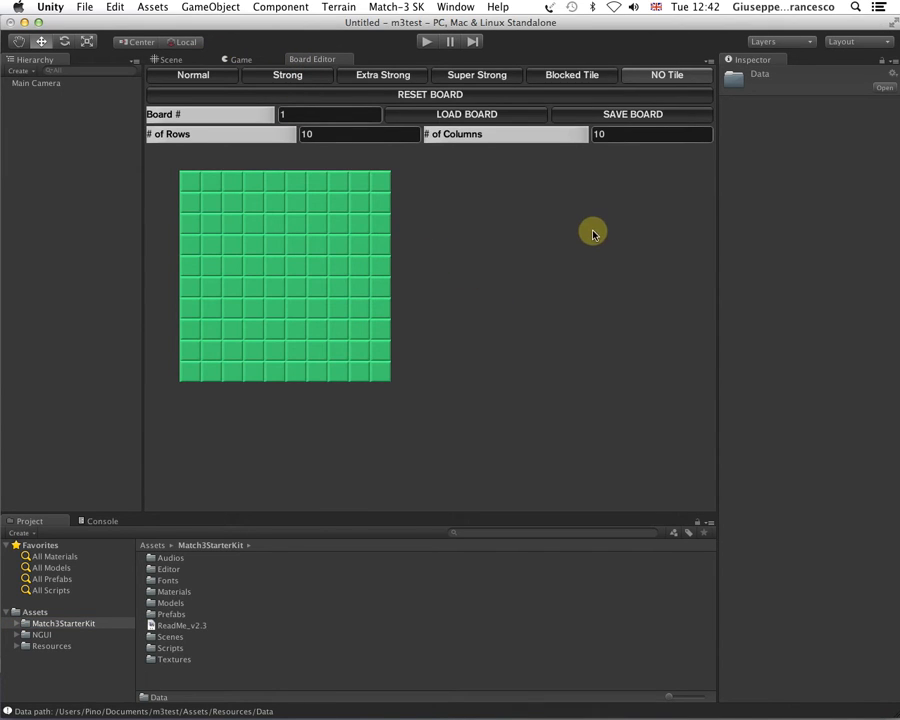
mouse_move(384, 244)
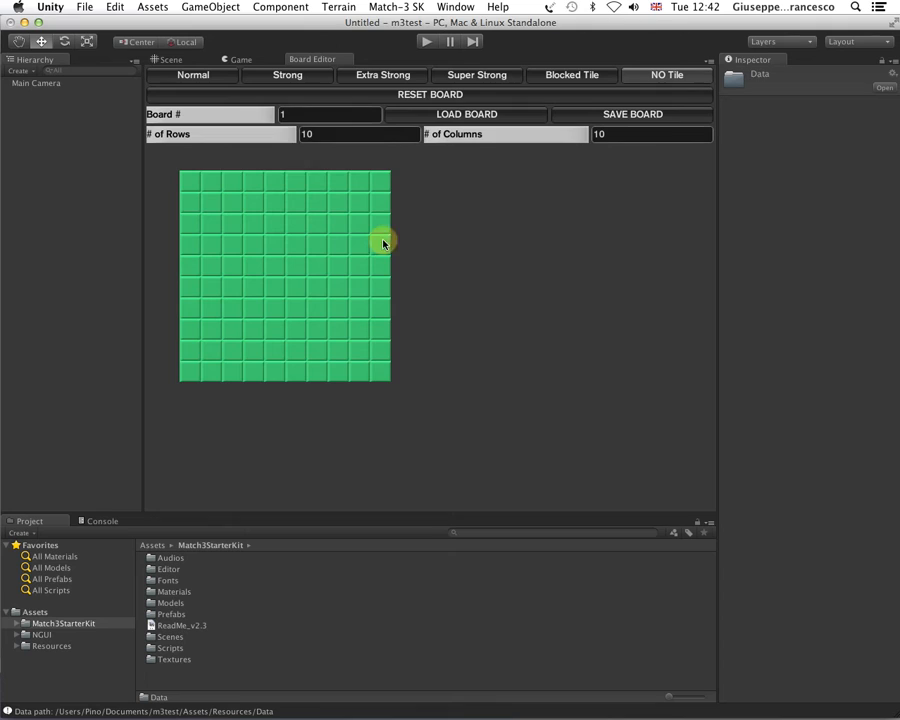
mouse_move(312, 160)
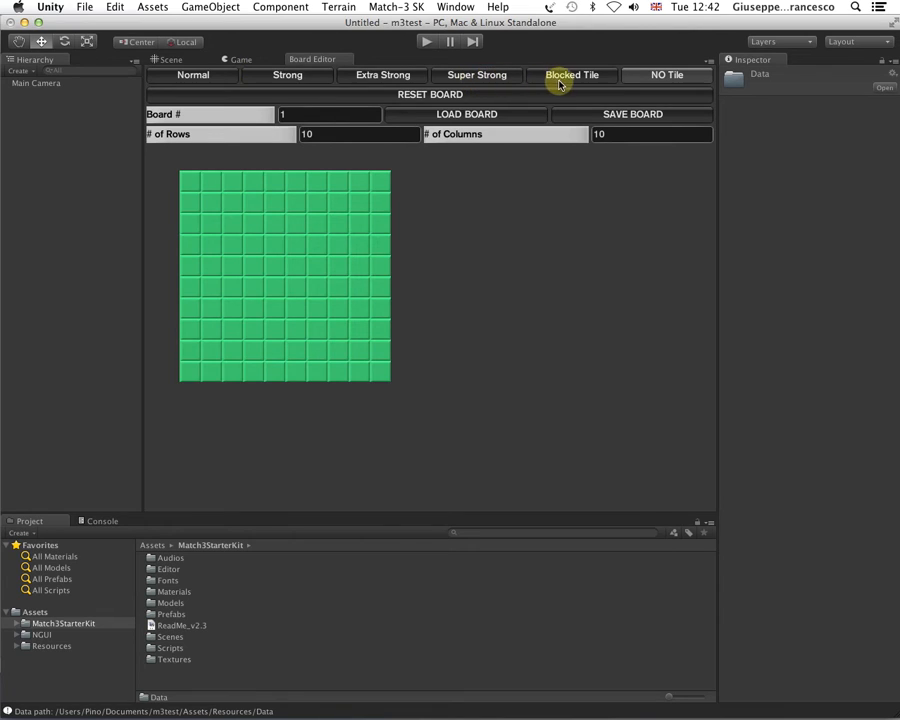
mouse_move(390, 118)
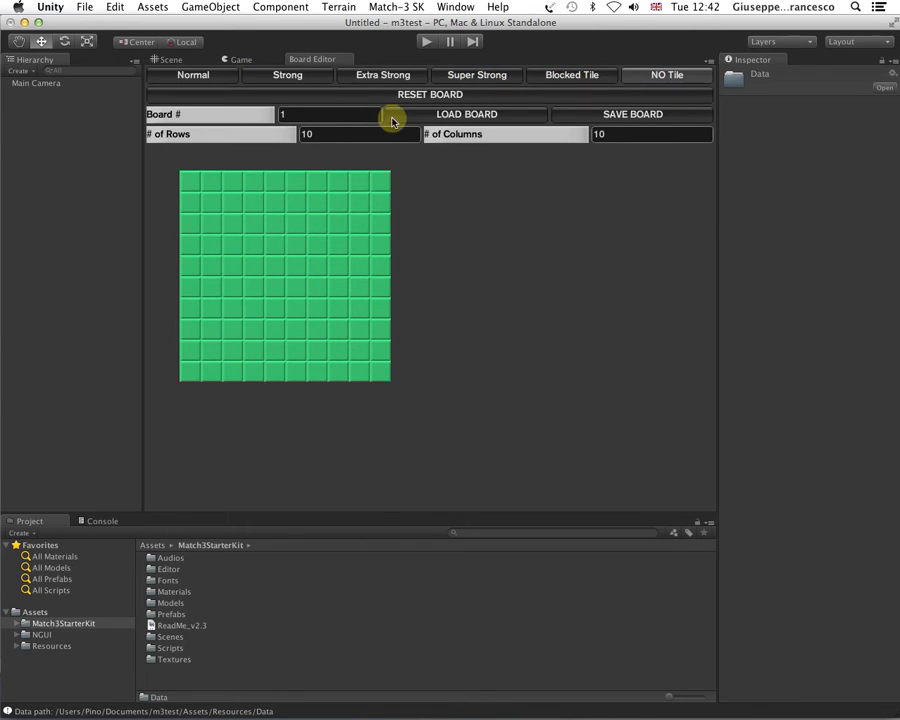
mouse_move(520, 248)
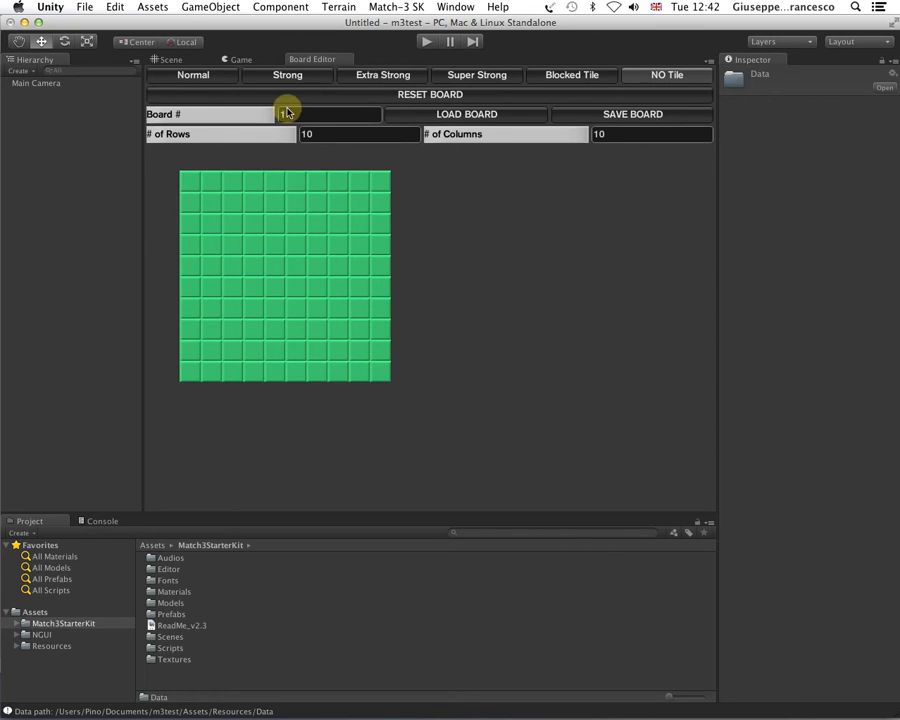
type("1")
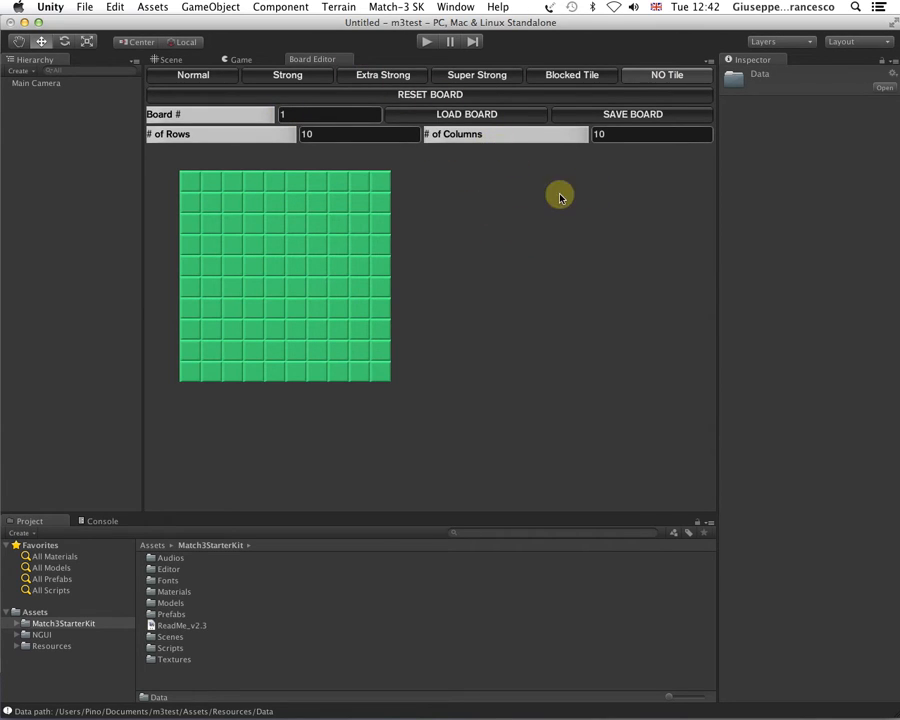
Step: Paint grey corner/centre tiles and an Extra Strong tile on board 1
left_click(330, 114)
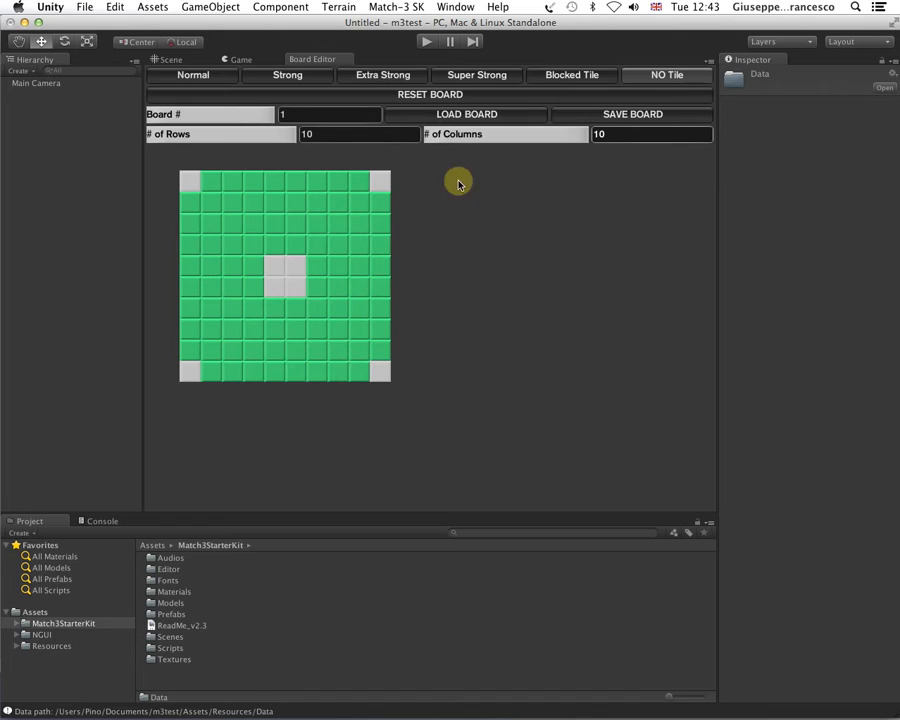
mouse_move(524, 104)
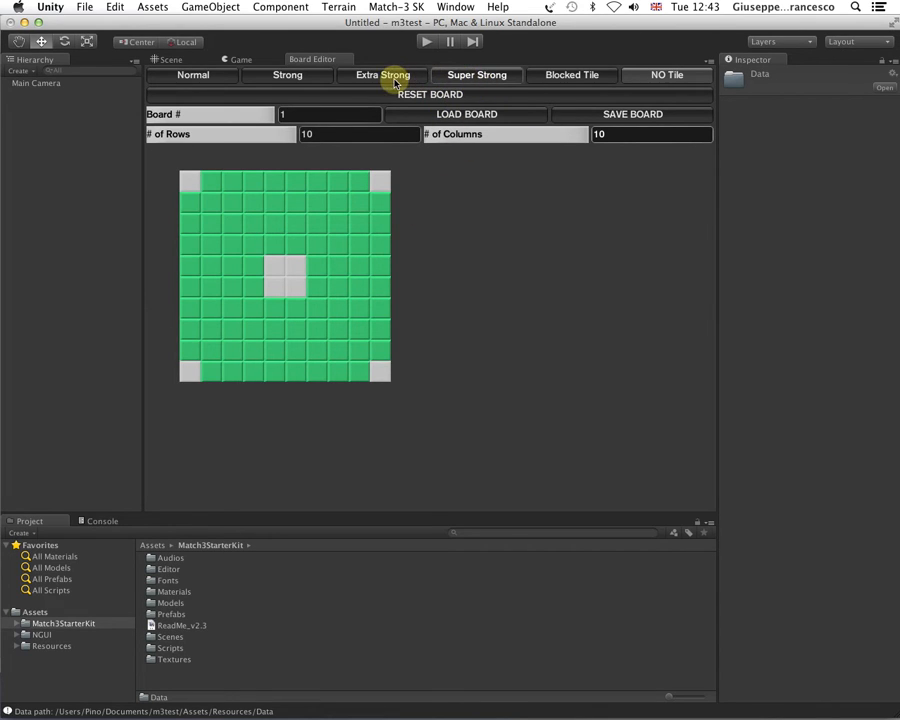
mouse_move(572, 324)
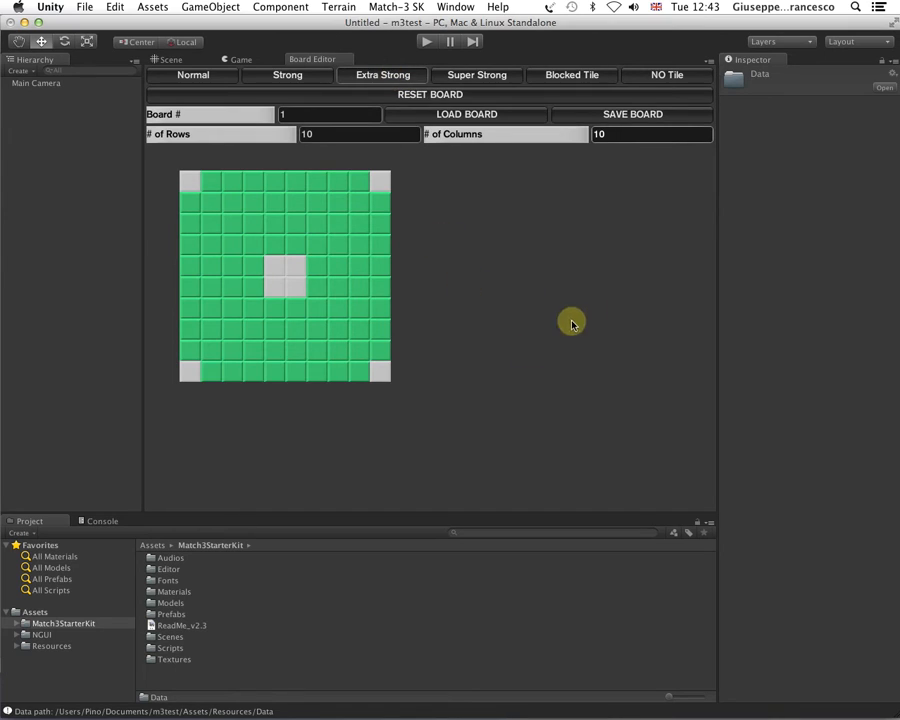
left_click(284, 310)
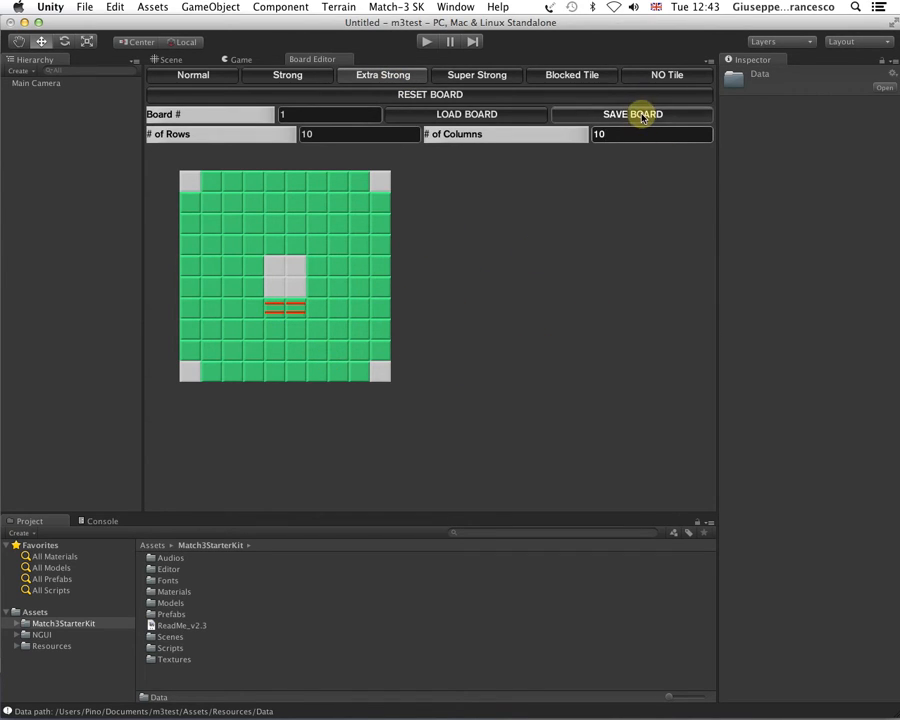
mouse_move(244, 60)
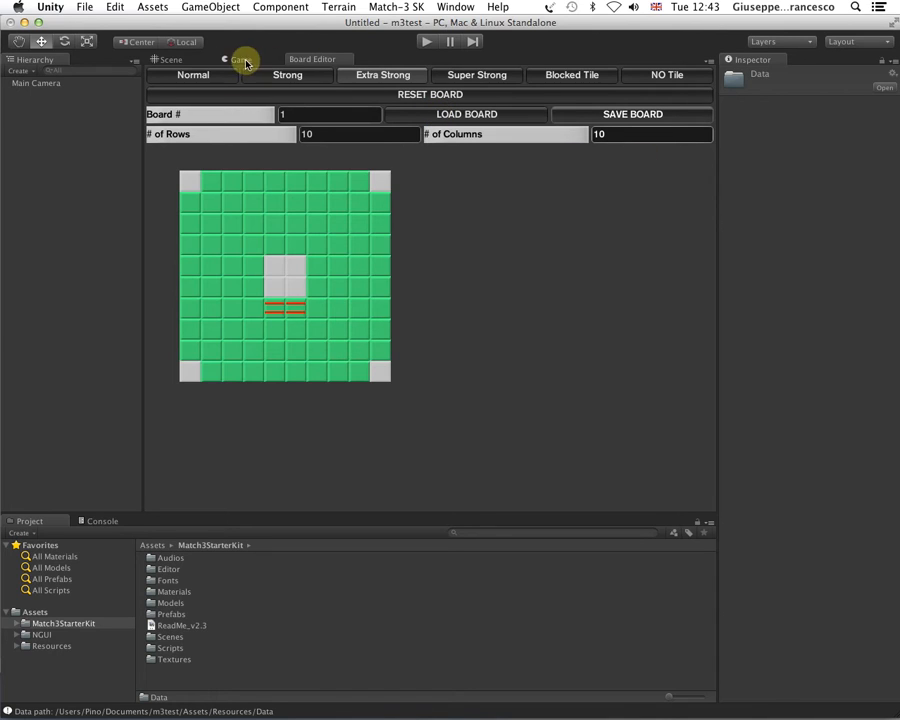
mouse_move(468, 192)
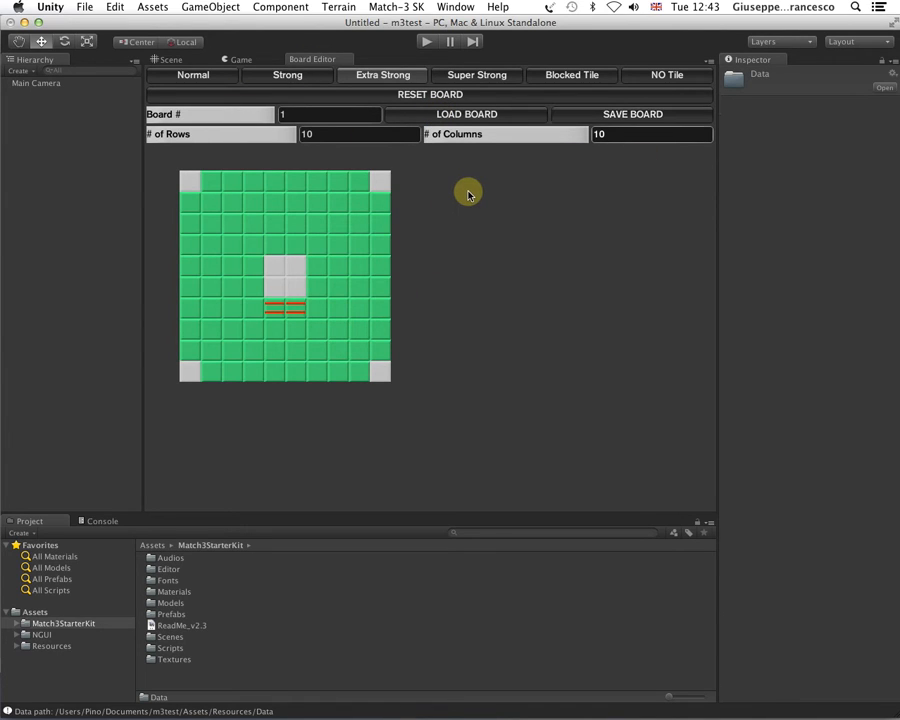
mouse_move(480, 188)
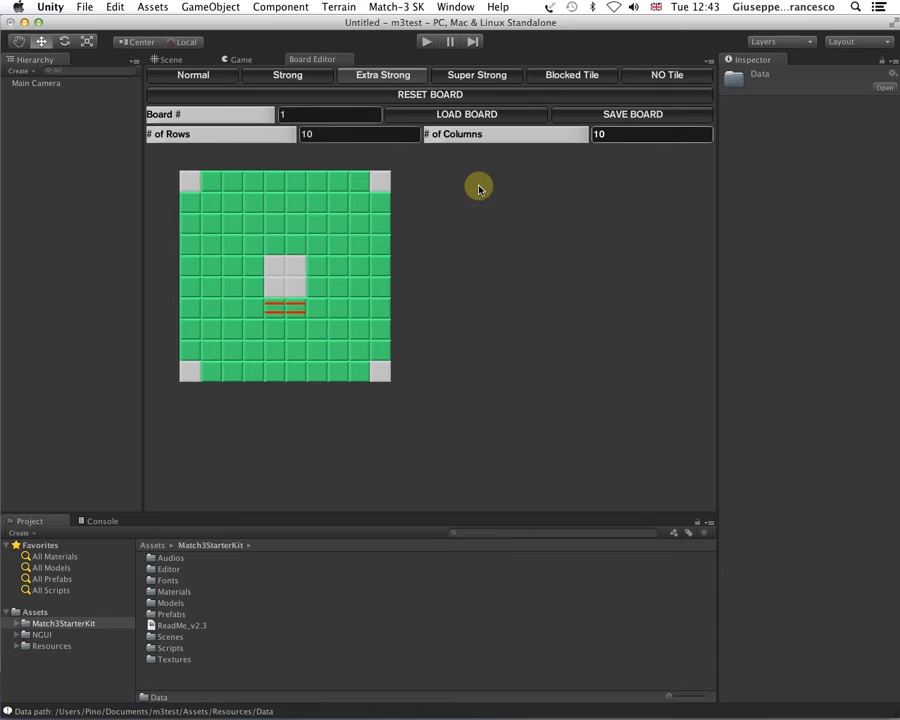
mouse_move(500, 196)
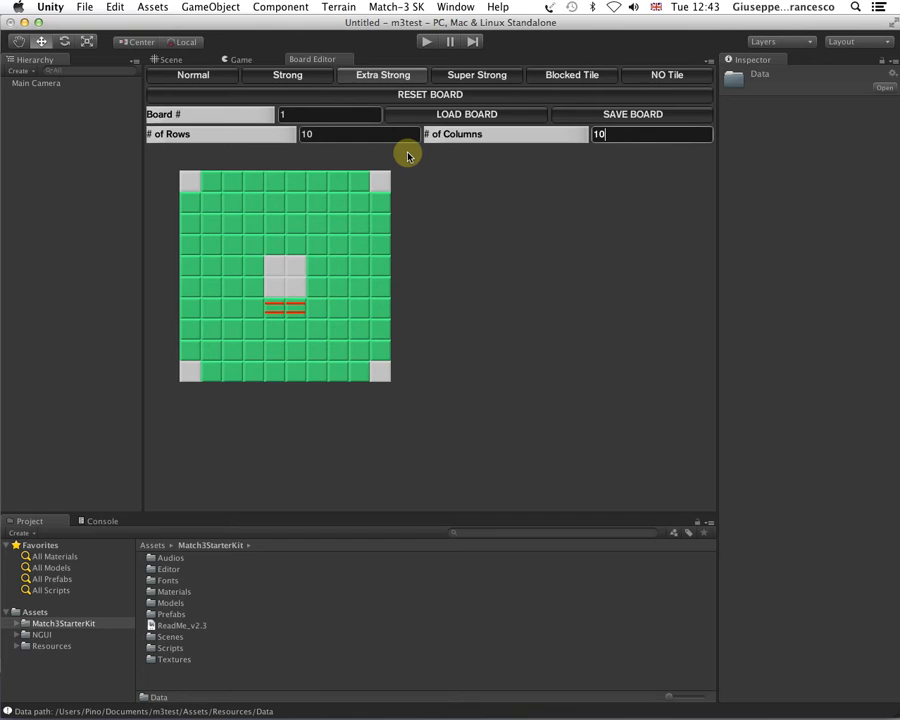
mouse_move(408, 62)
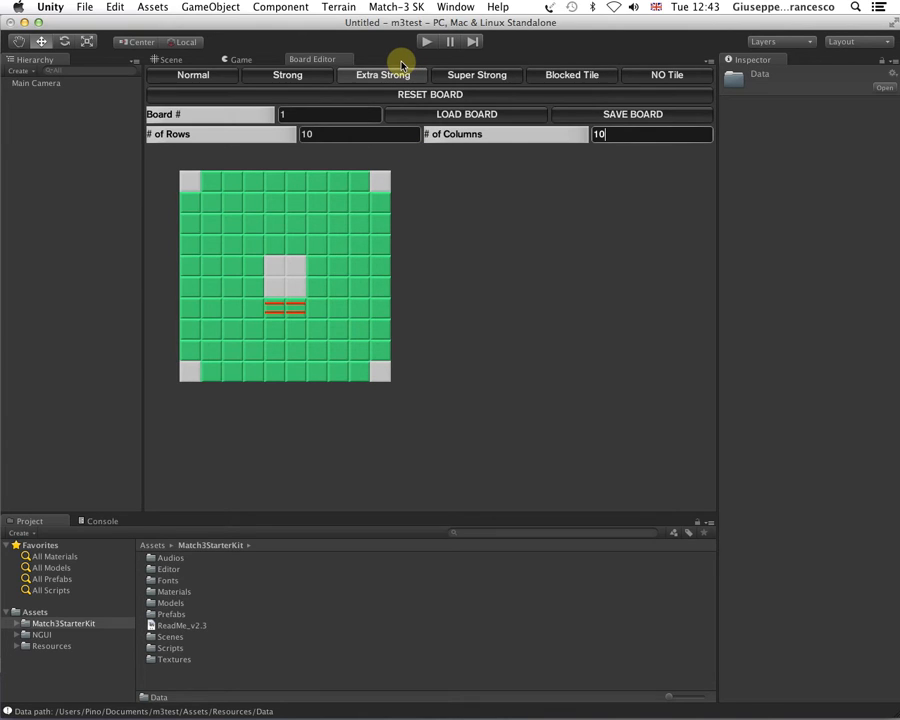
mouse_move(540, 184)
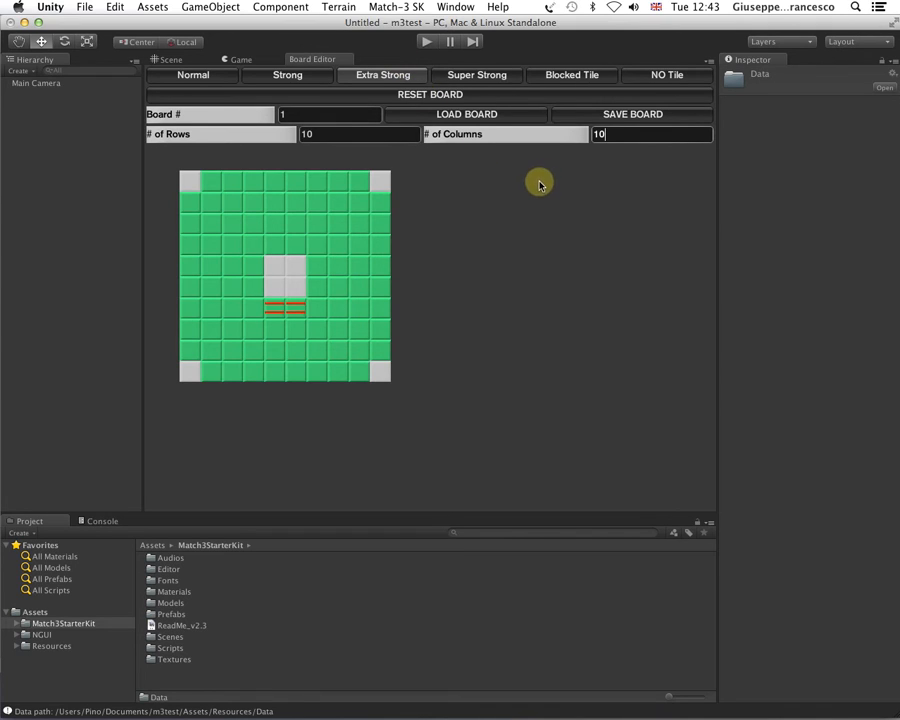
mouse_move(252, 70)
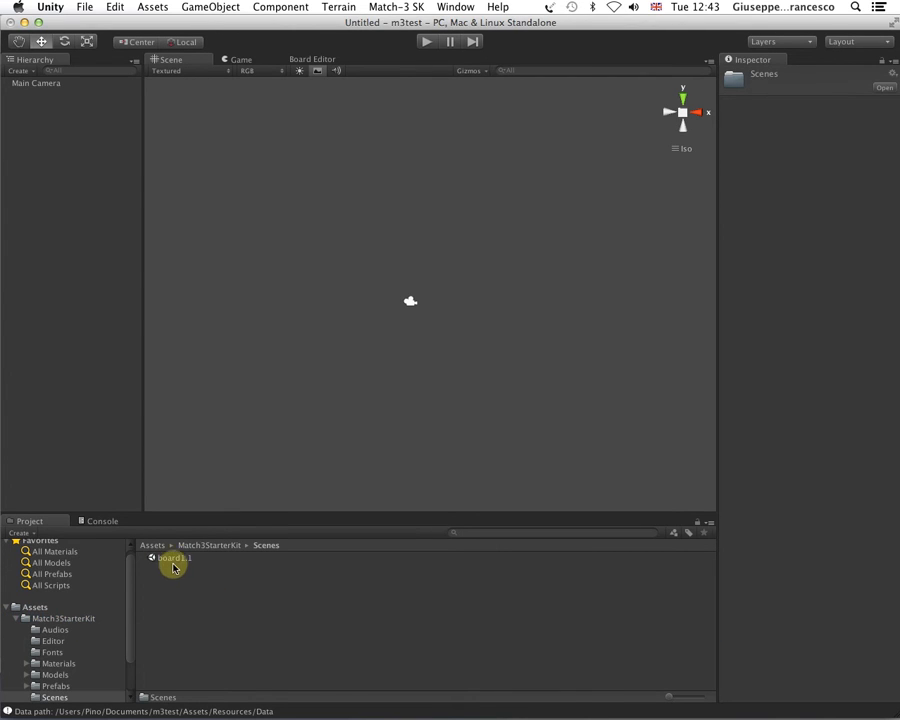
Step: Load the board1.1 scene, discarding the untitled scene, and inspect BoardManager
double_click(176, 558)
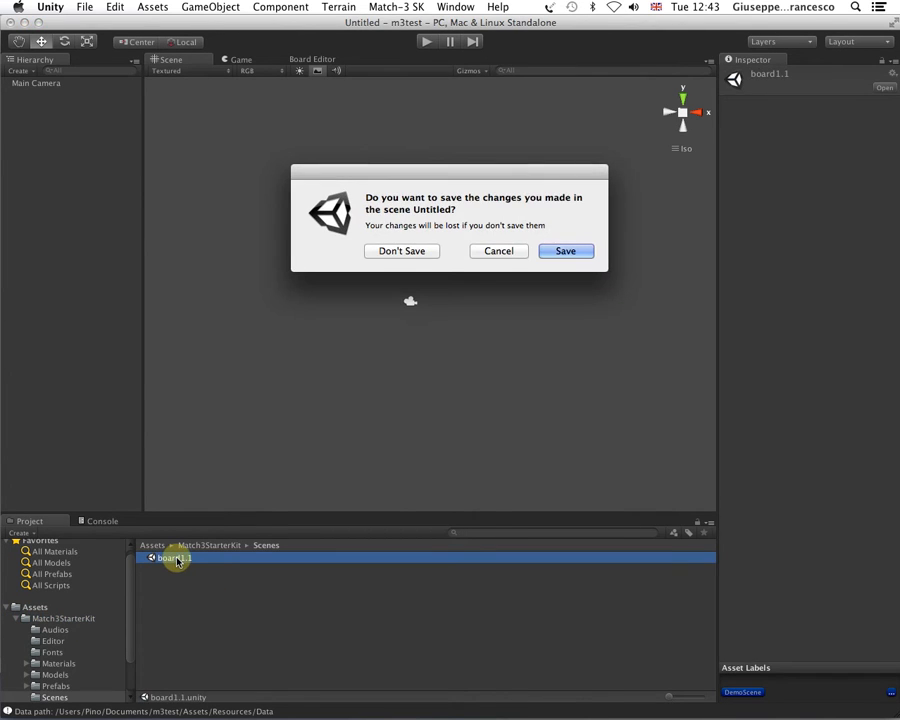
left_click(400, 252)
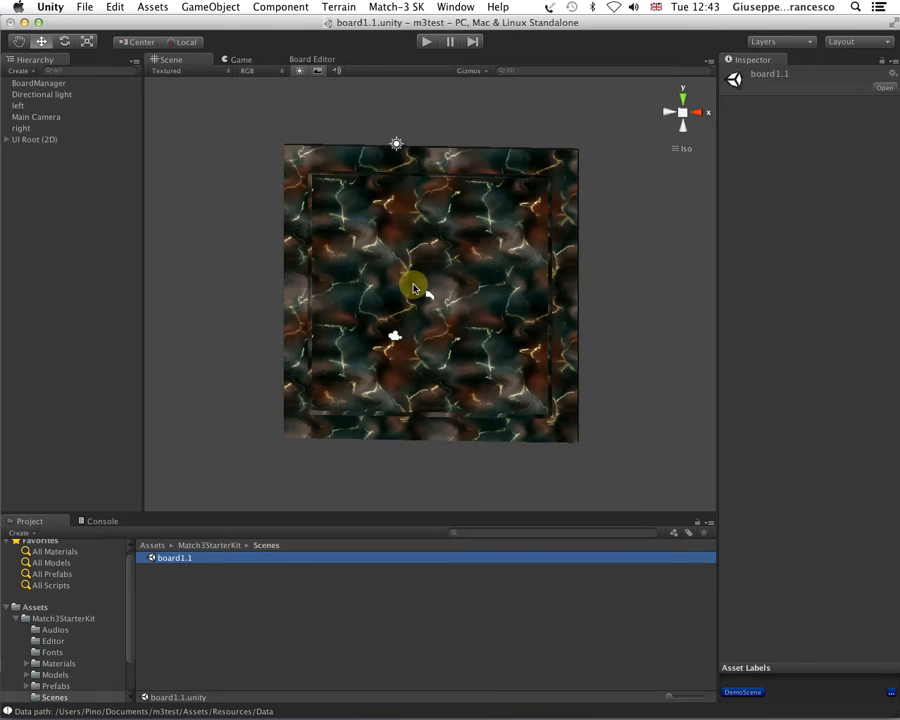
mouse_move(540, 348)
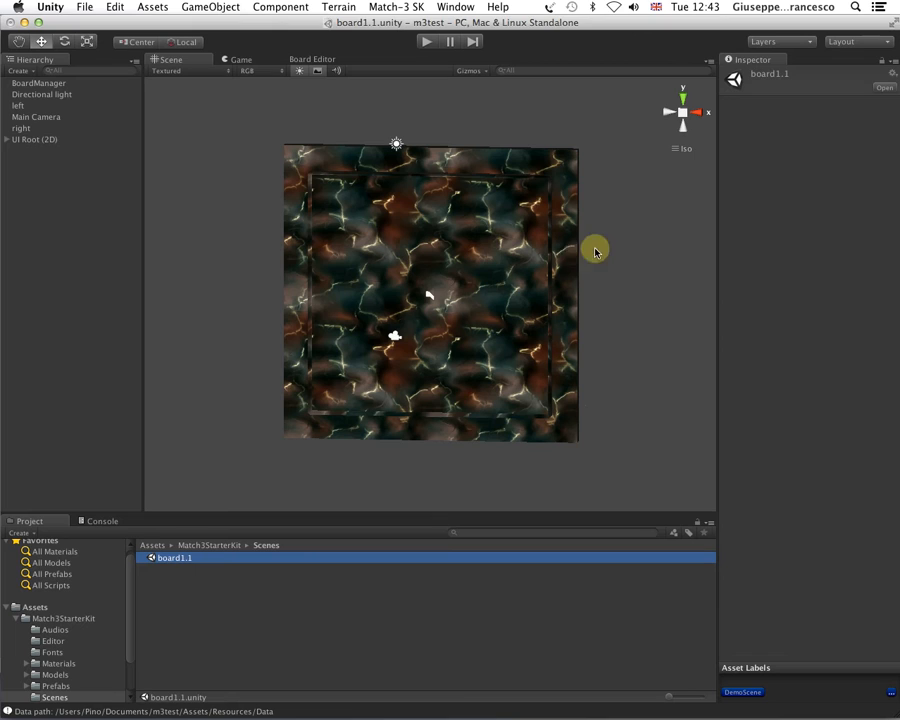
mouse_move(458, 244)
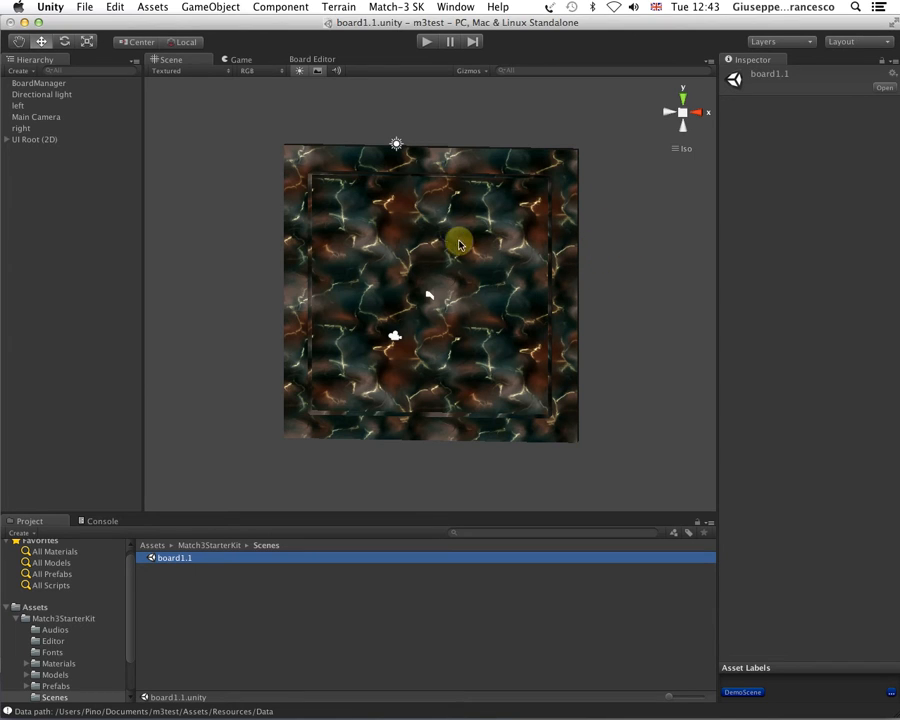
mouse_move(240, 112)
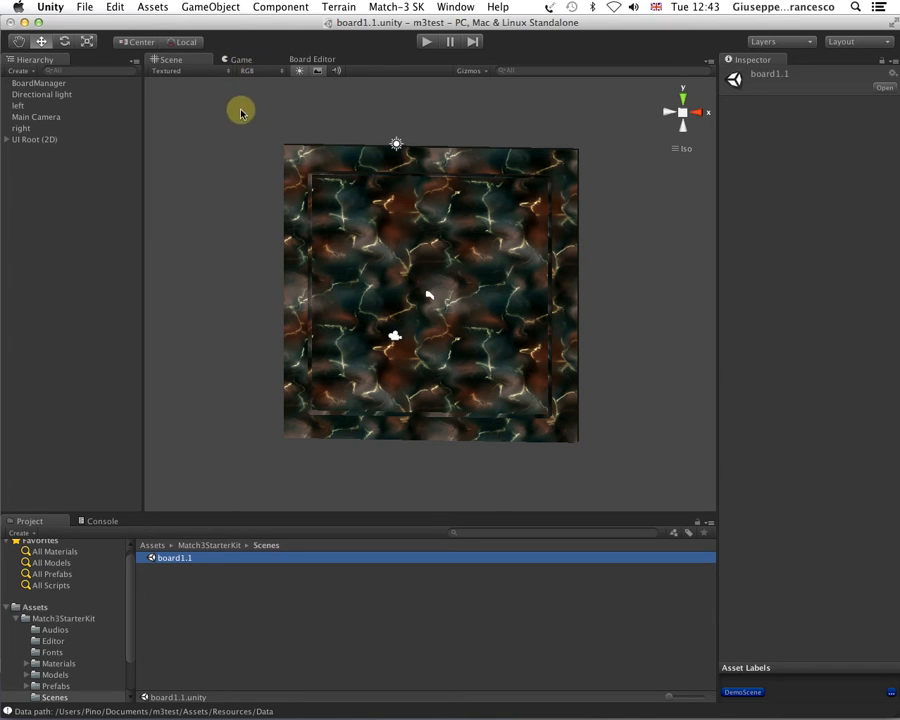
left_click(42, 84)
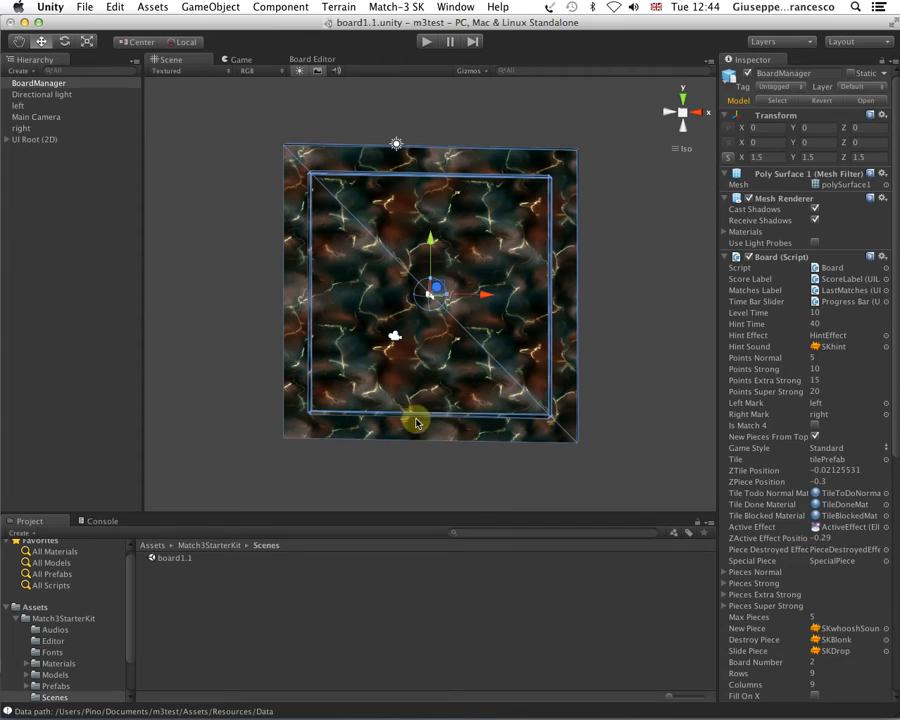
mouse_move(376, 290)
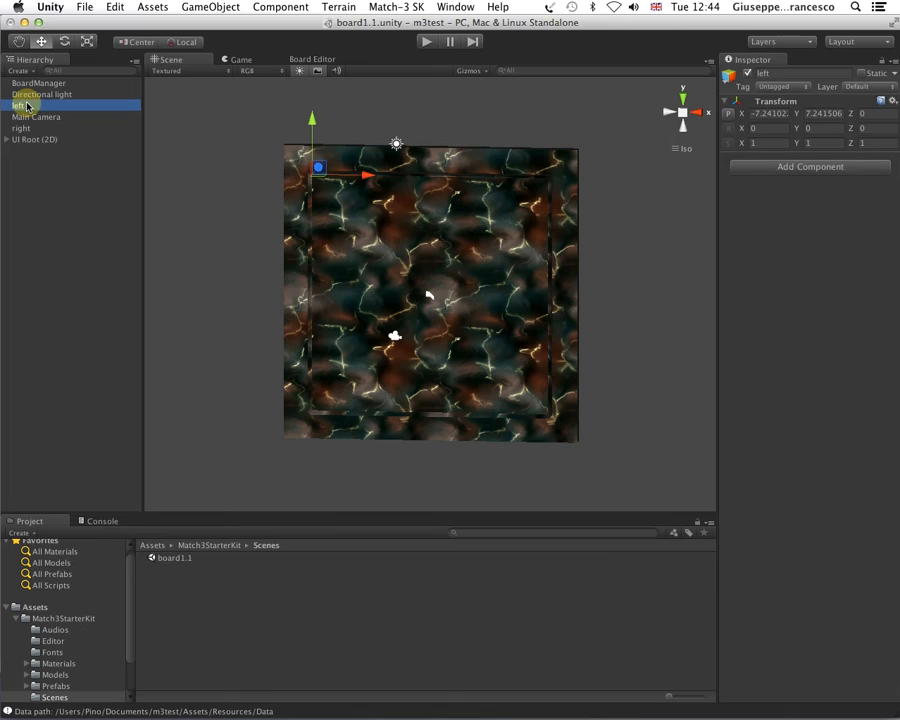
Step: Inspect the Main Camera and UI Root (2D) objects, expanding UI Root's children
left_click(36, 116)
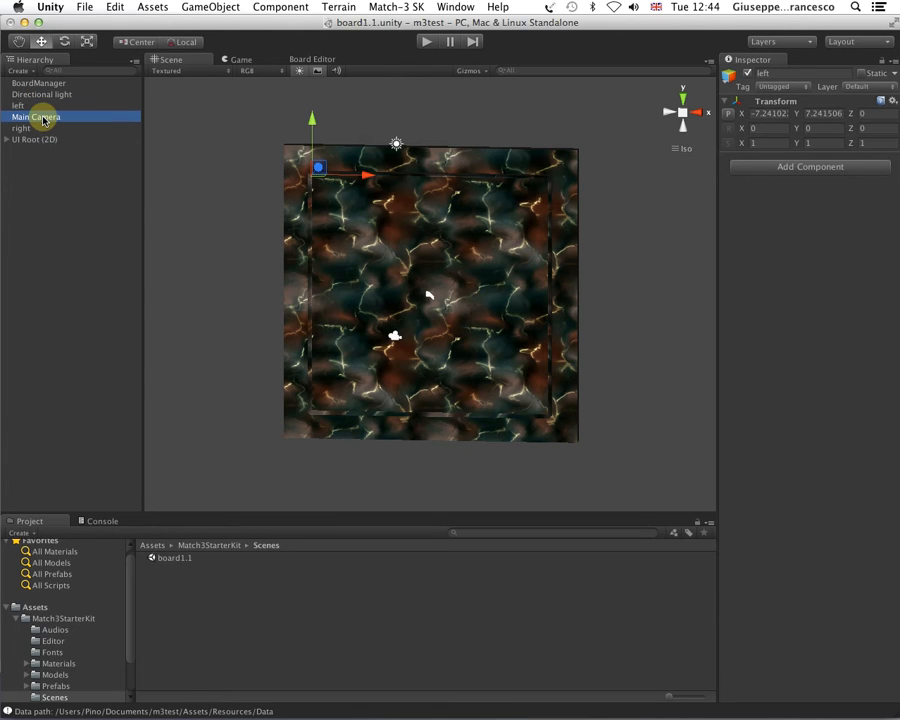
left_click(36, 116)
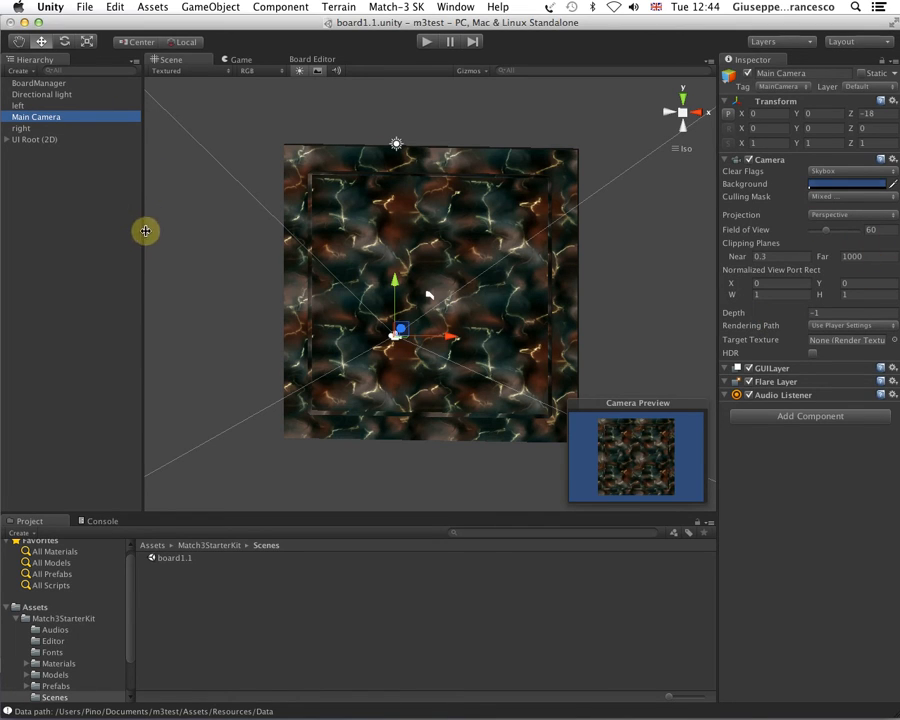
left_click(36, 140)
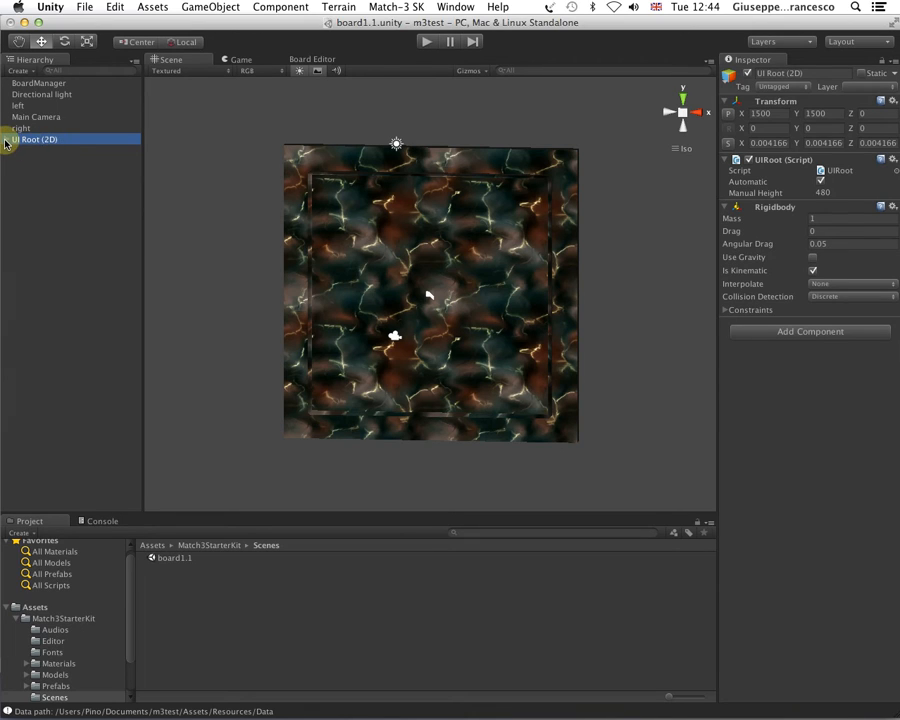
left_click(8, 140)
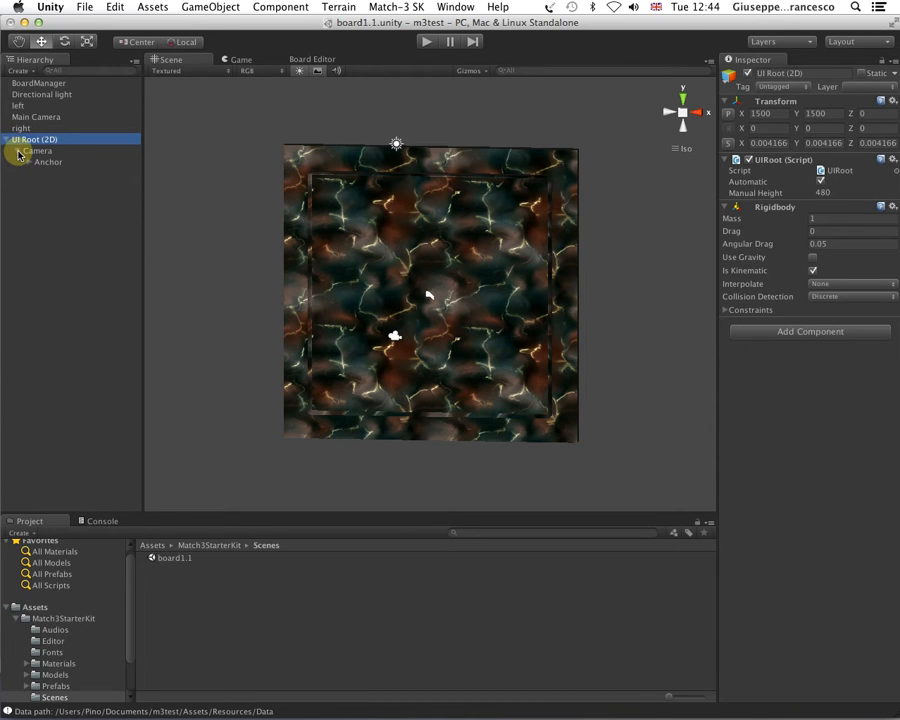
left_click(8, 140)
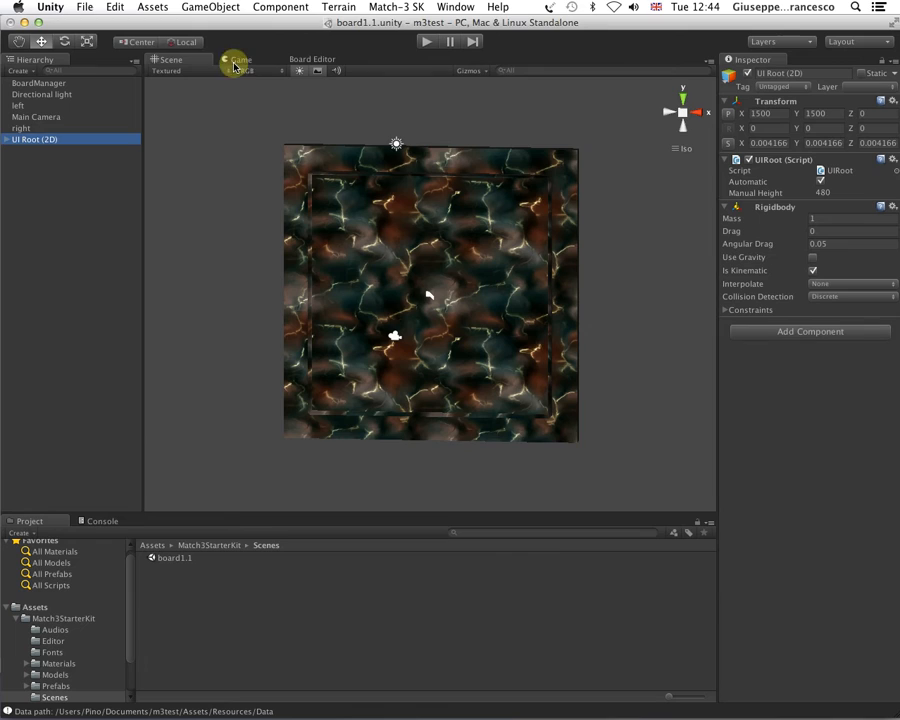
Step: Play-test the match-3 board in Game view, stop it, and show BoardManager's Board script
left_click(240, 60)
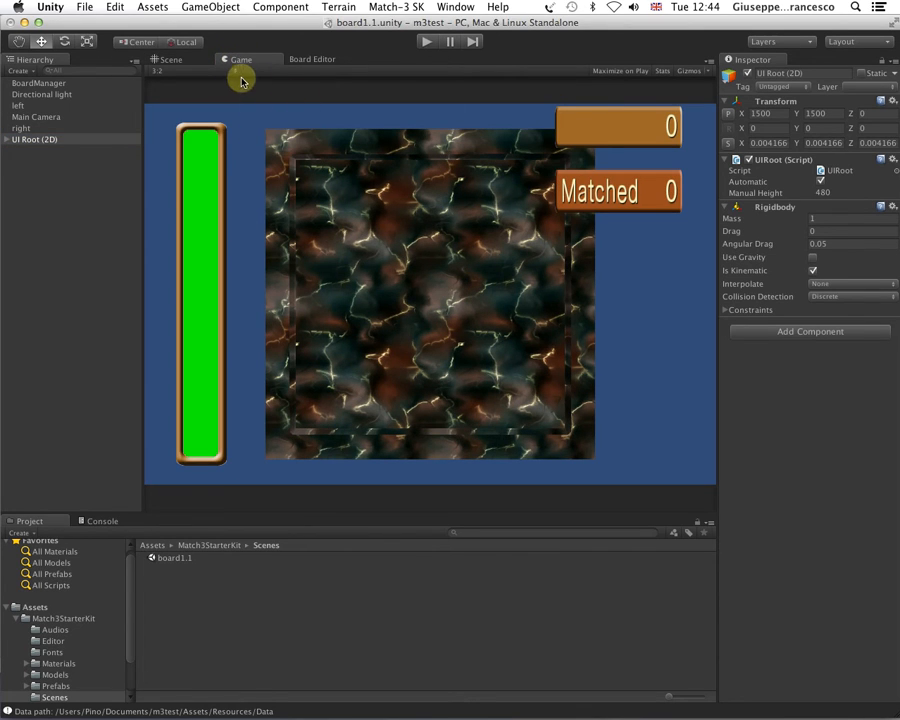
left_click(428, 40)
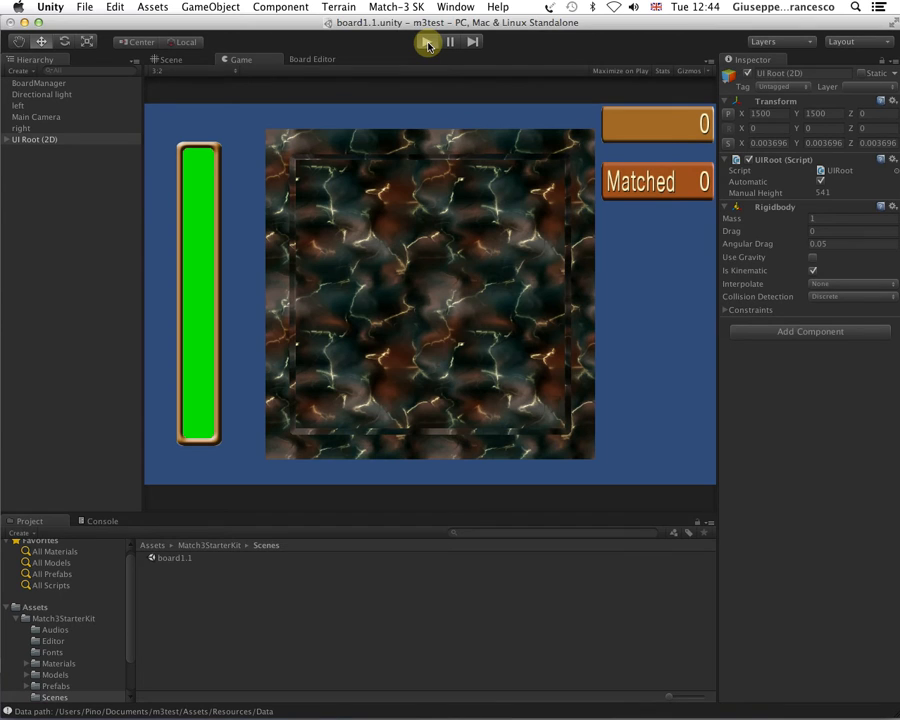
left_click(428, 40)
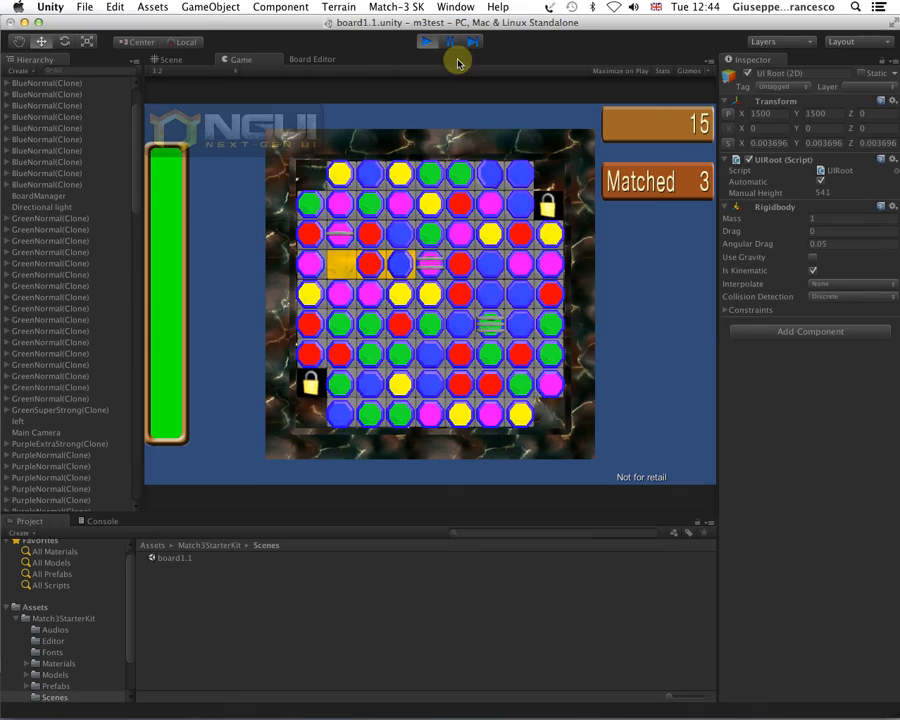
left_click(428, 40)
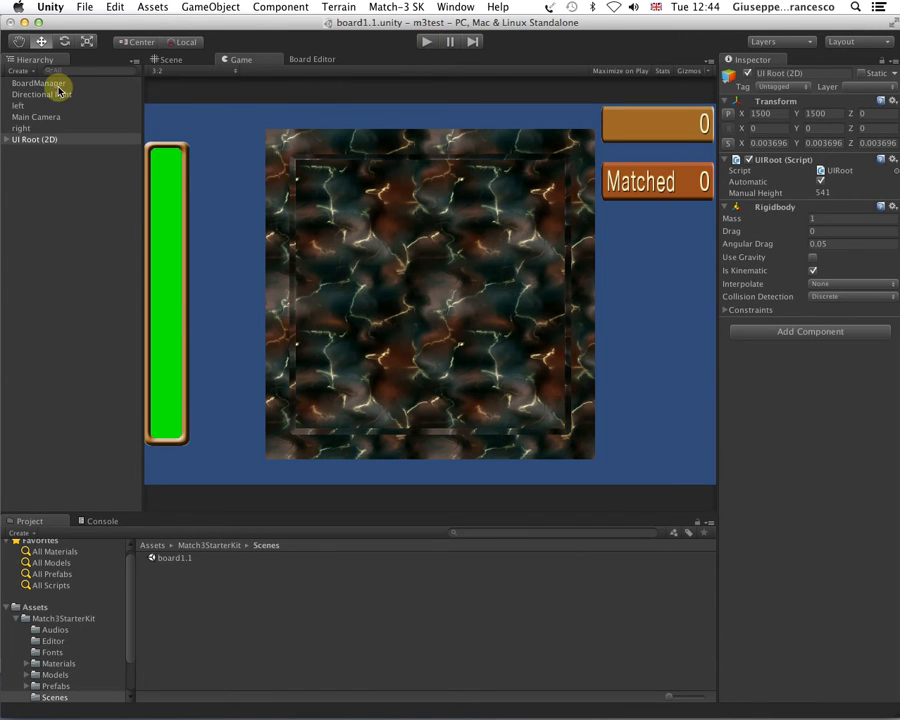
left_click(40, 84)
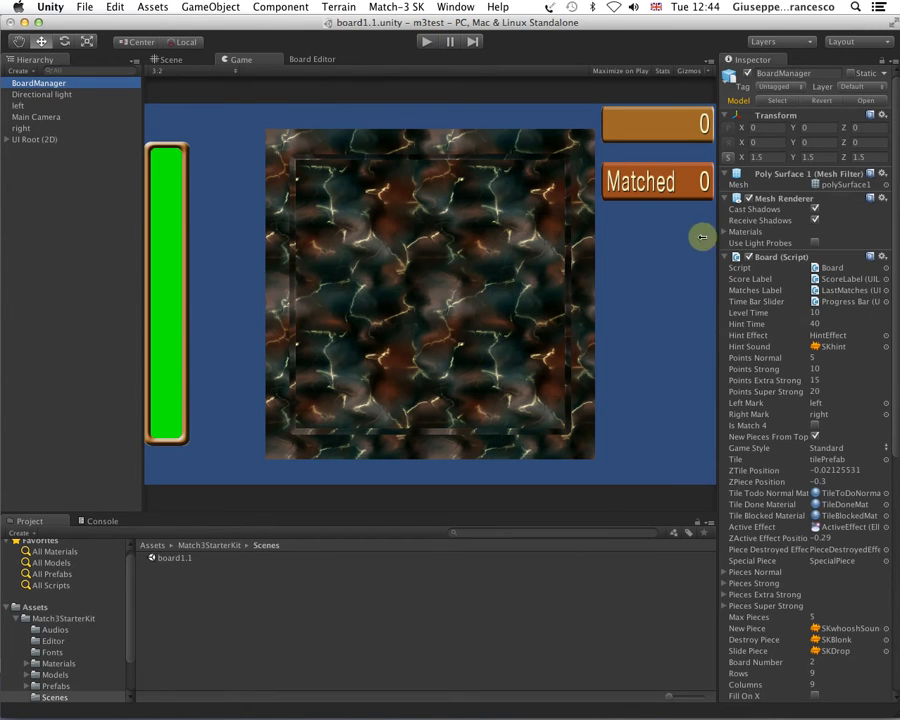
mouse_move(896, 284)
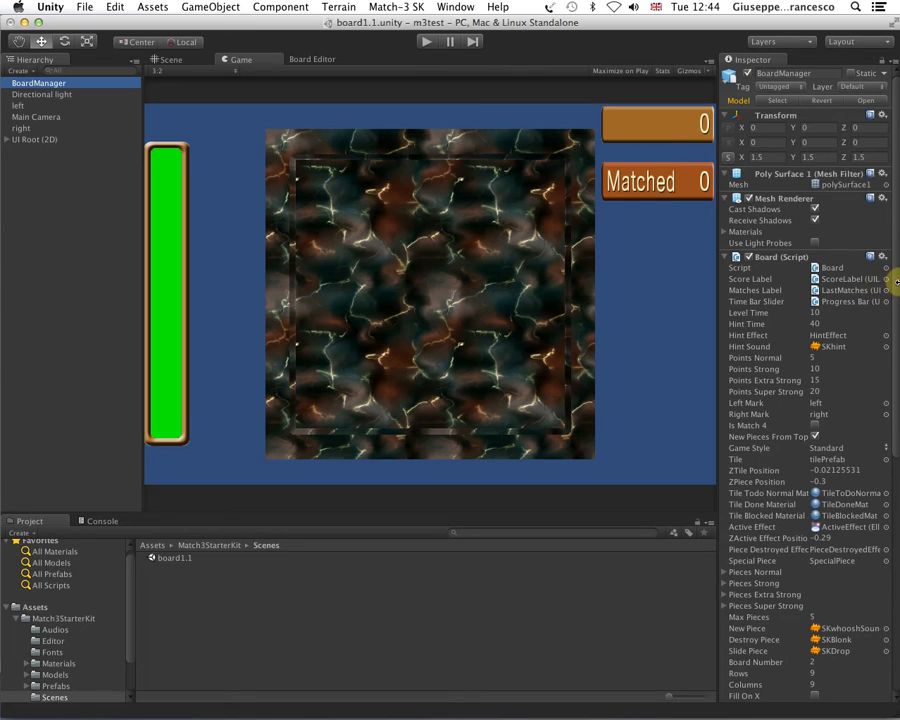
scroll("down", 3)
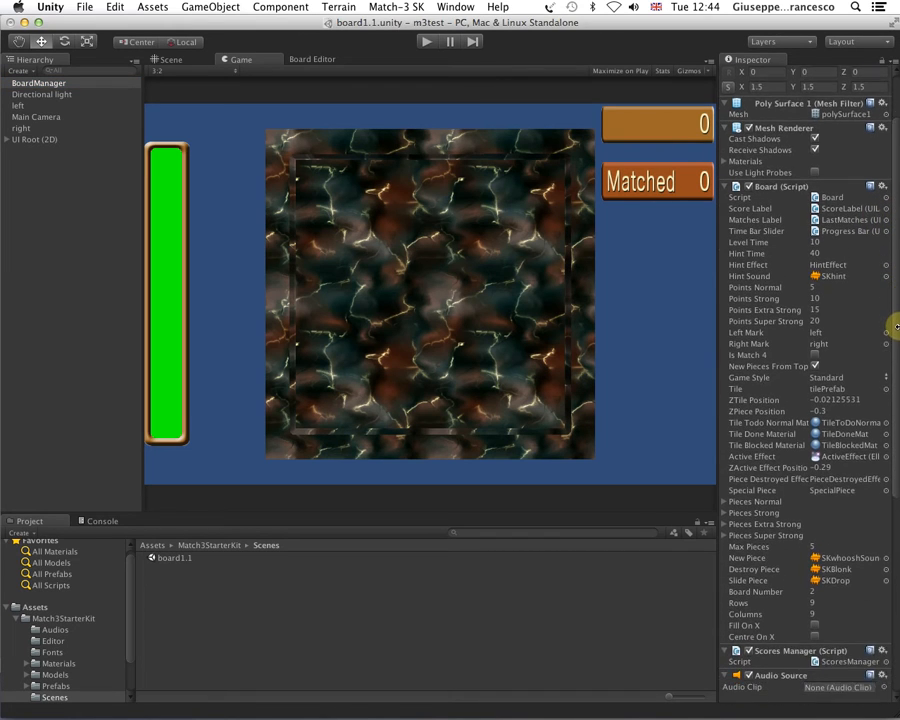
scroll("down", 3)
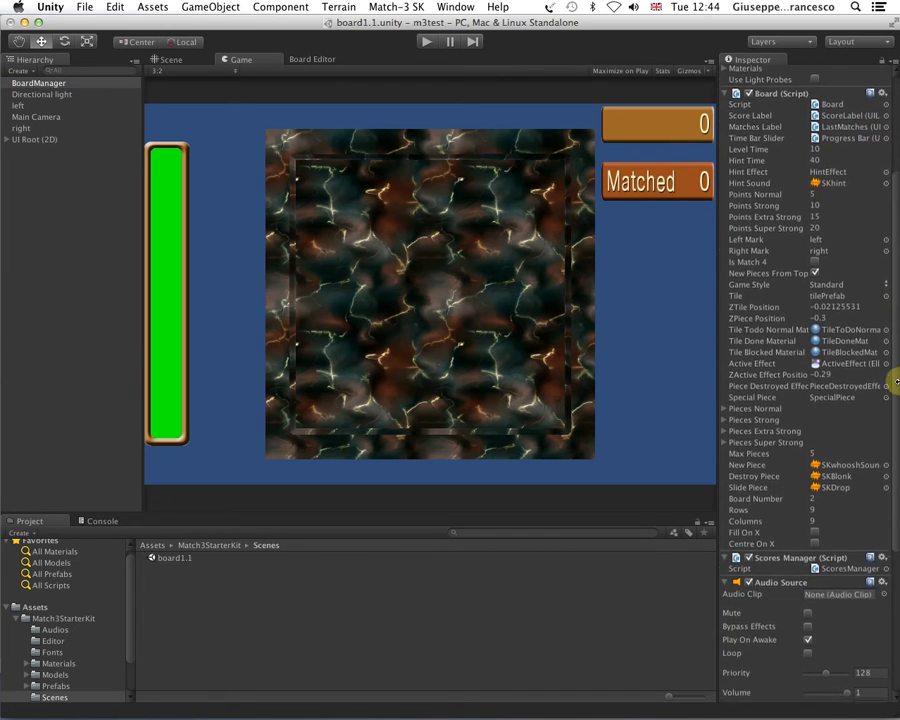
scroll("up", 3)
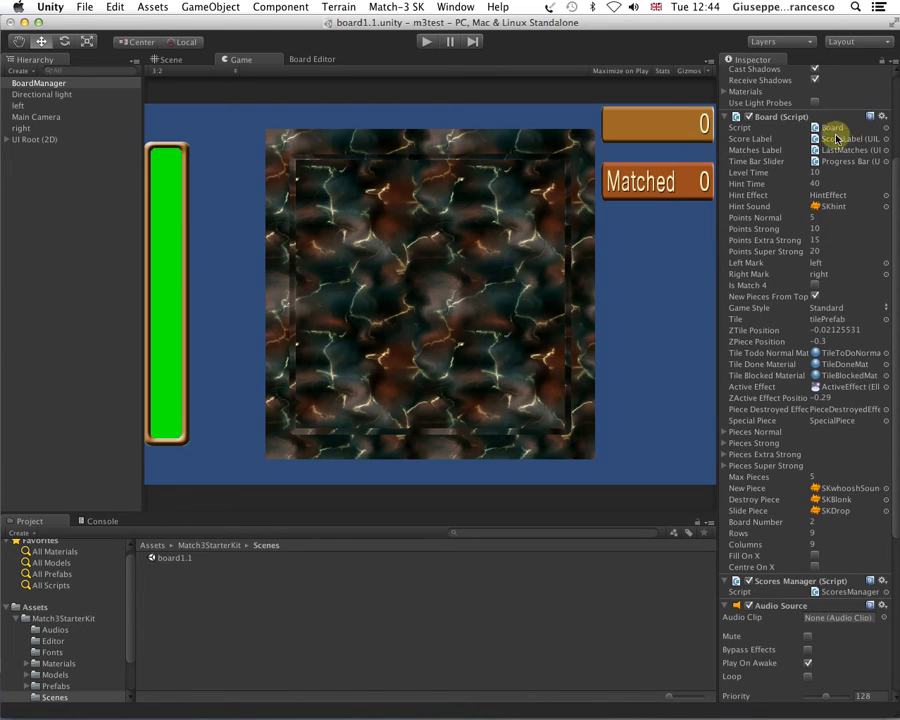
scroll("down", 3)
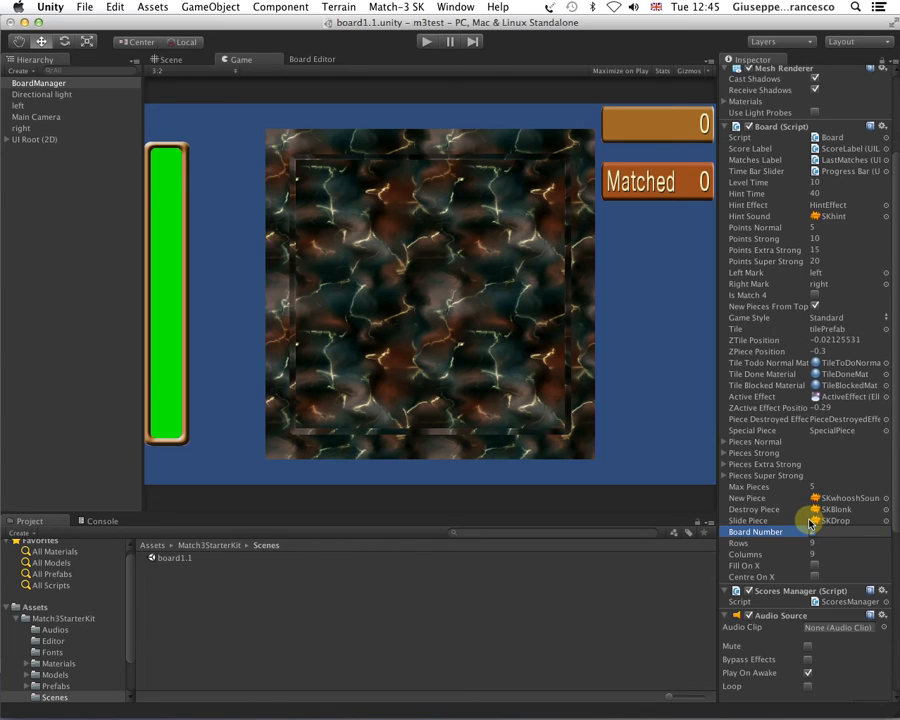
left_click(810, 544)
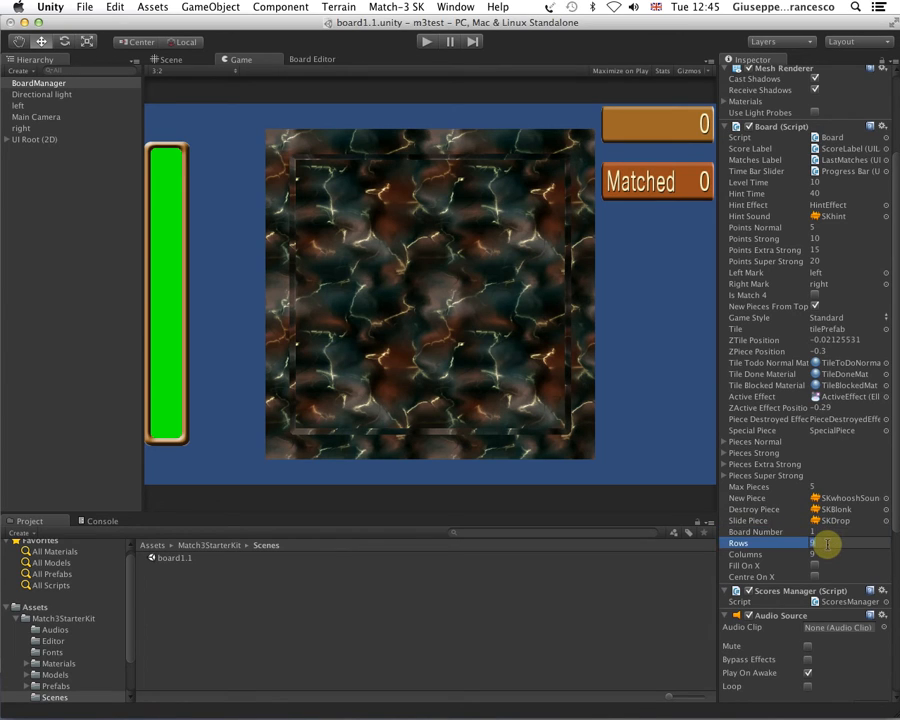
left_click(760, 554)
type("10")
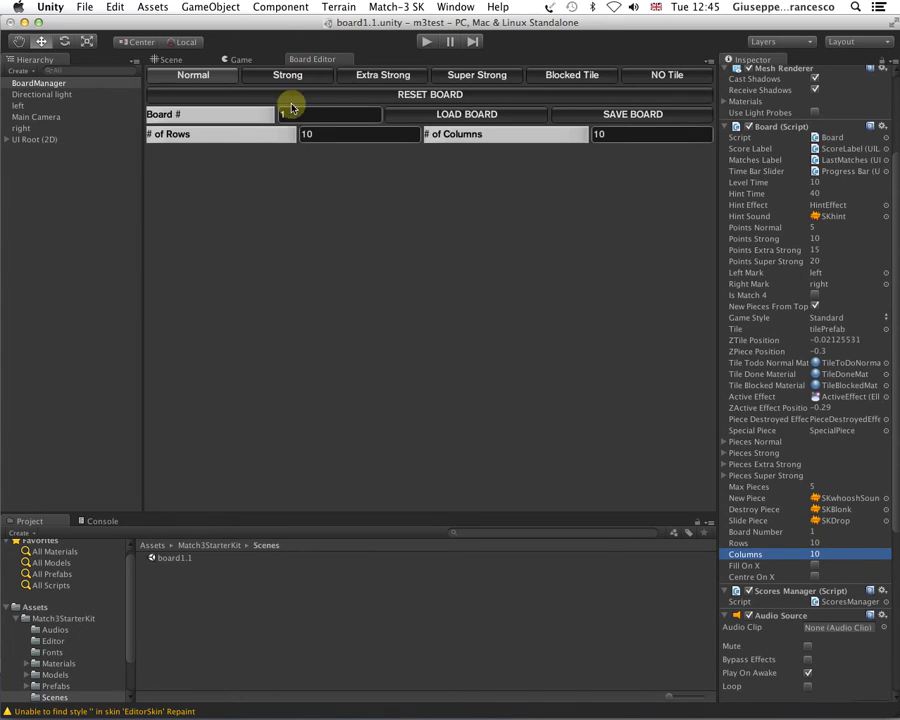
left_click(466, 112)
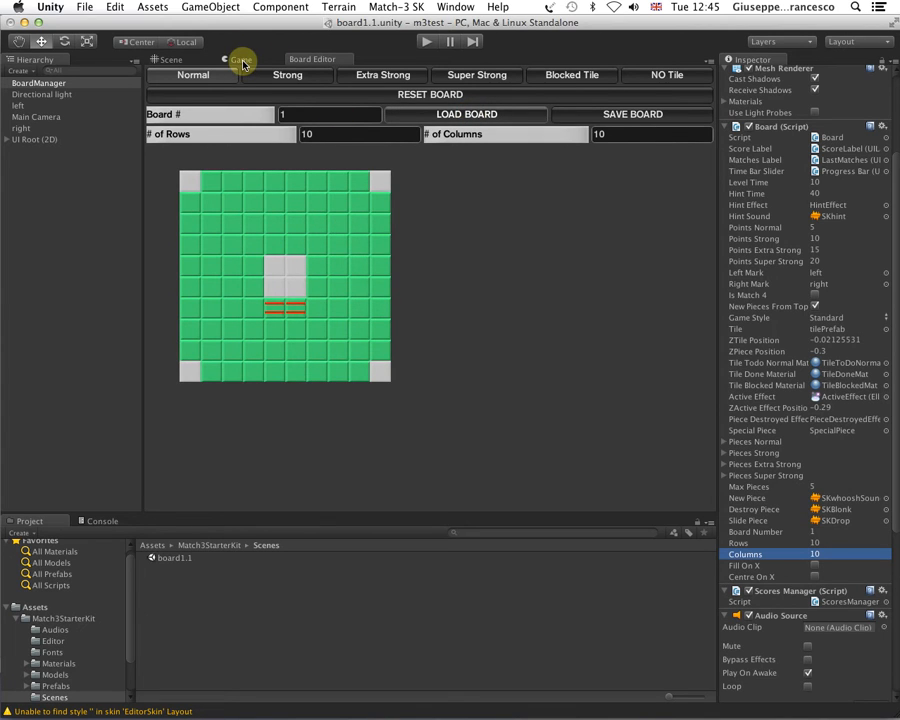
left_click(426, 40)
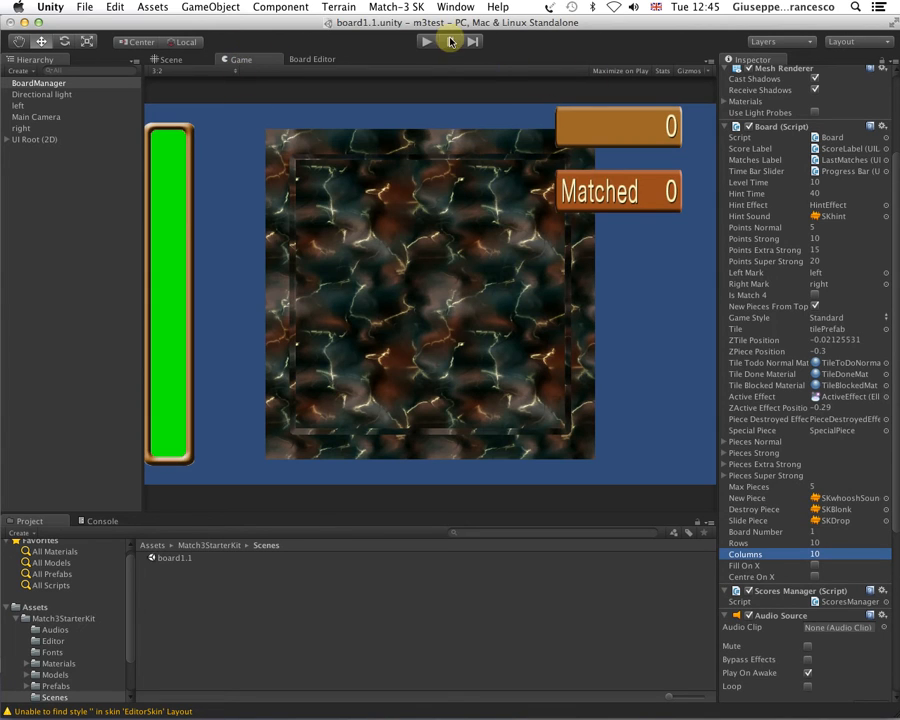
left_click(426, 40)
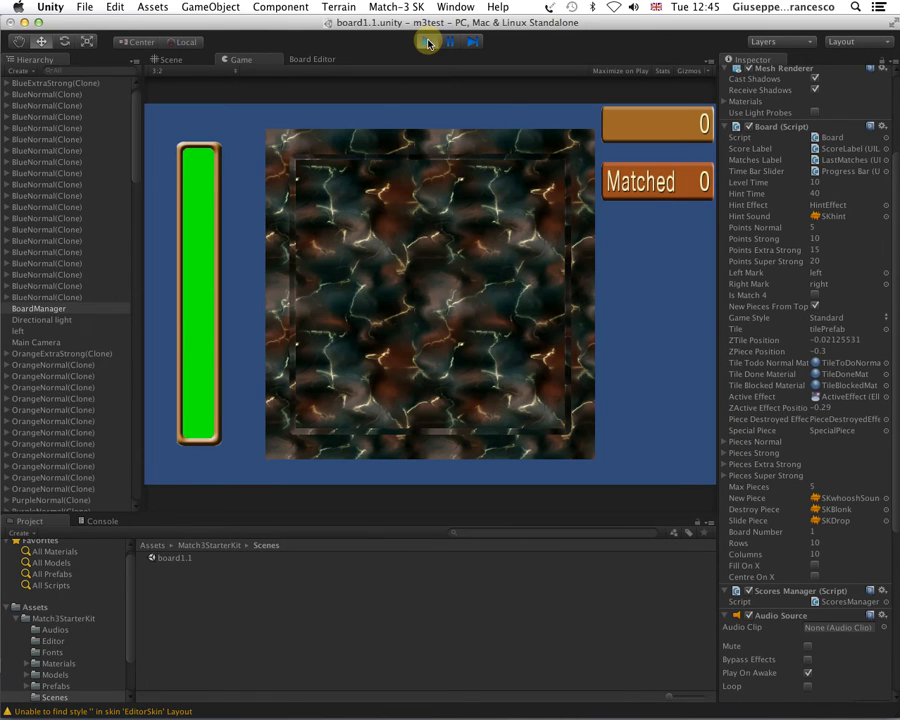
left_click(428, 40)
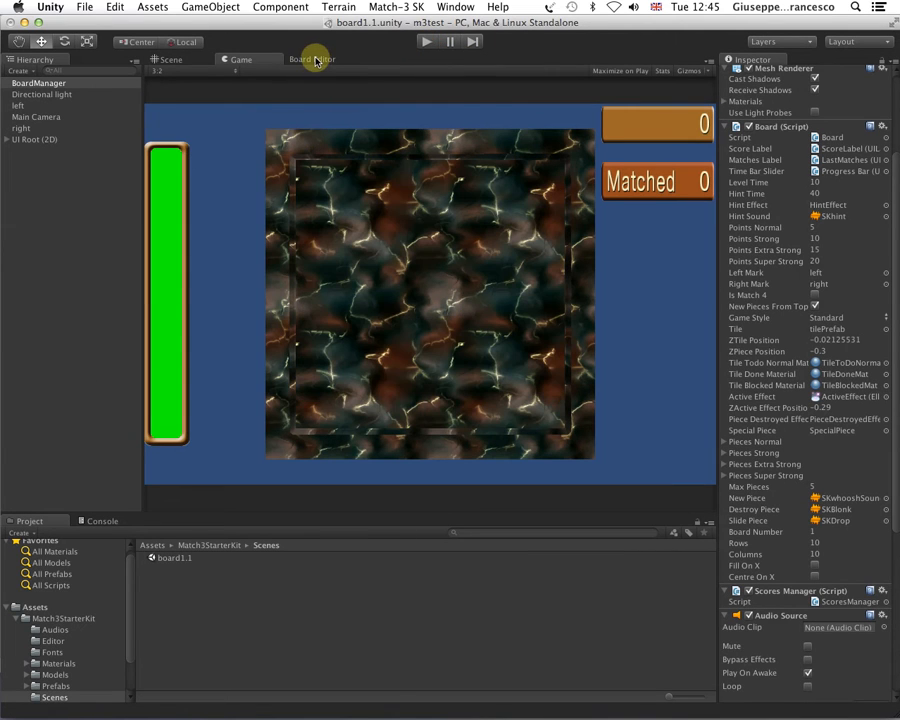
left_click(312, 60)
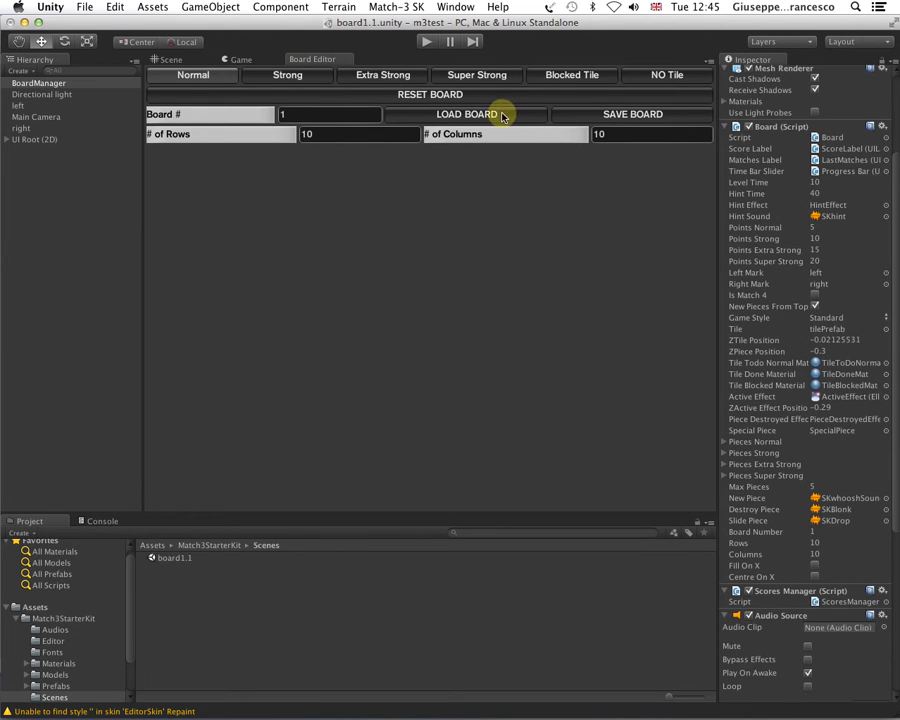
left_click(466, 114)
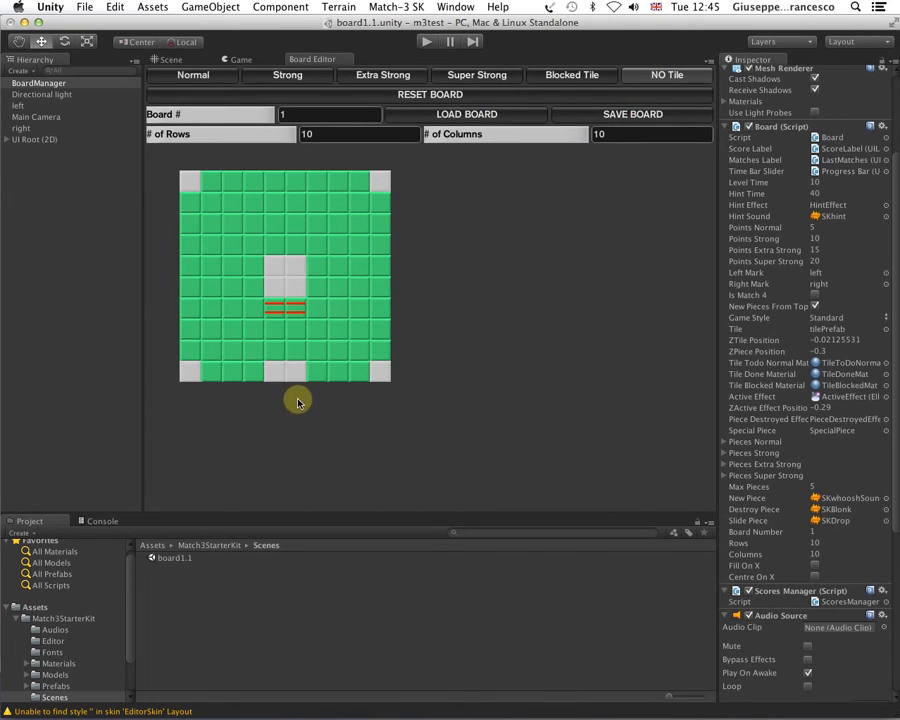
mouse_move(188, 280)
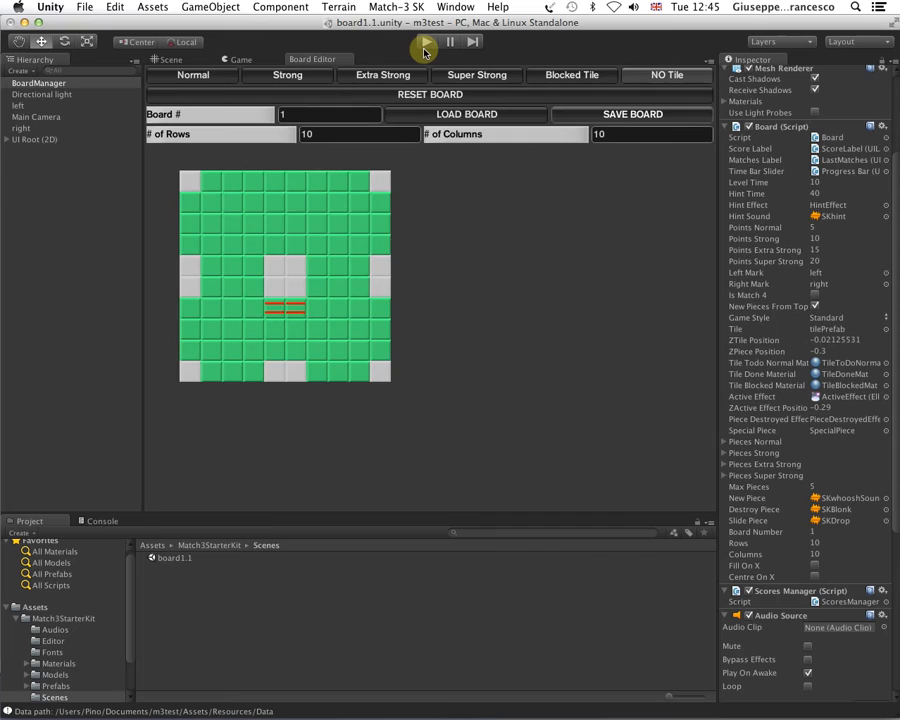
left_click(424, 40)
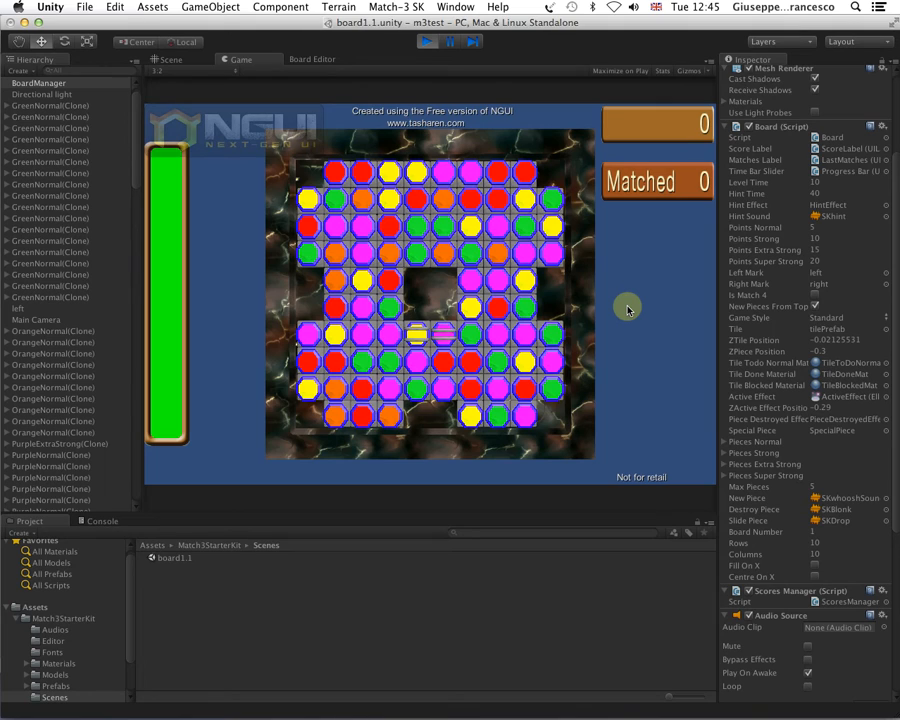
left_click(428, 40)
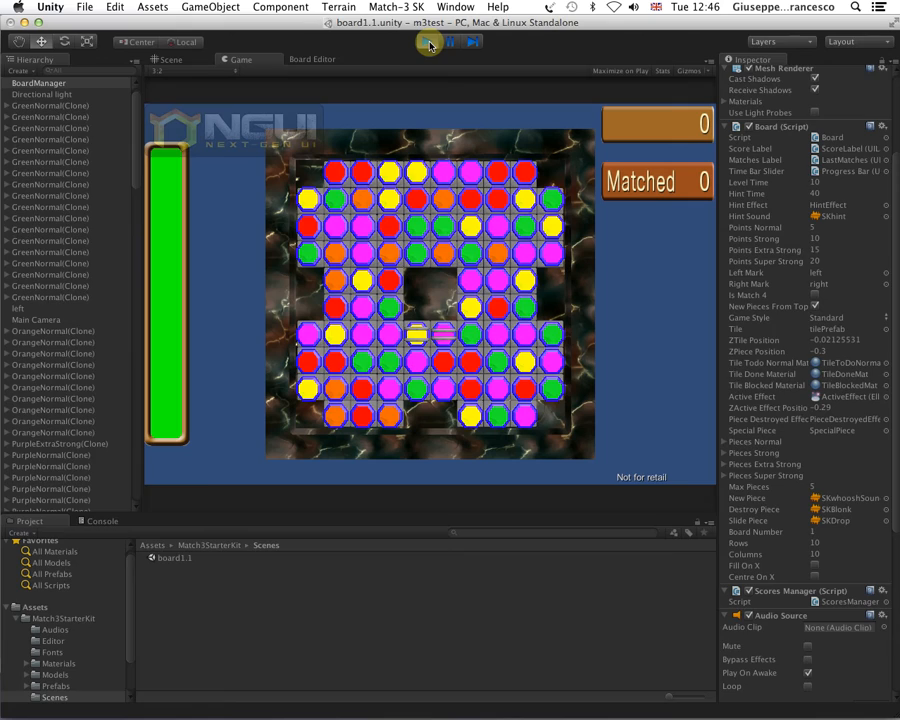
left_click(428, 40)
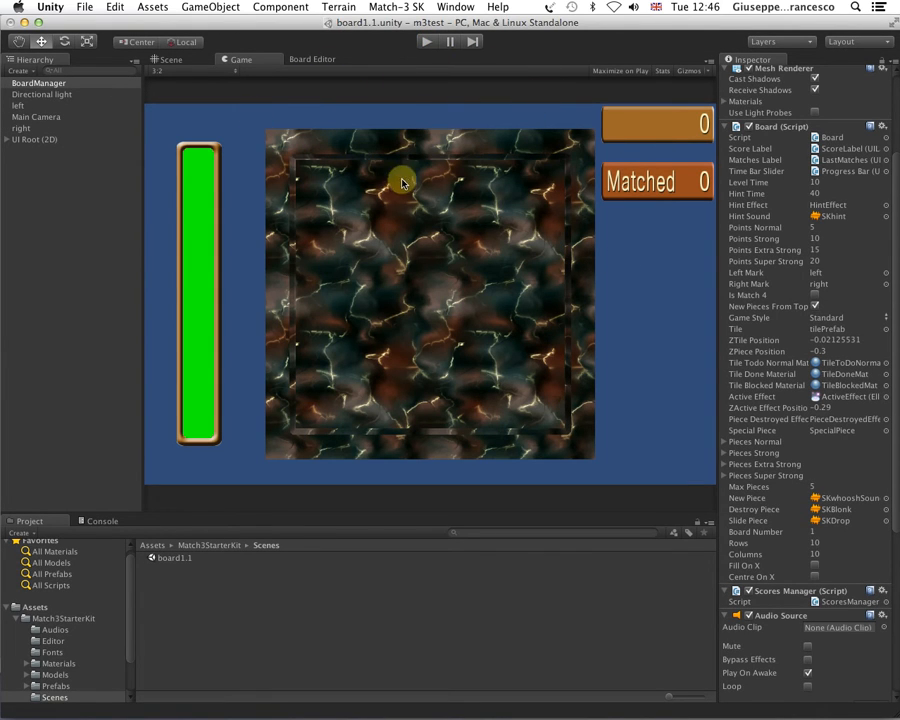
Step: Review the Board script's layout fields including Rows, then inspect the left marker's Transform
scroll("up", 3)
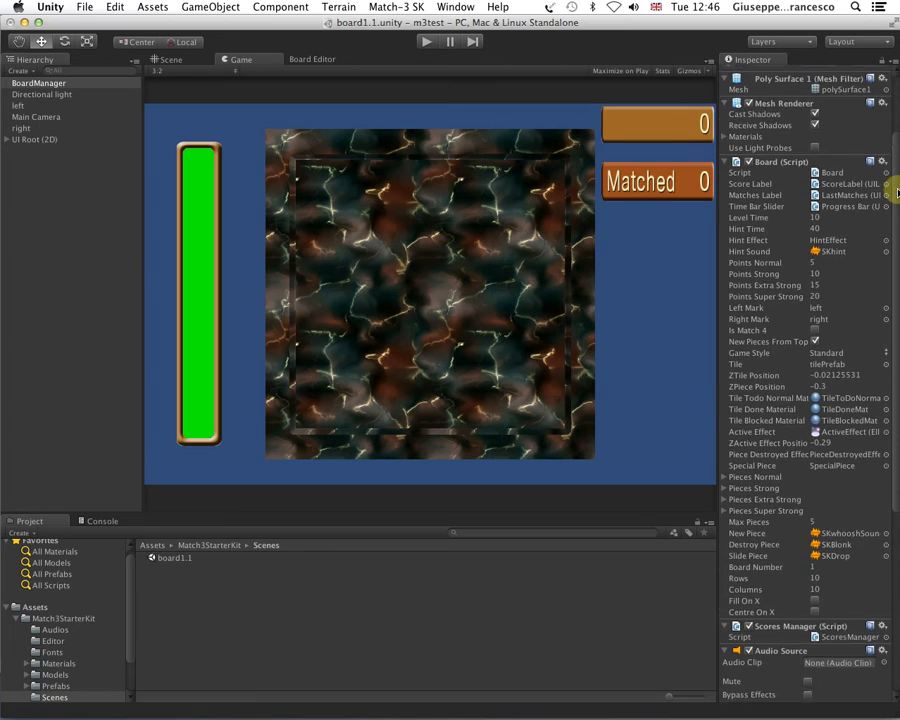
scroll("down", 3)
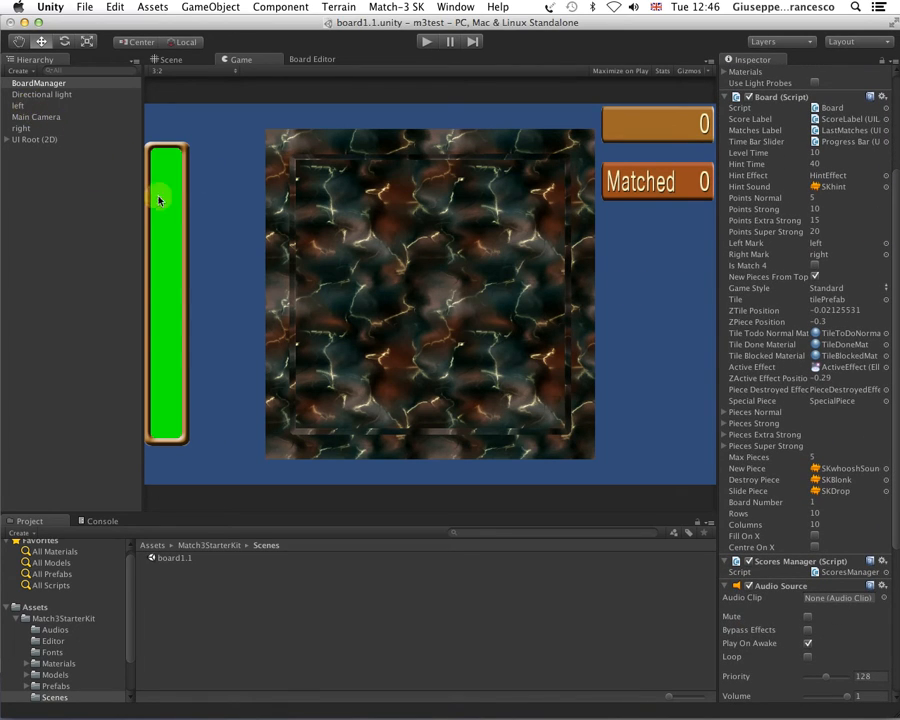
mouse_move(444, 256)
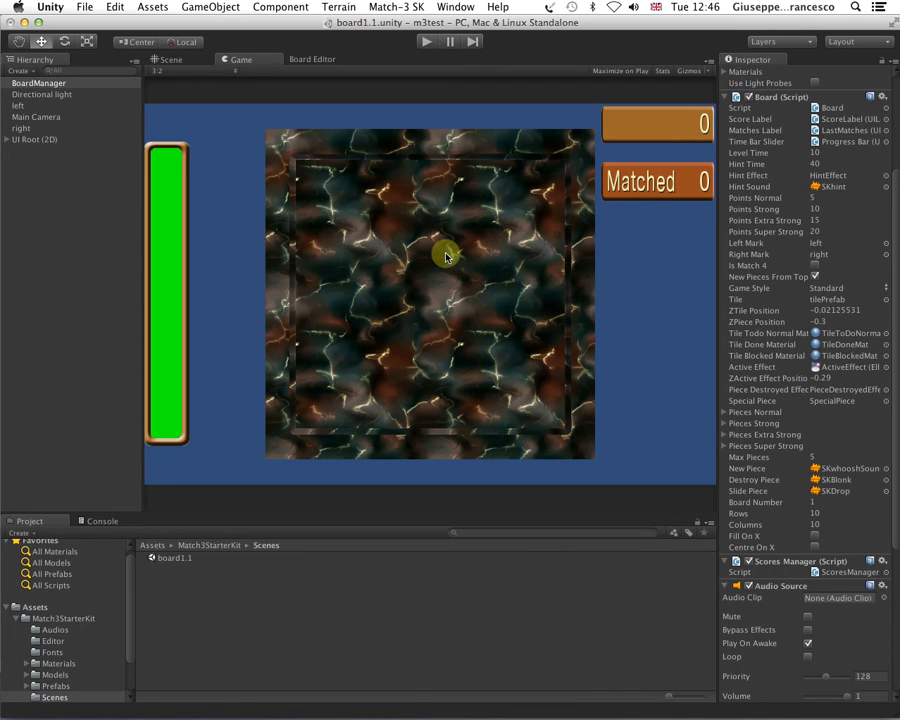
mouse_move(466, 288)
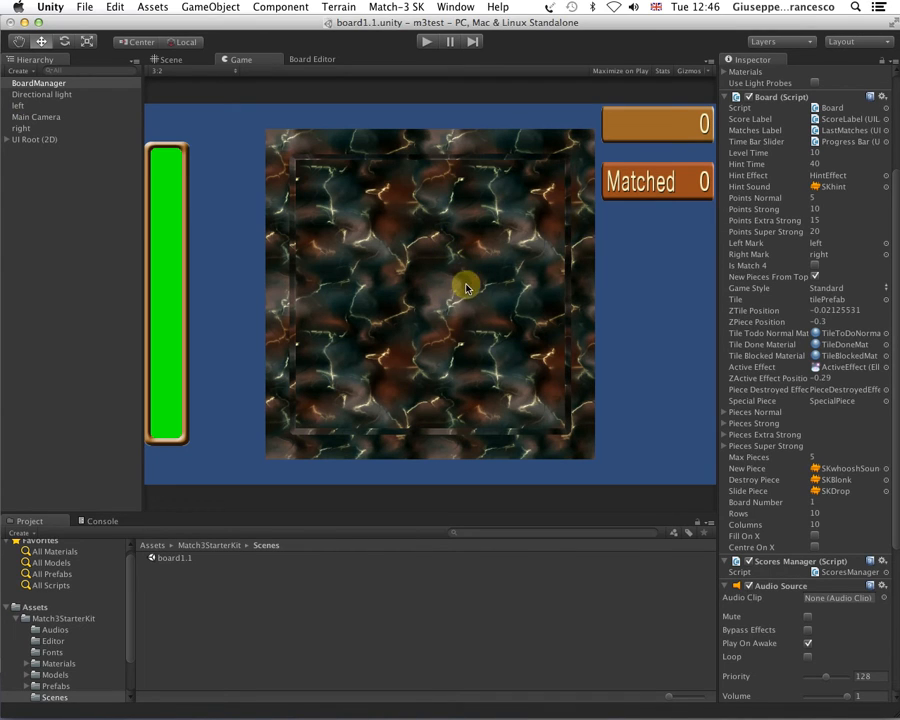
mouse_move(472, 290)
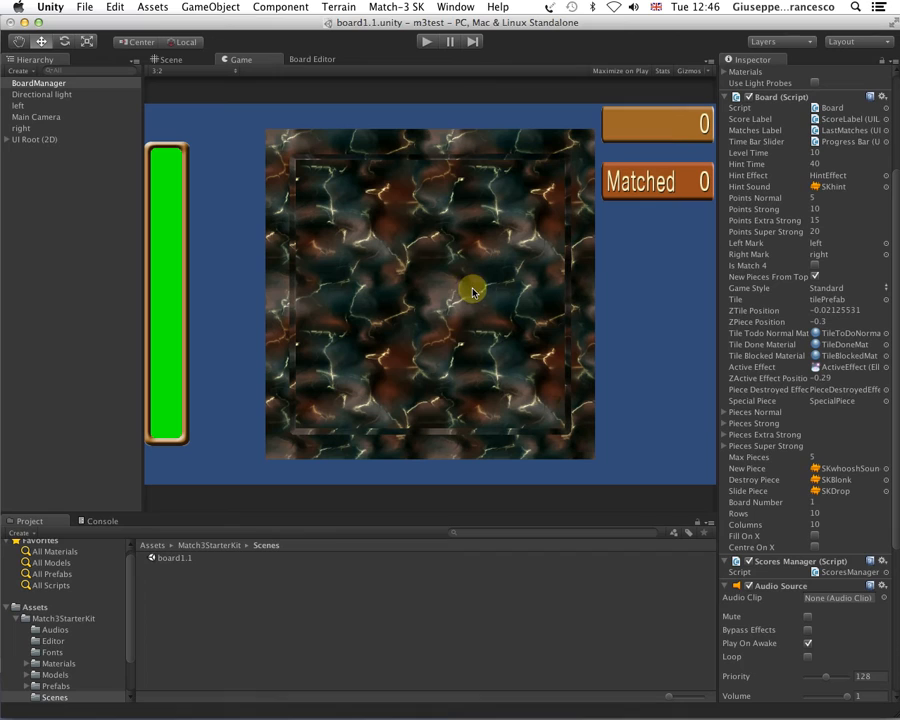
mouse_move(212, 352)
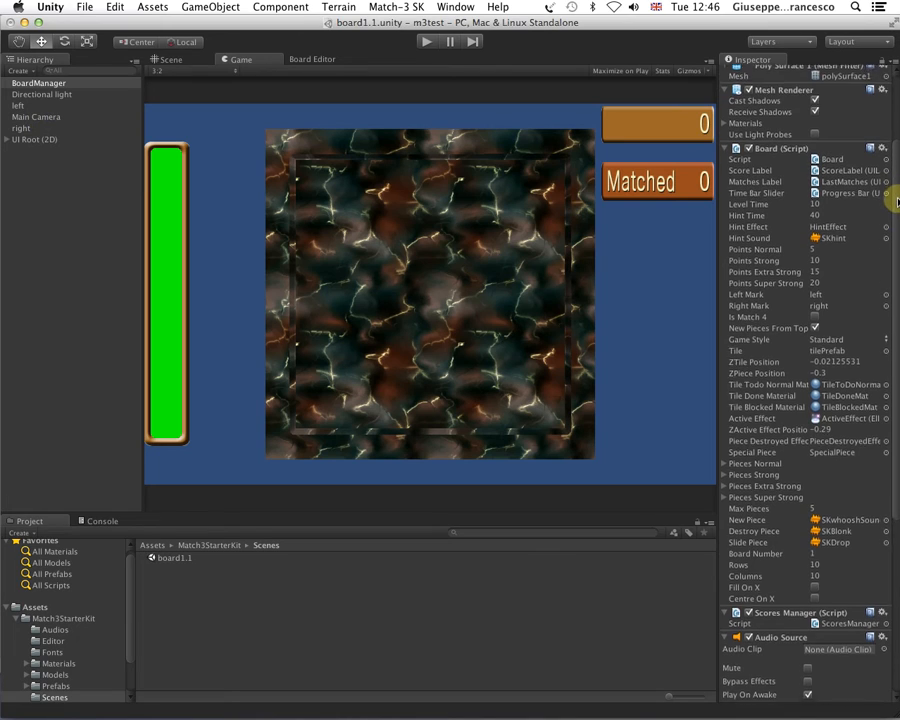
scroll("up", 3)
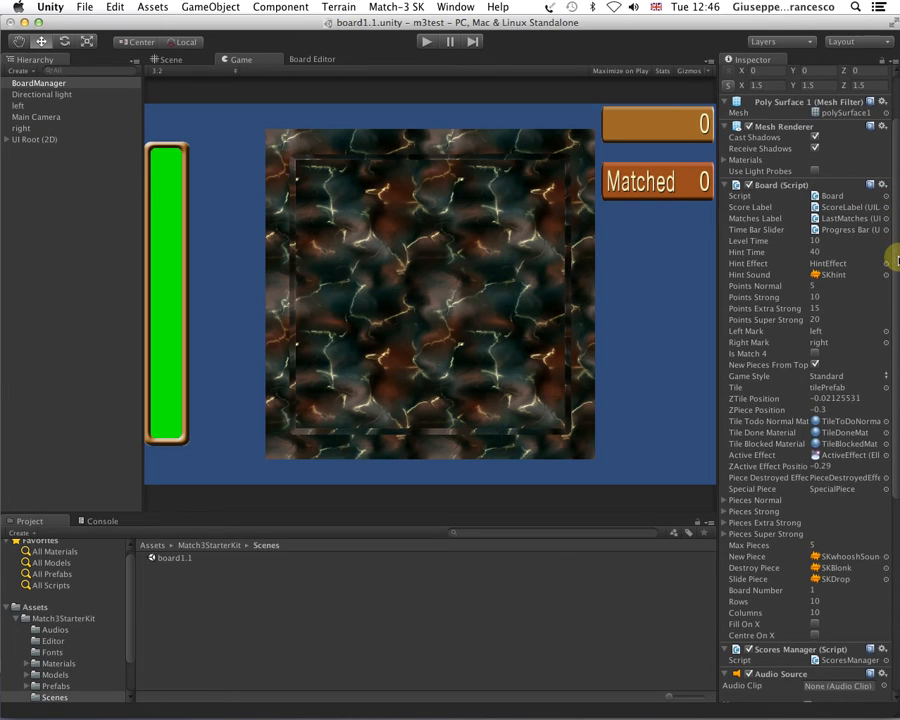
scroll("down", 3)
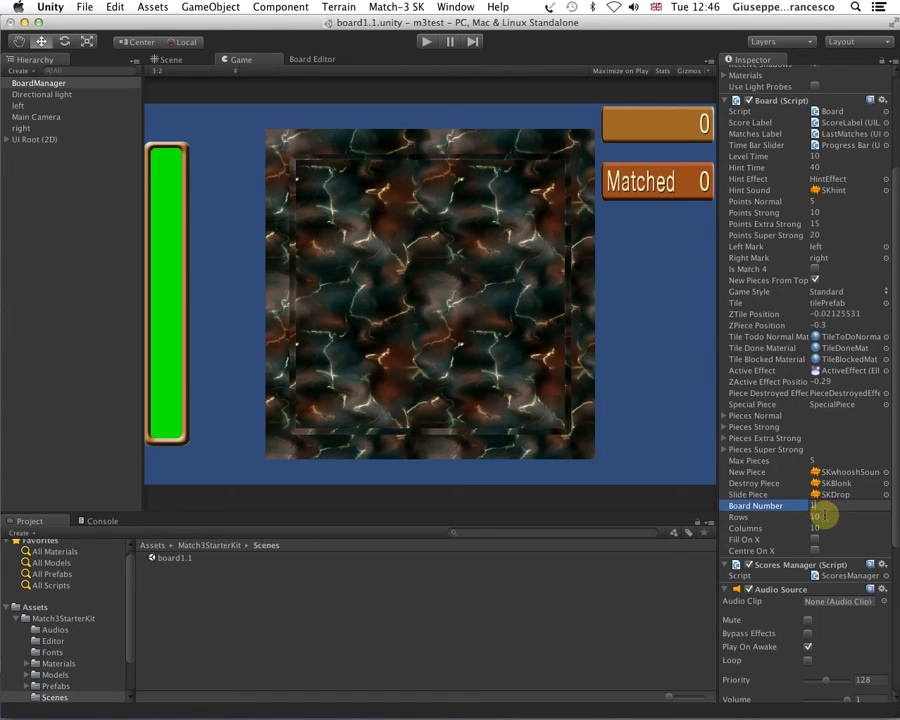
left_click(760, 516)
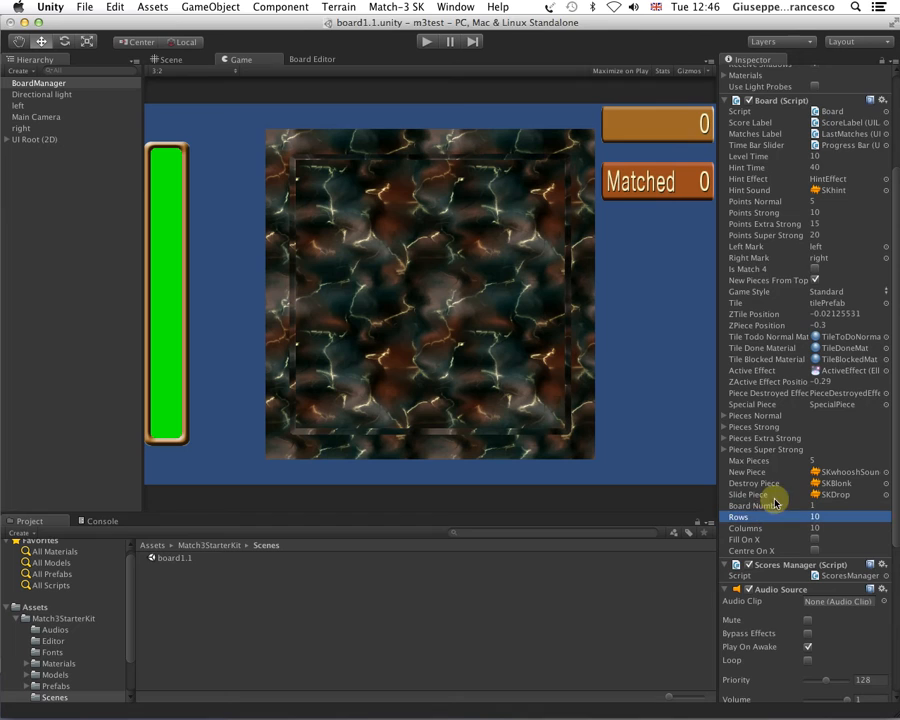
scroll("up", 3)
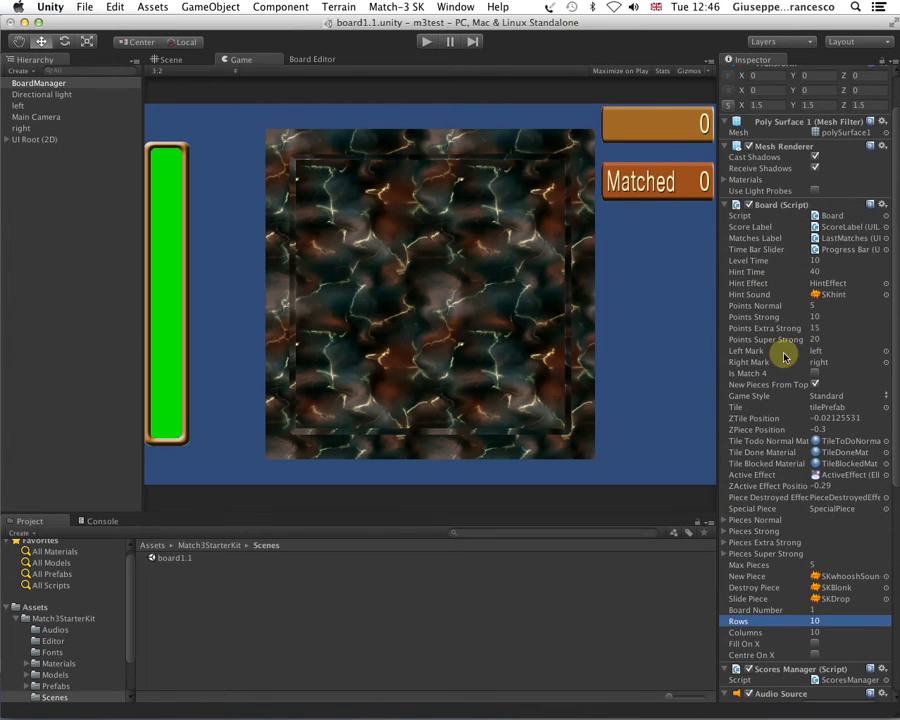
mouse_move(104, 196)
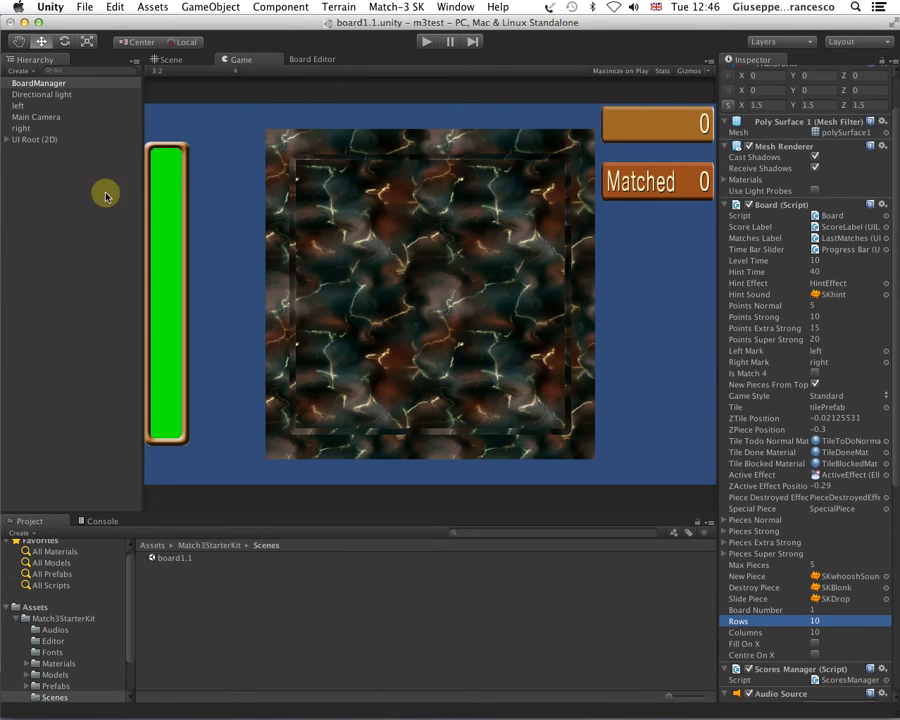
mouse_move(24, 108)
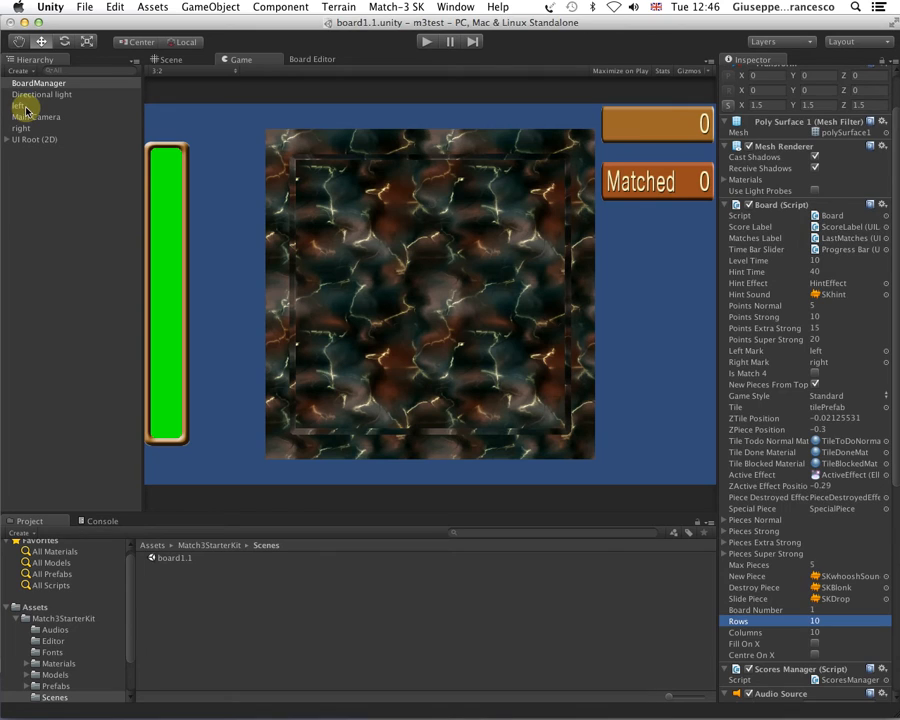
left_click(20, 128)
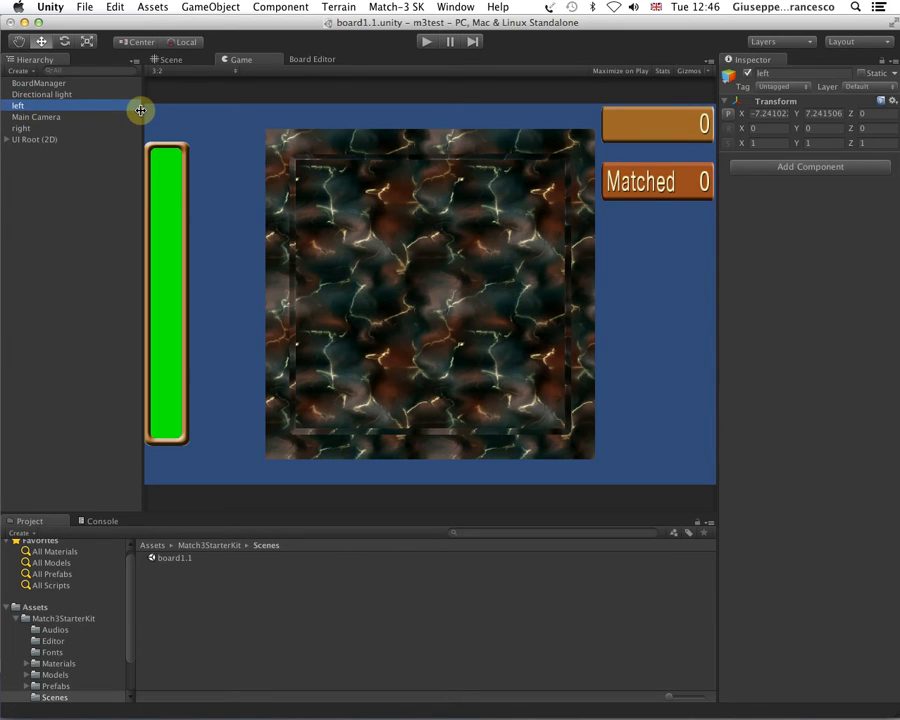
mouse_move(360, 190)
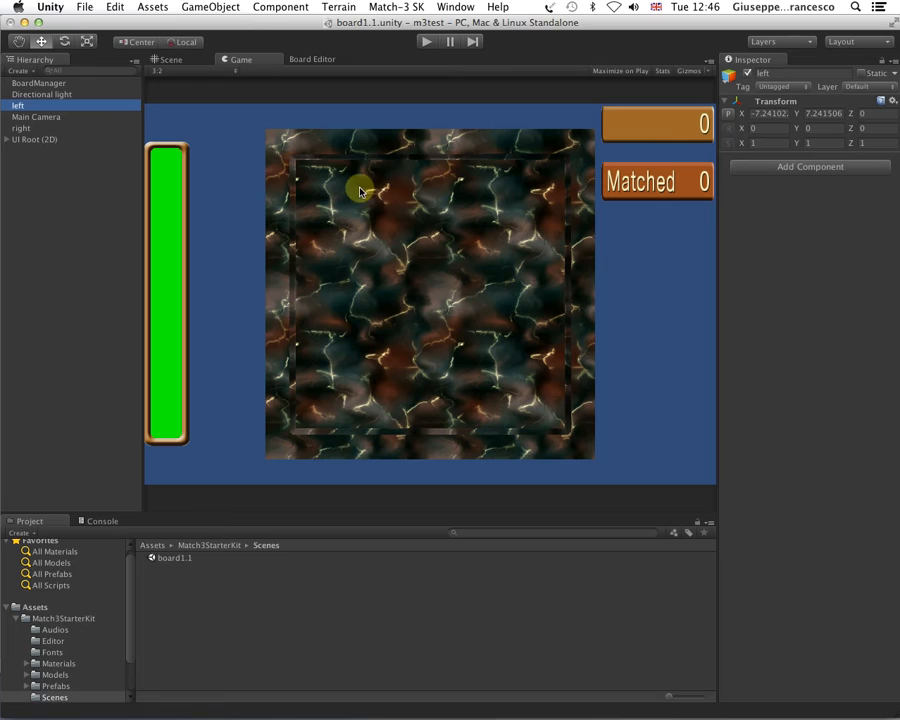
mouse_move(420, 164)
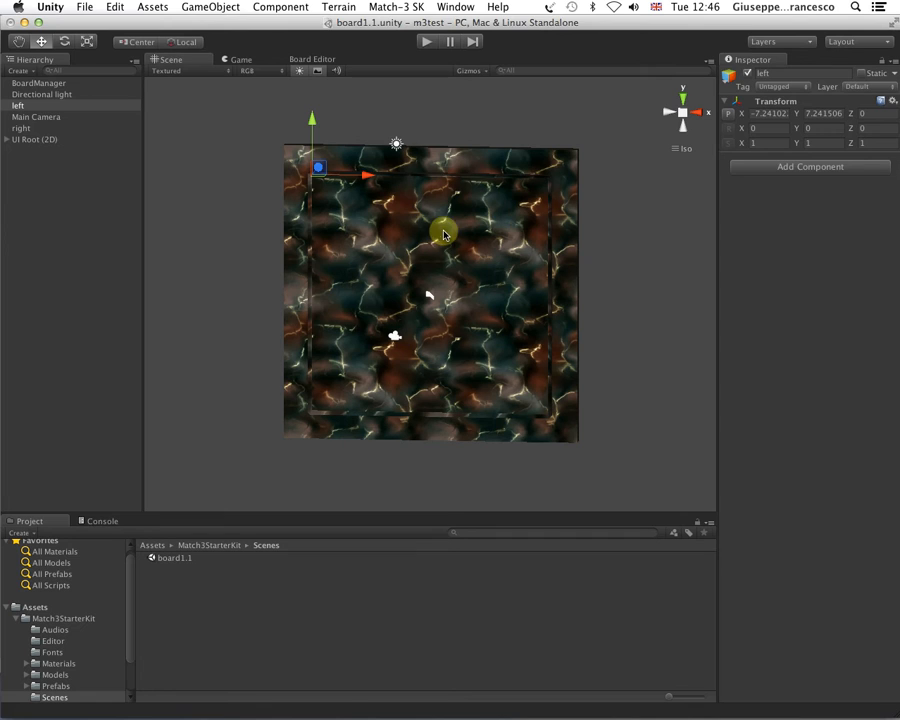
Step: Show the board in Scene view and check the left and right marker positions at its top corners
left_click(40, 82)
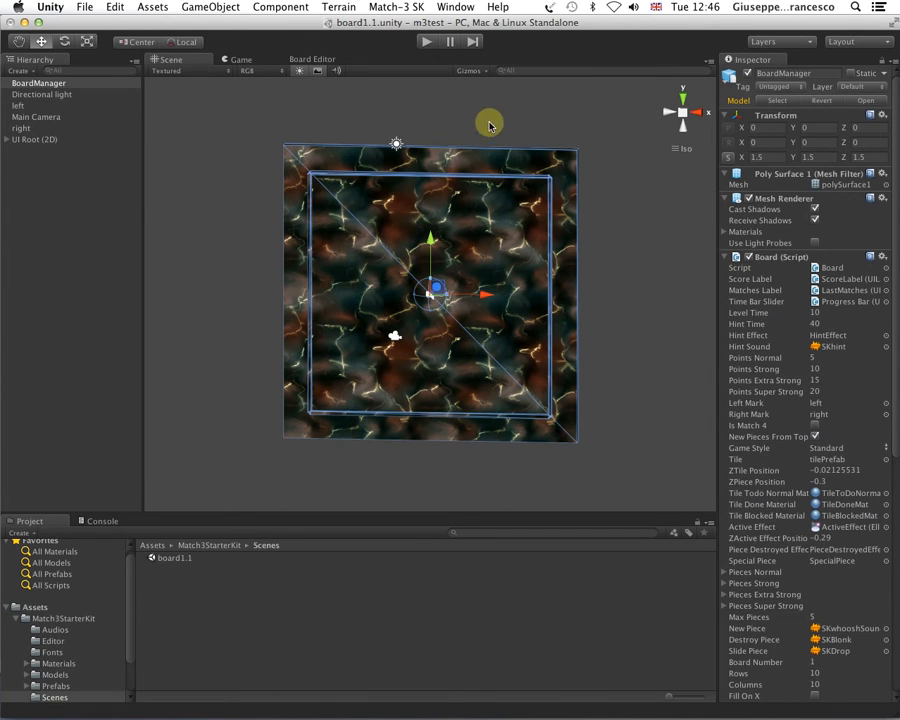
mouse_move(674, 176)
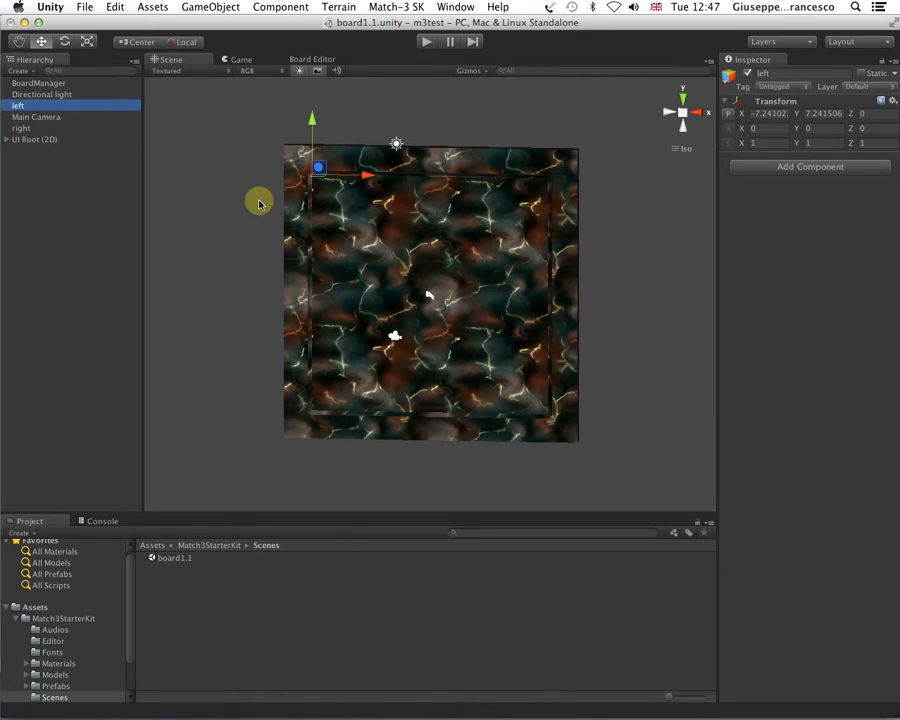
mouse_move(344, 184)
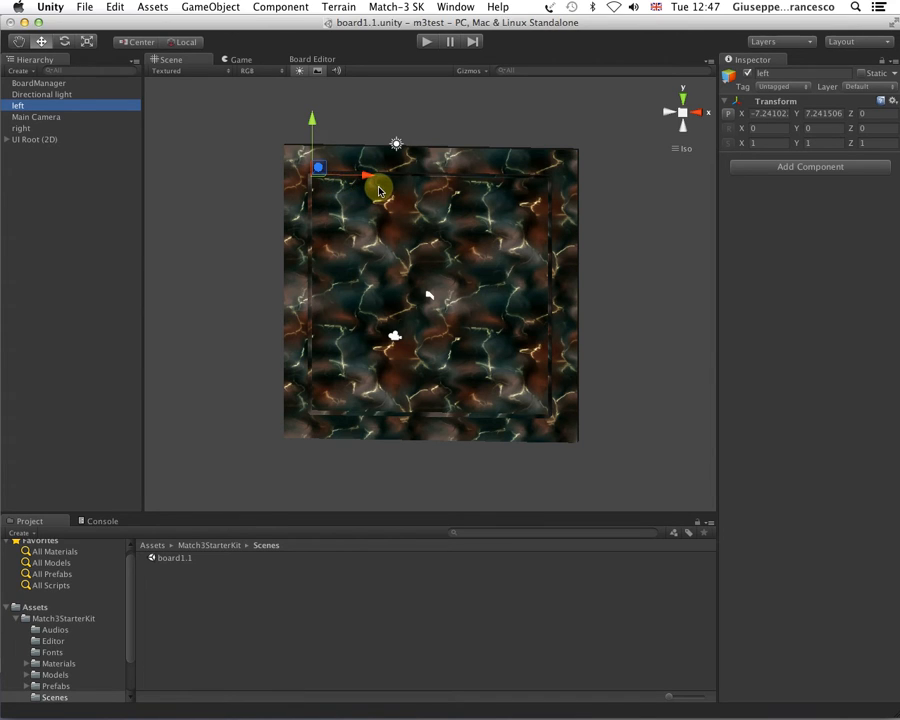
mouse_move(328, 212)
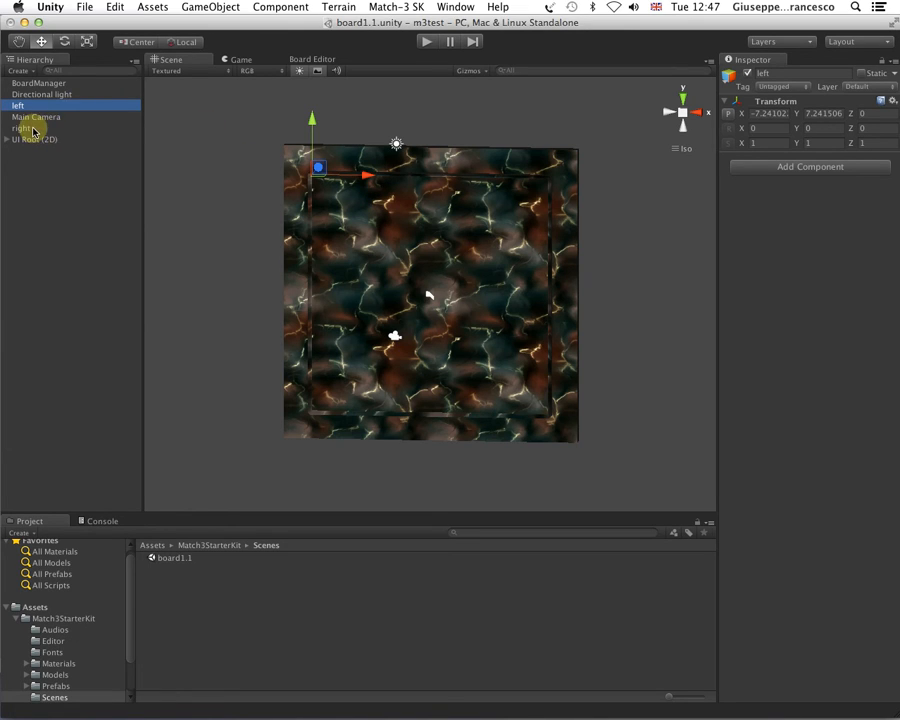
left_click(20, 128)
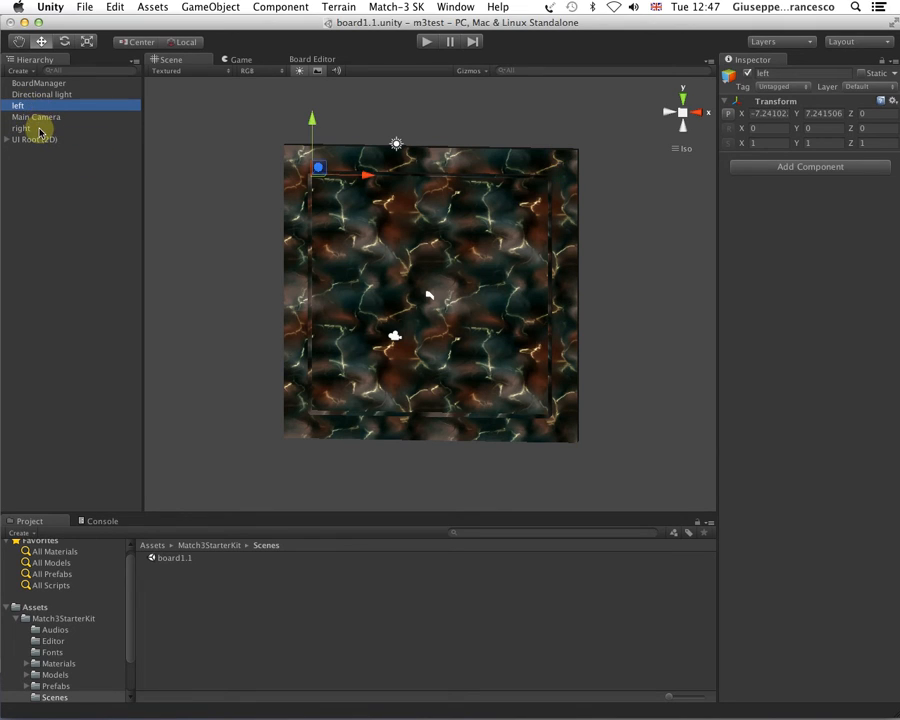
left_click(20, 128)
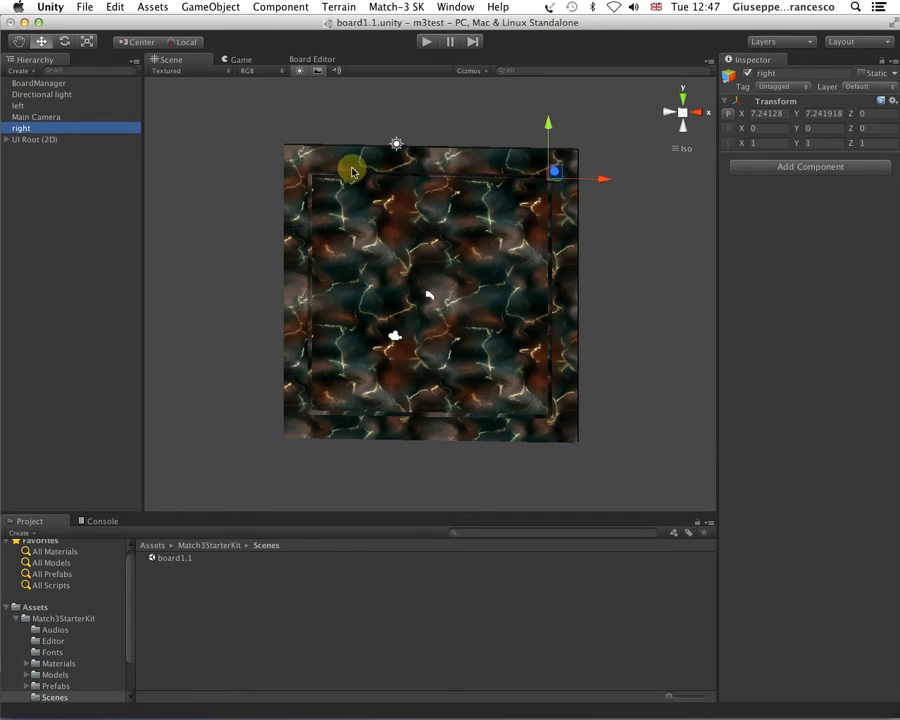
mouse_move(328, 178)
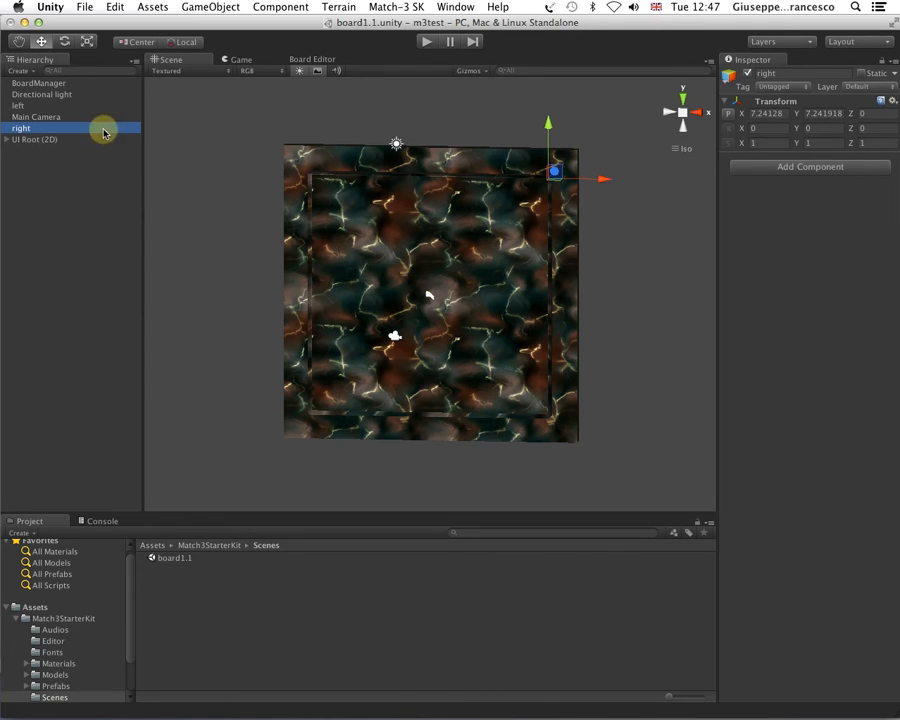
mouse_move(284, 80)
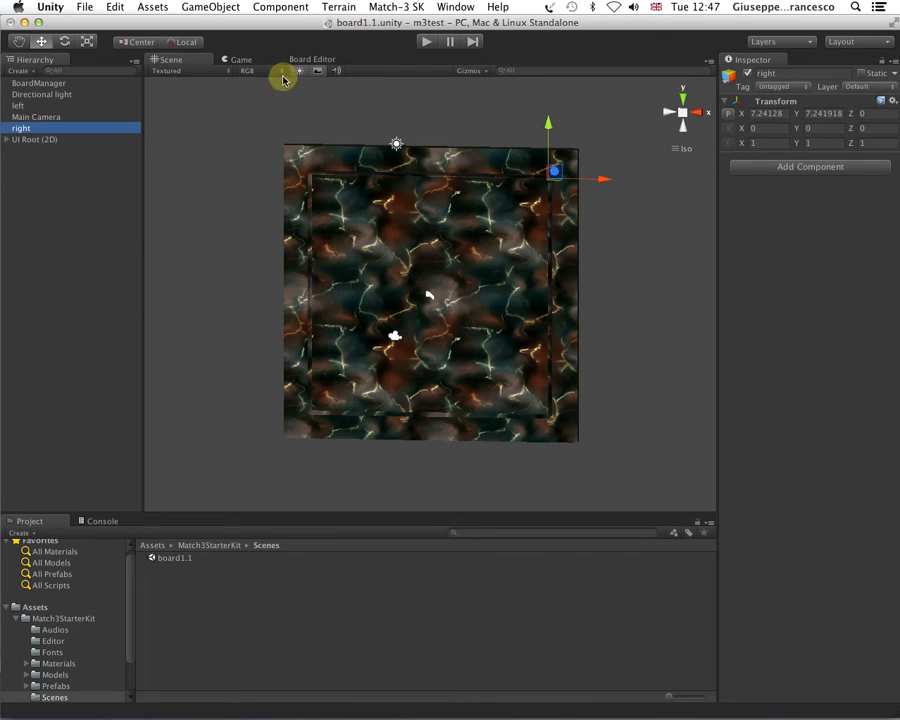
mouse_move(44, 110)
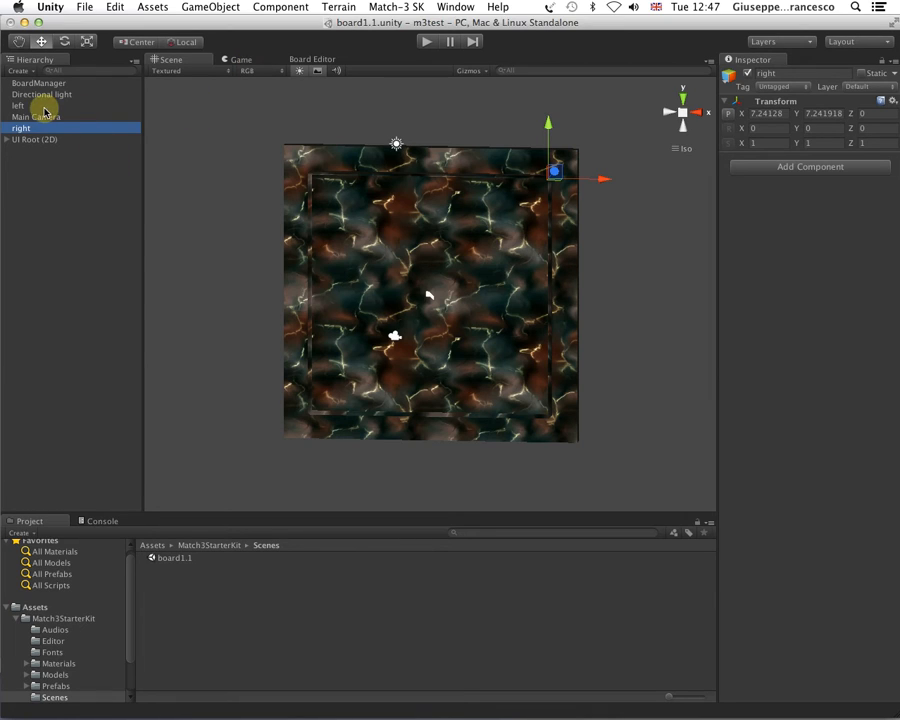
mouse_move(376, 262)
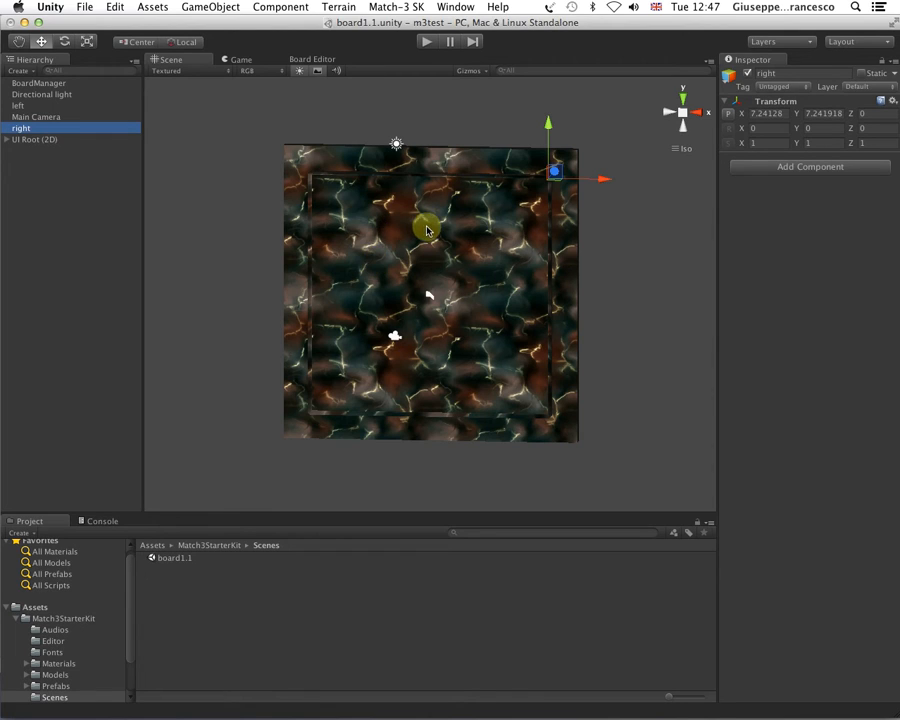
mouse_move(464, 238)
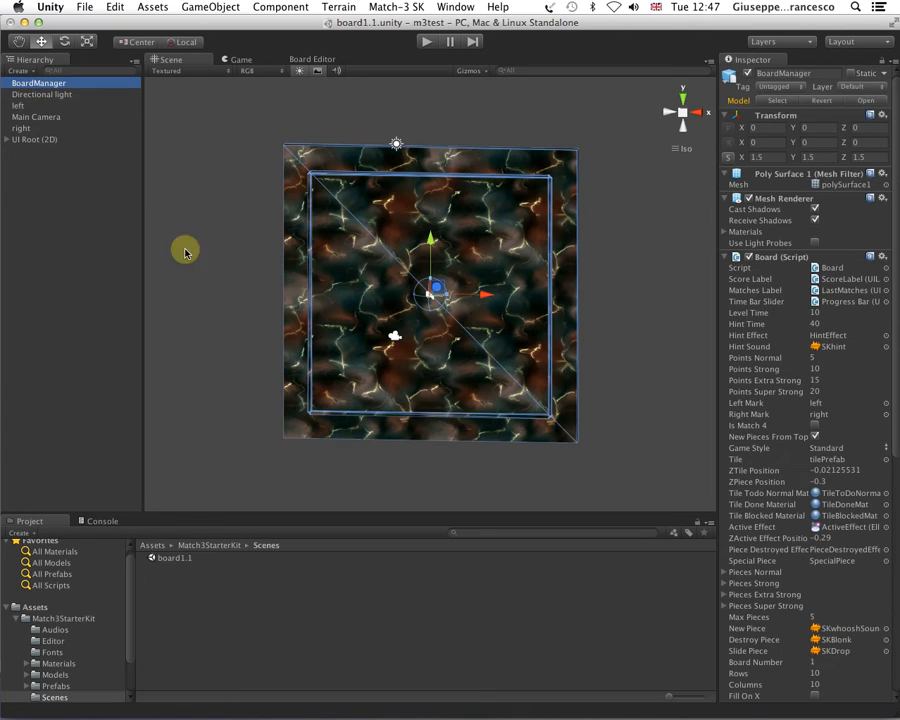
scroll("down", 3)
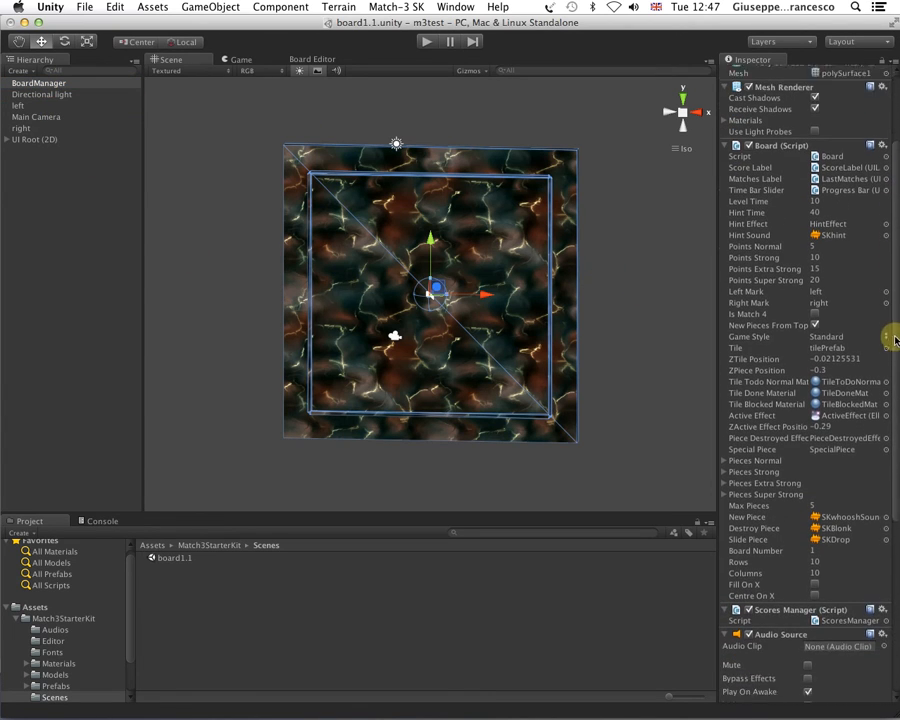
scroll("down", 3)
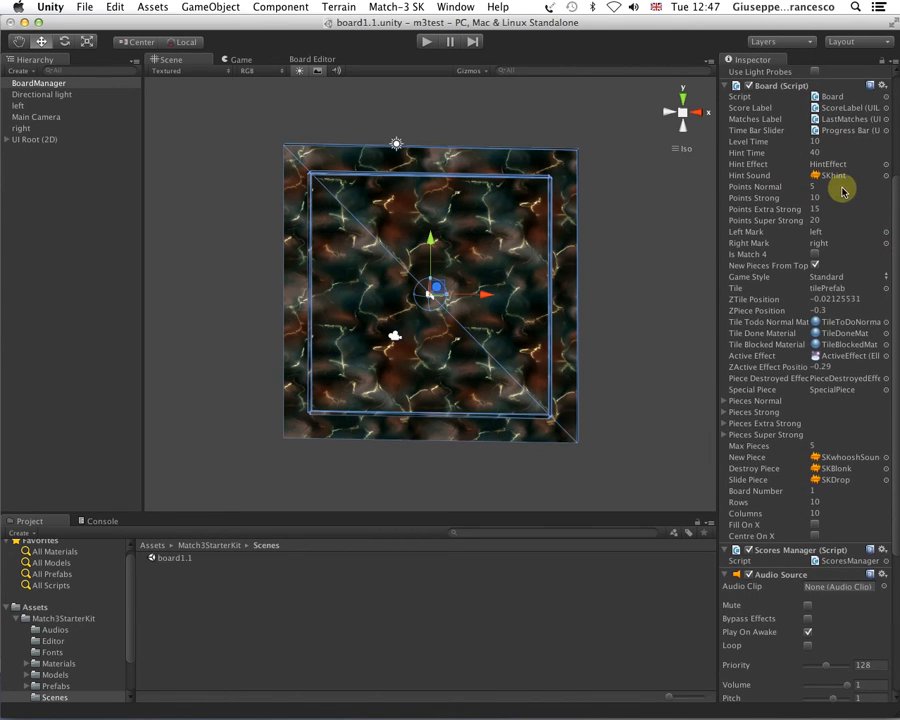
mouse_move(770, 140)
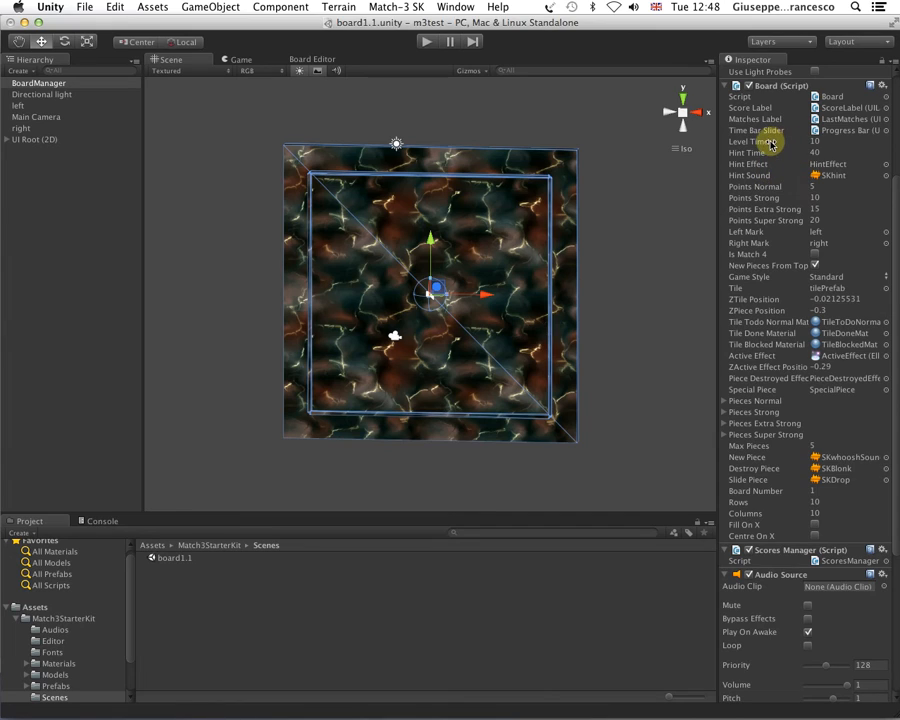
left_click(764, 140)
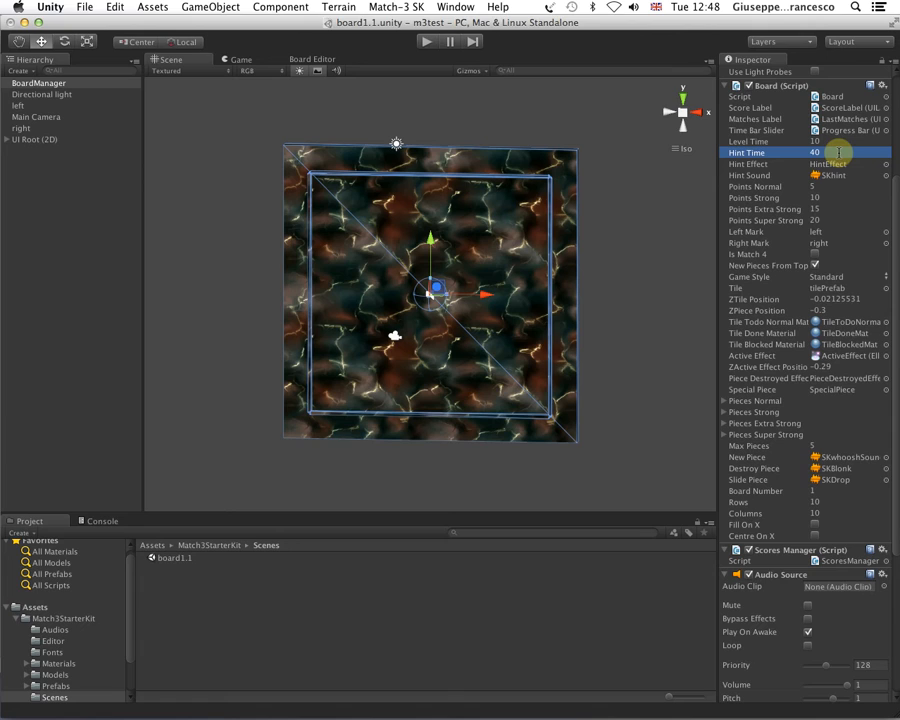
mouse_move(764, 176)
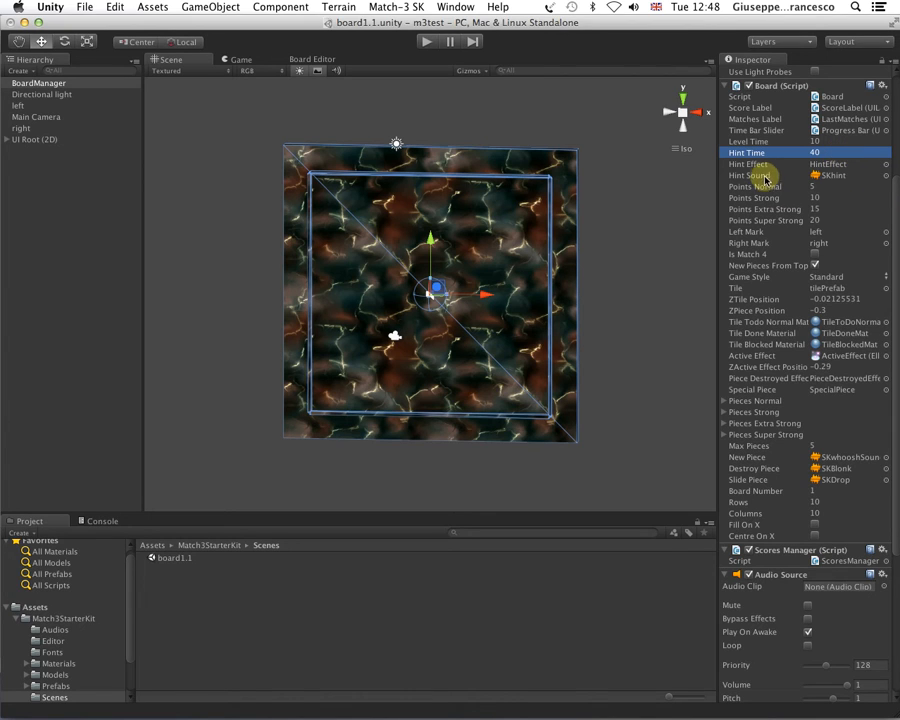
left_click(748, 164)
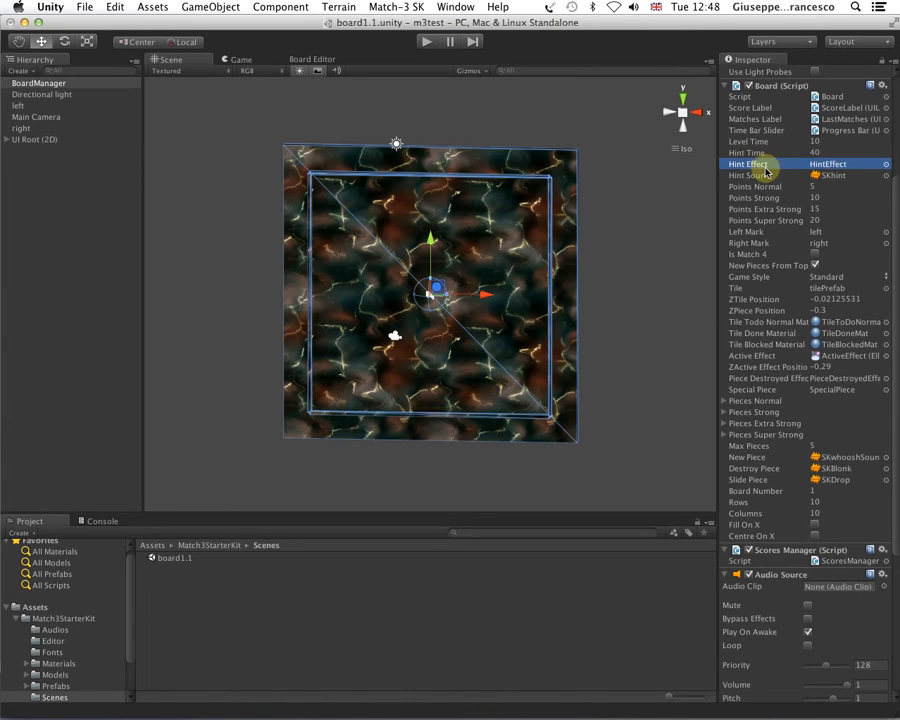
mouse_move(808, 194)
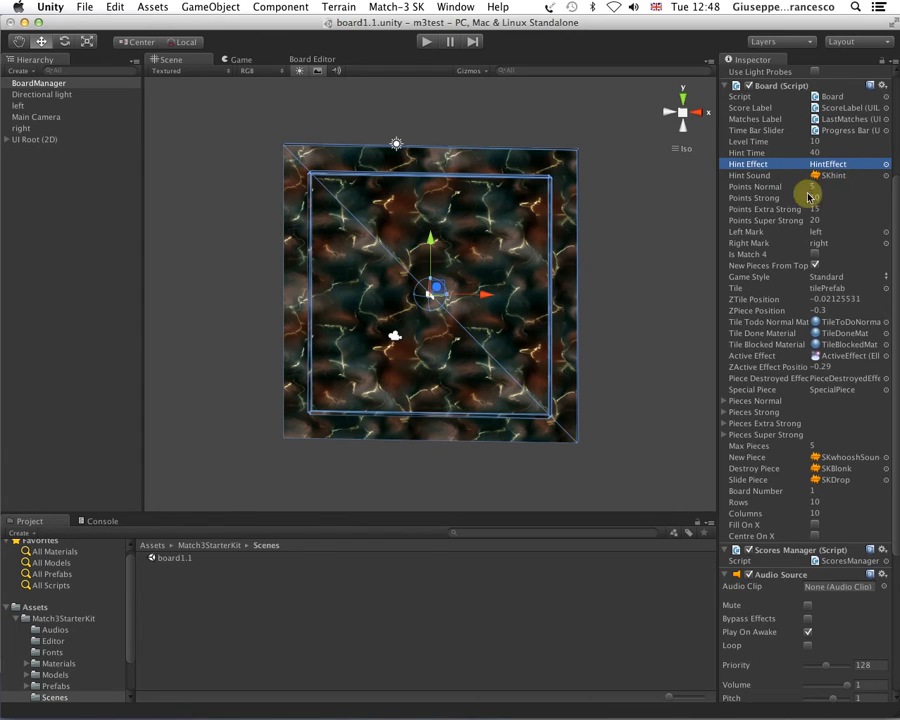
left_click(790, 176)
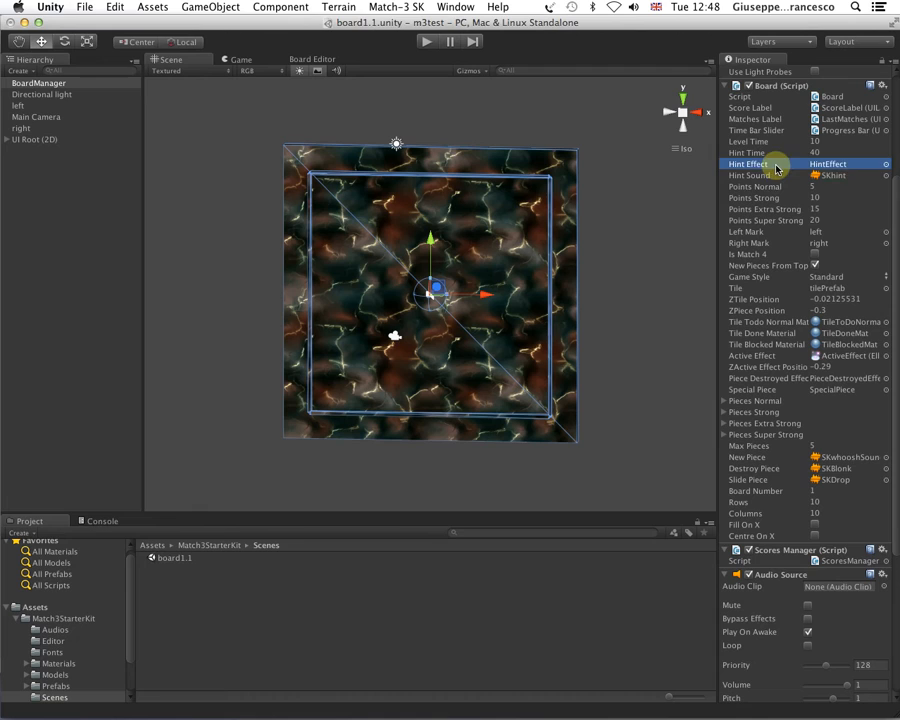
mouse_move(782, 176)
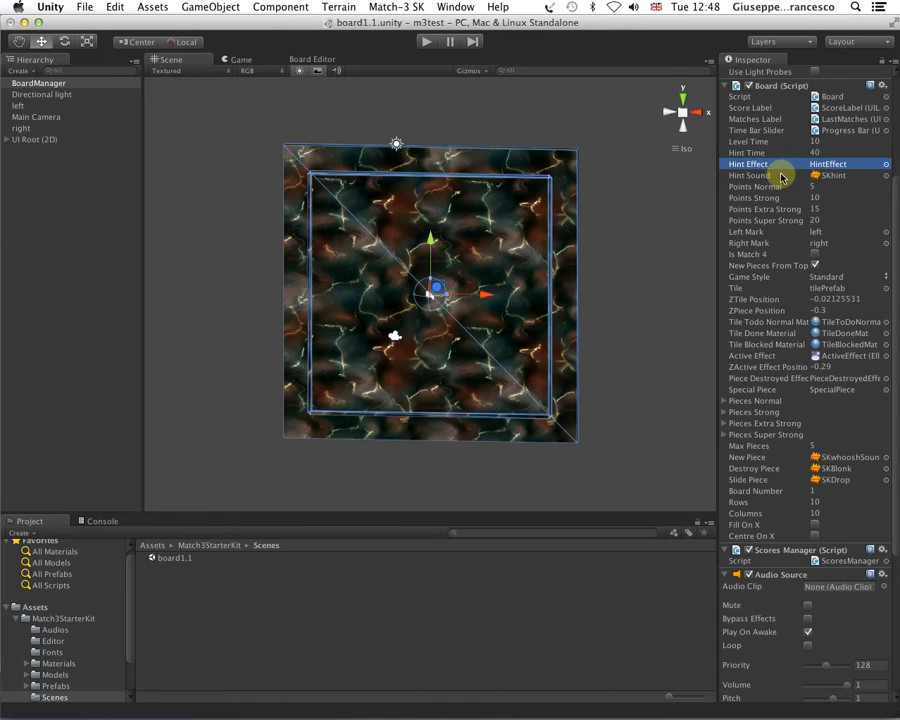
mouse_move(810, 176)
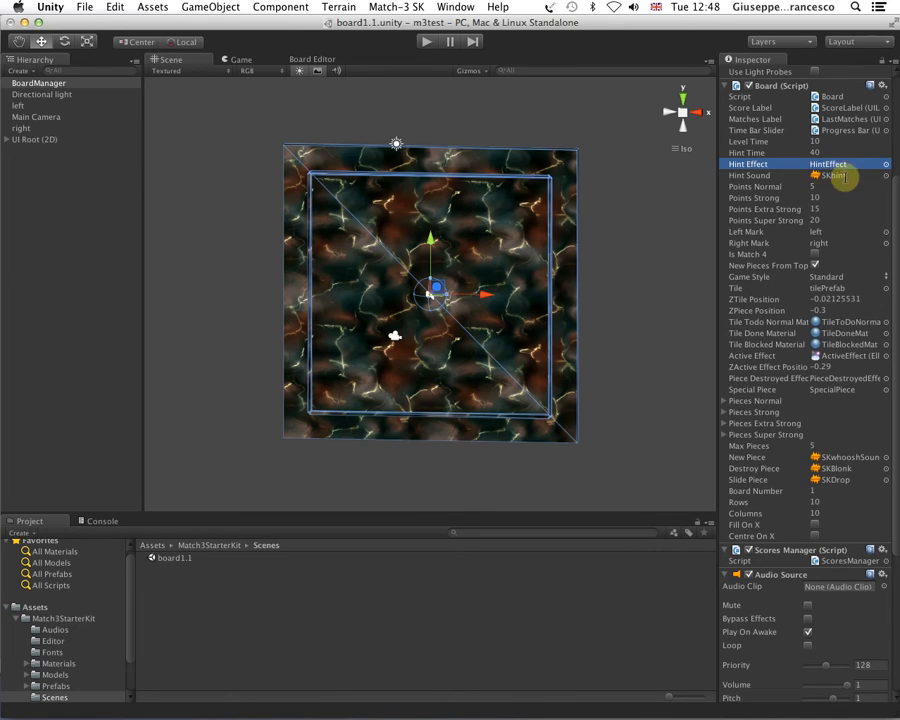
left_click(770, 188)
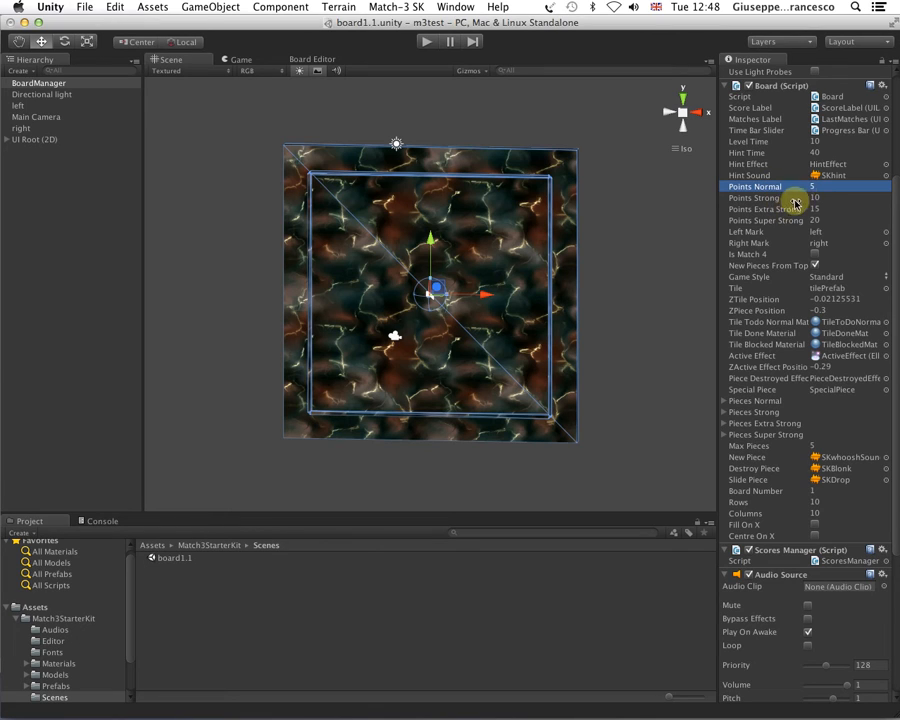
left_click(790, 210)
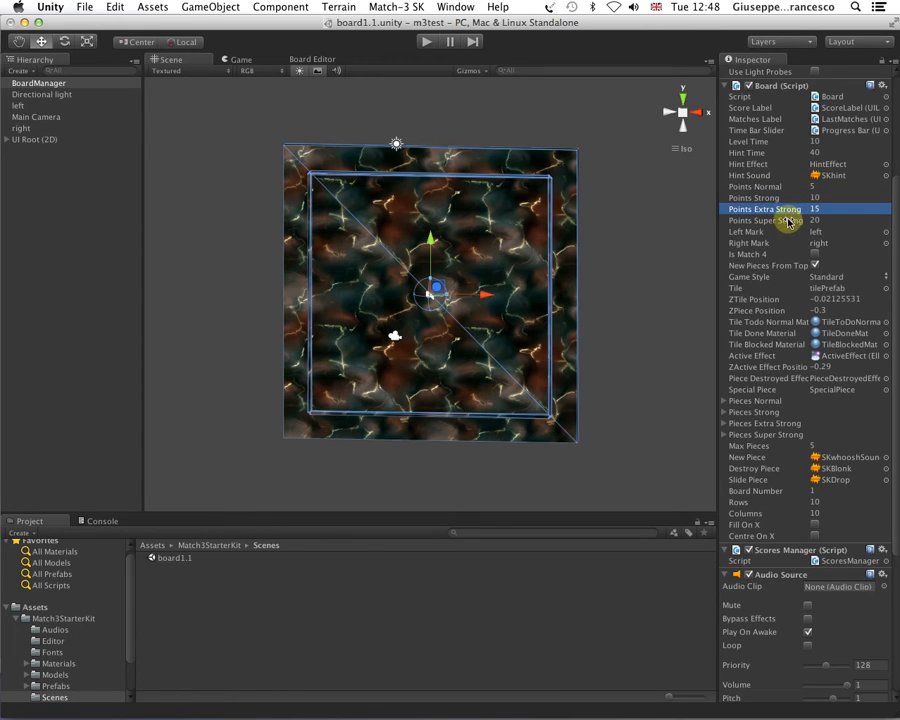
left_click(780, 220)
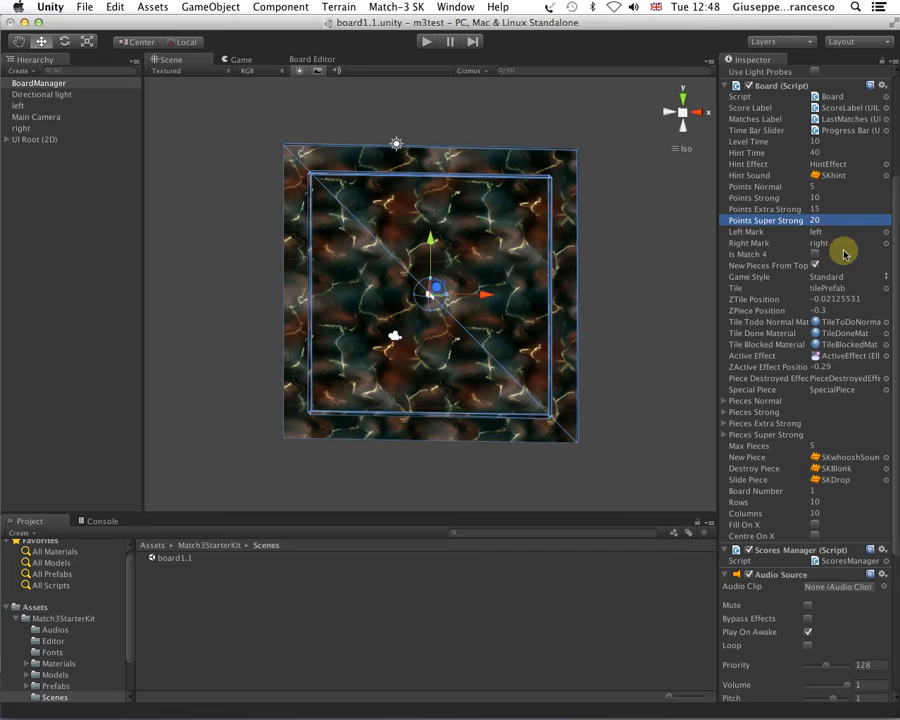
mouse_move(768, 232)
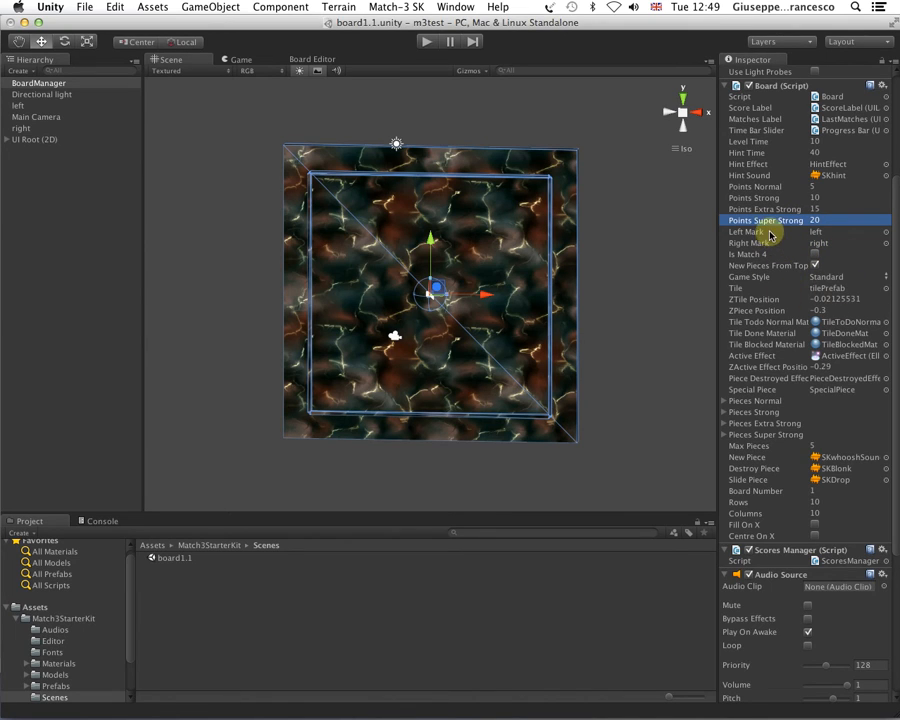
left_click(770, 244)
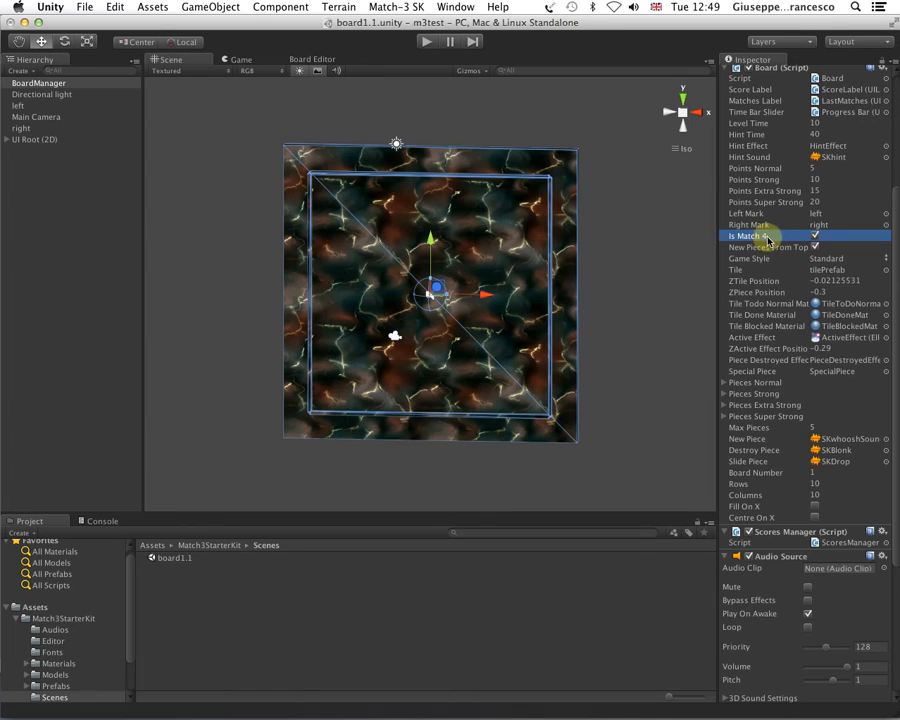
left_click(816, 236)
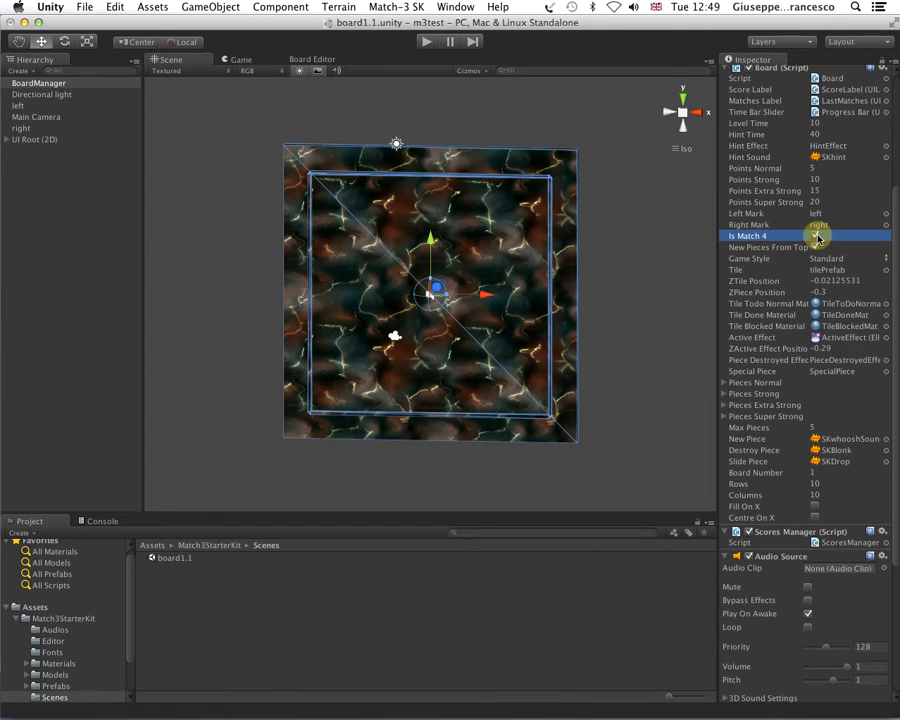
left_click(816, 236)
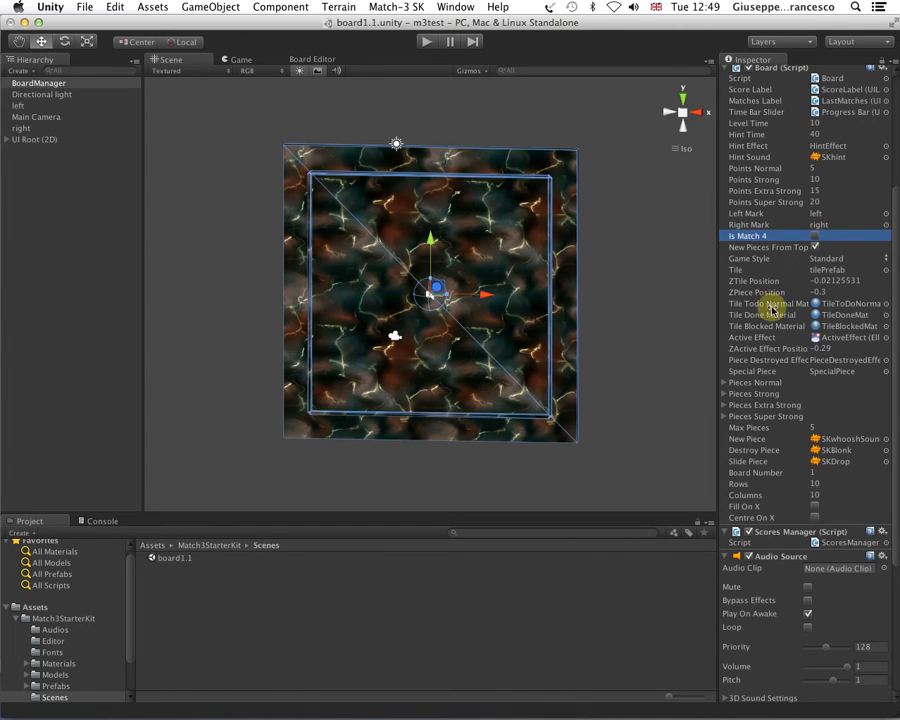
scroll("down", 3)
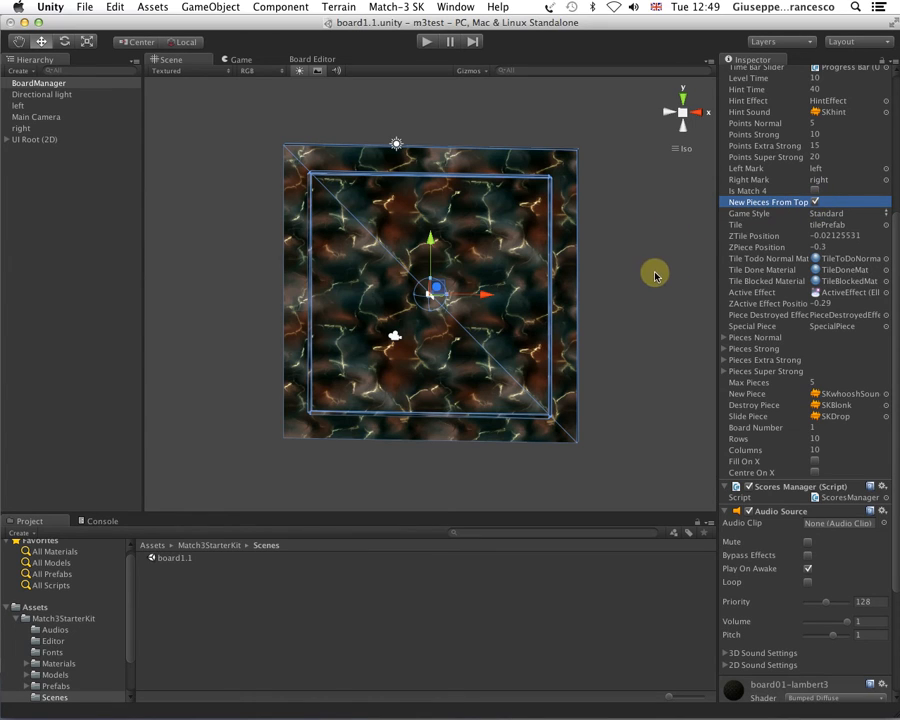
mouse_move(732, 220)
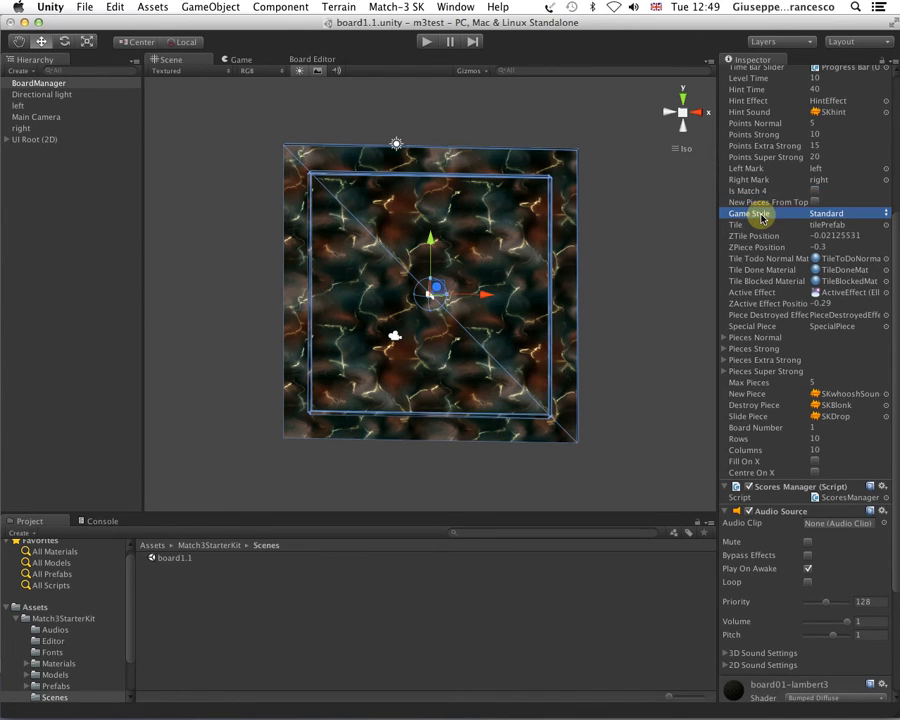
Step: Change the Board's Game Style from Standard to the second available style
left_click(848, 212)
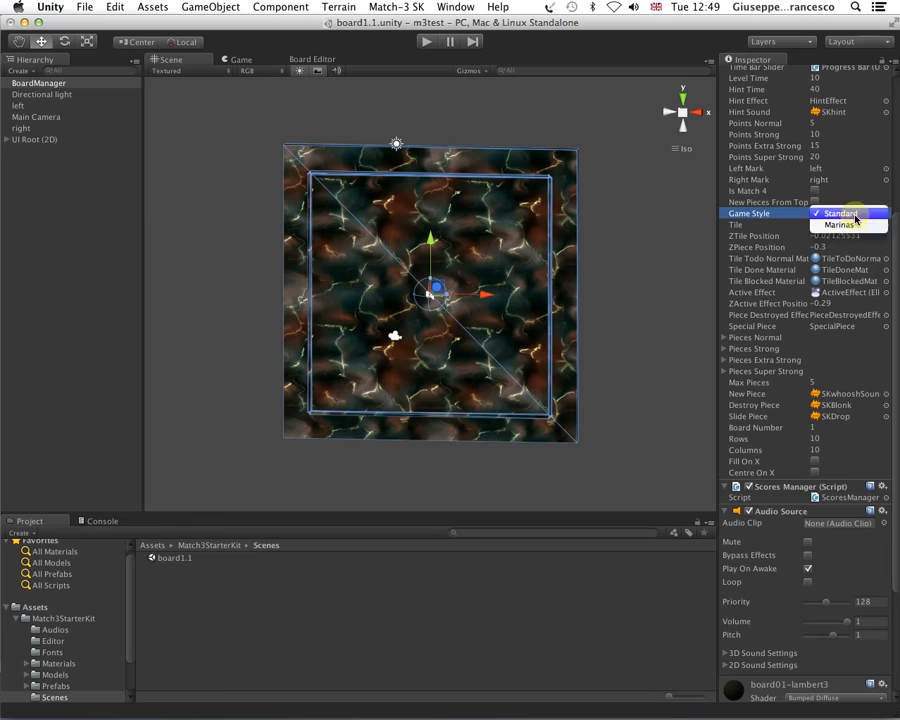
left_click(844, 224)
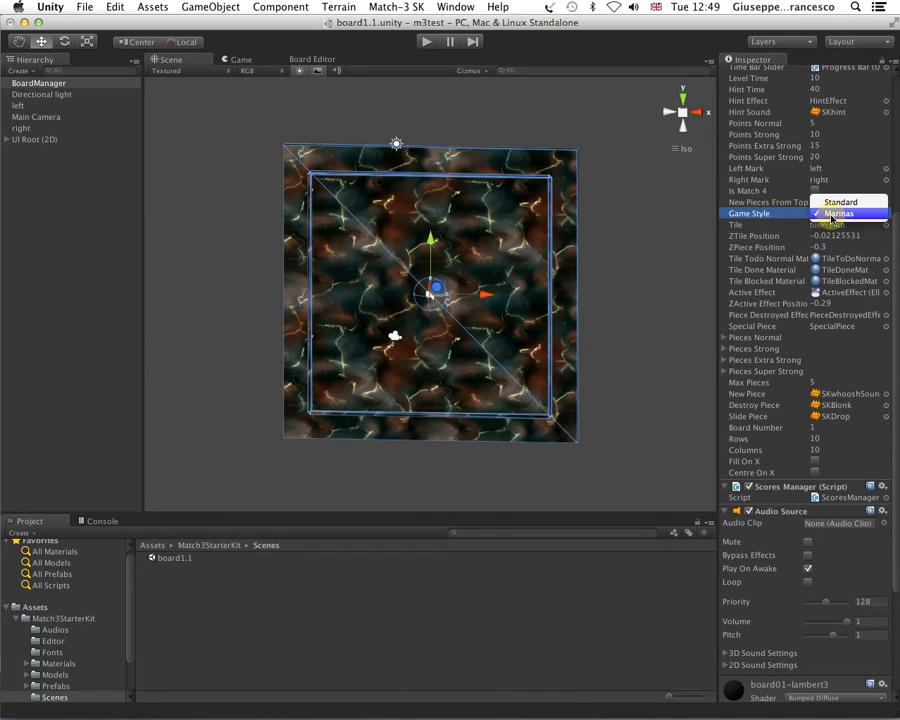
left_click(848, 212)
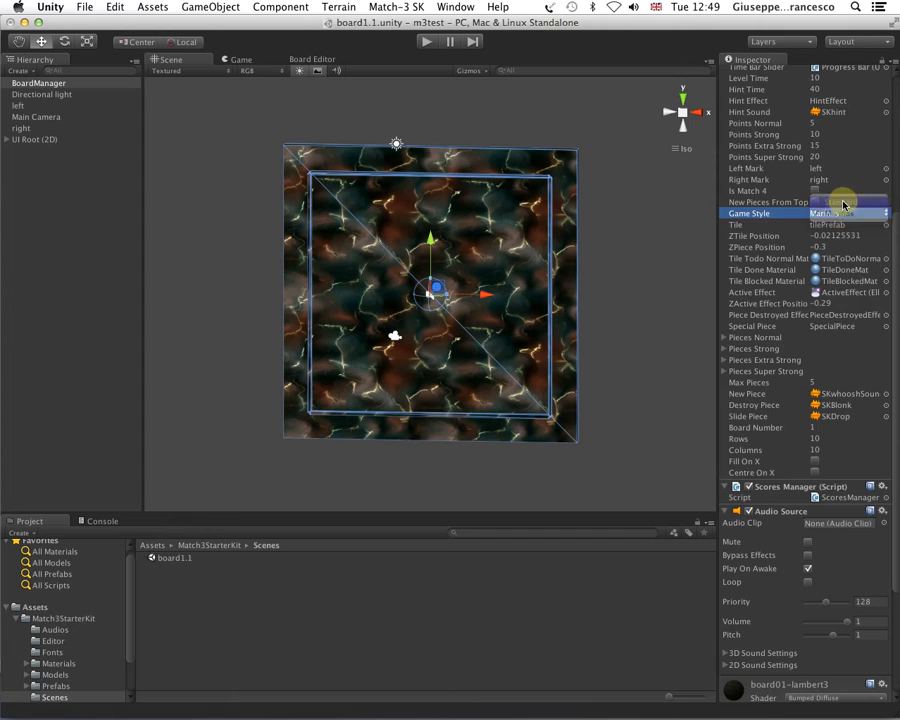
left_click(848, 212)
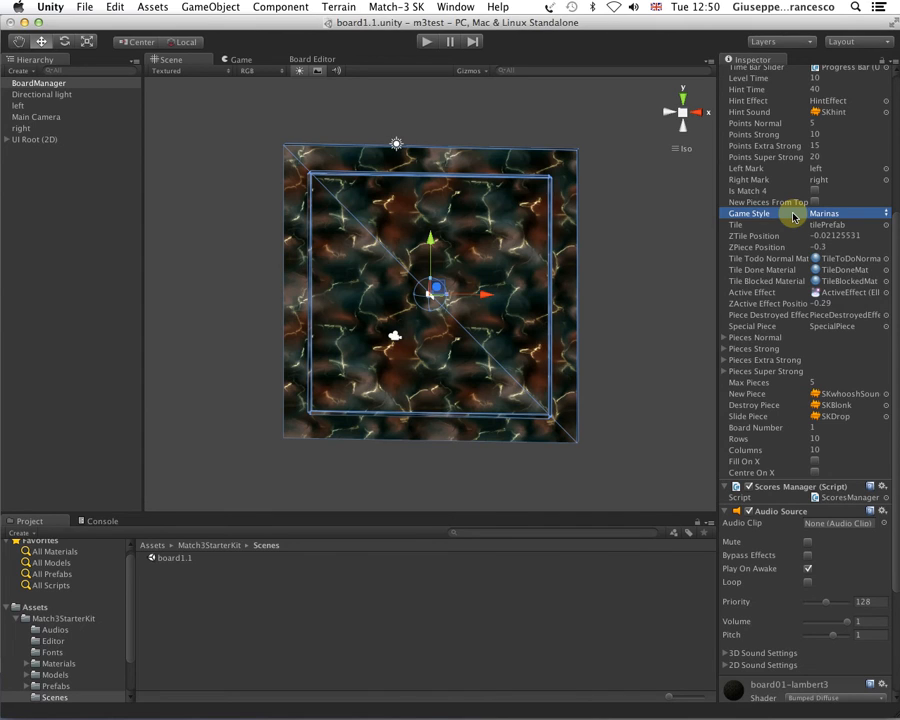
mouse_move(736, 236)
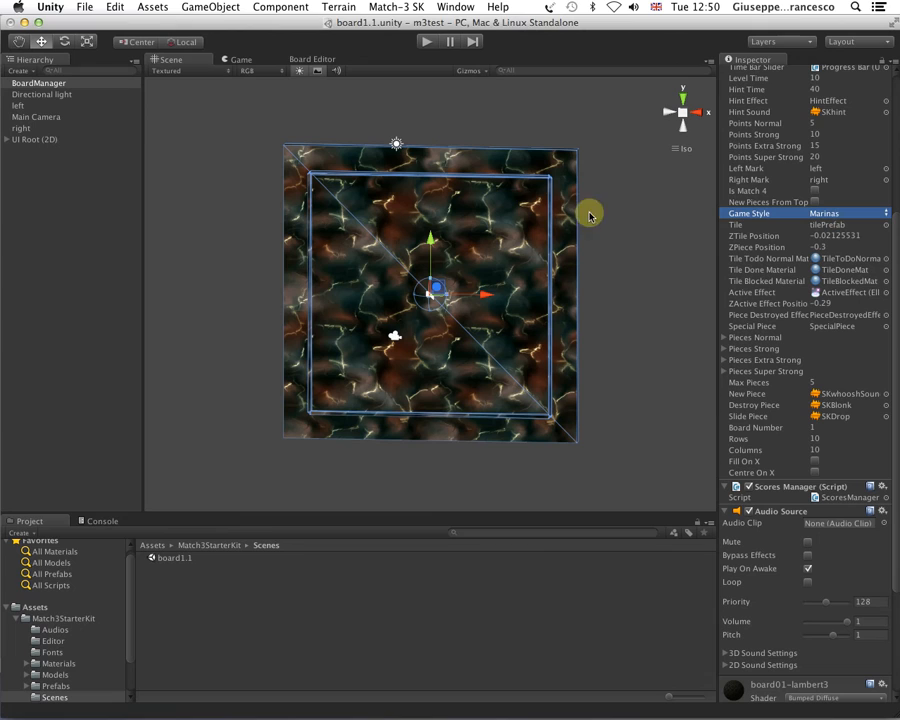
mouse_move(896, 180)
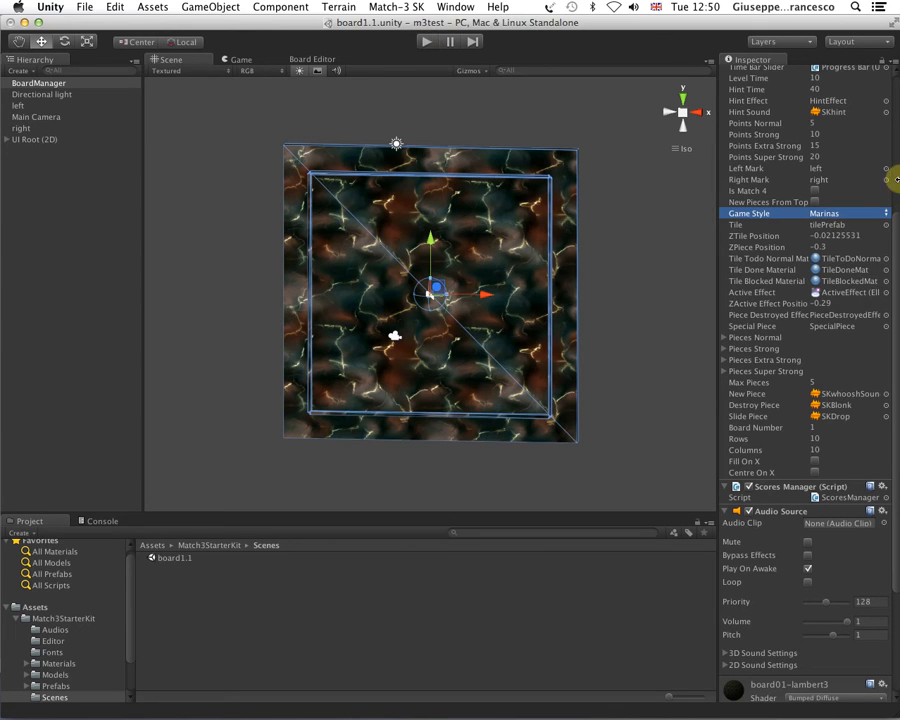
left_click(428, 40)
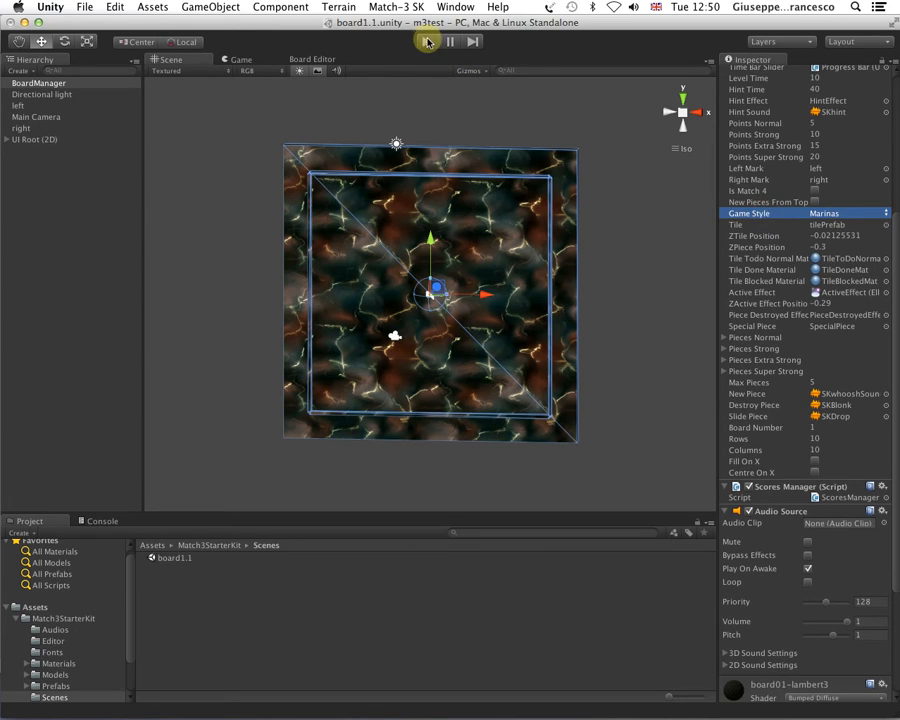
left_click(426, 40)
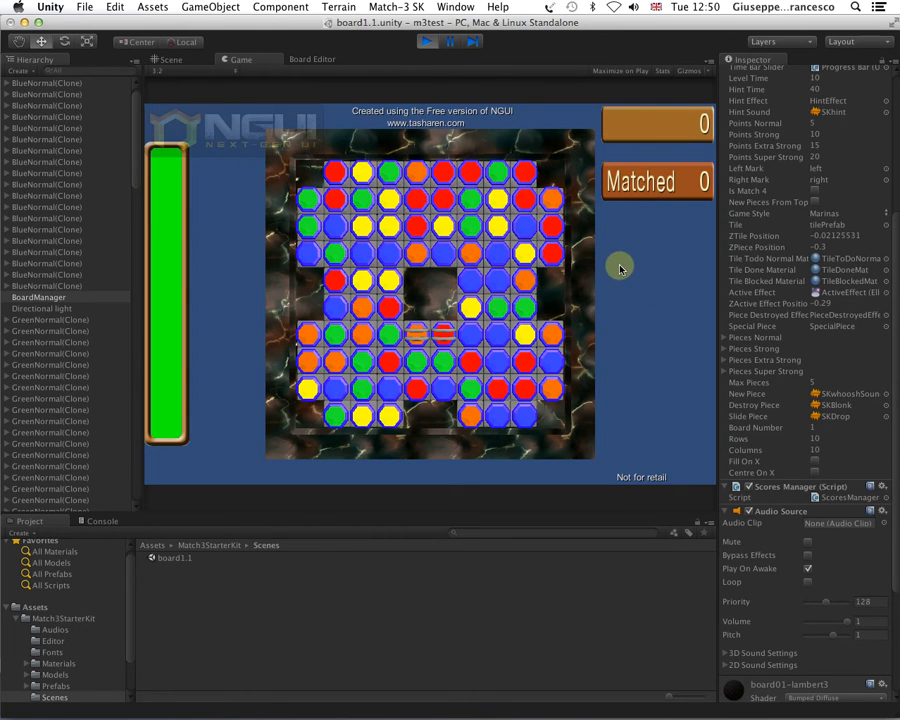
mouse_move(336, 230)
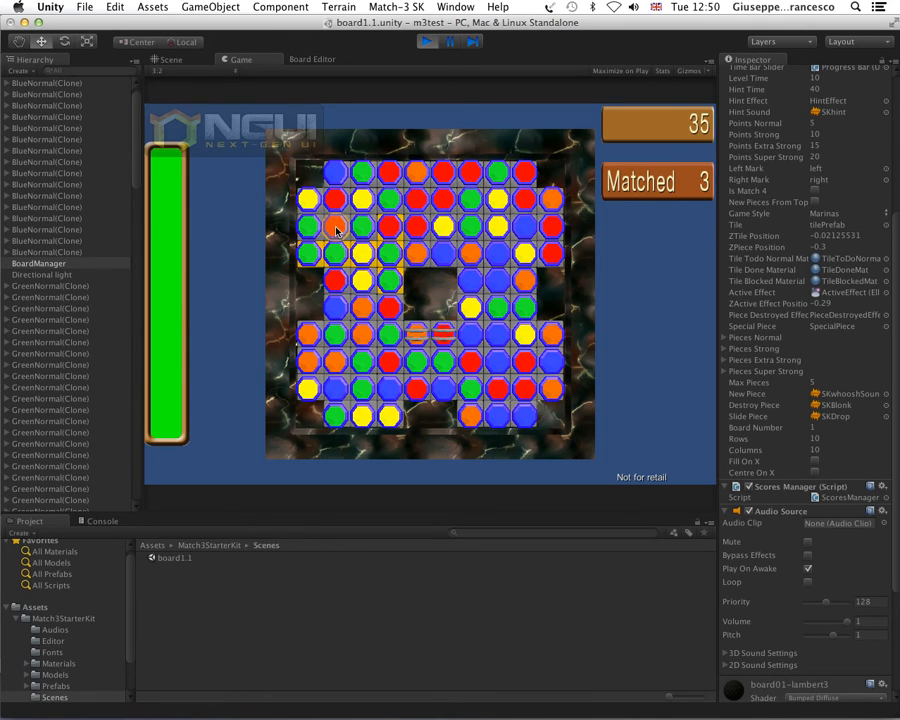
mouse_move(520, 228)
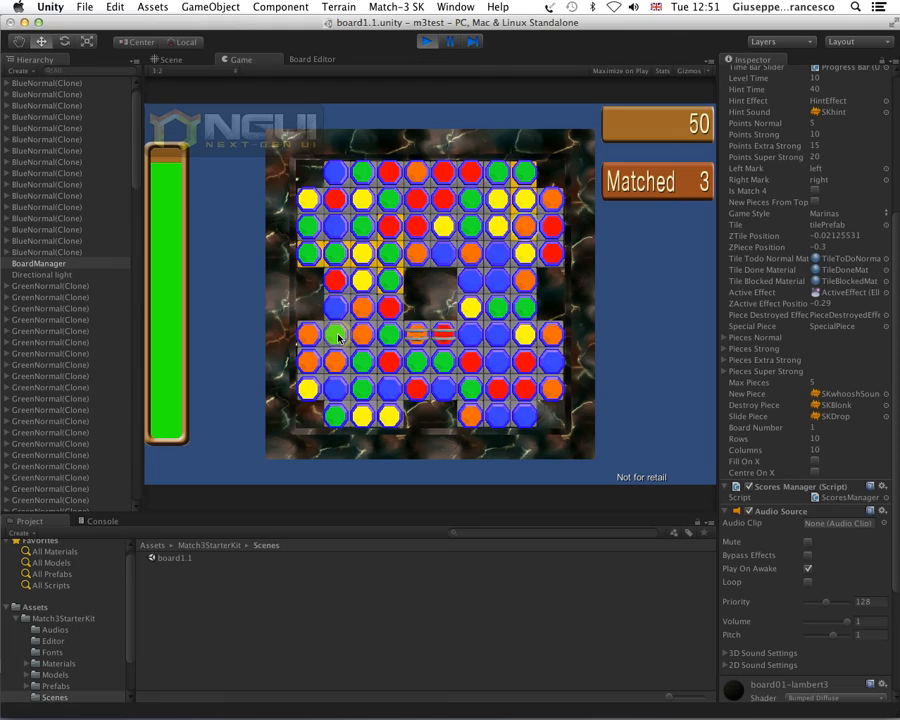
left_click(340, 336)
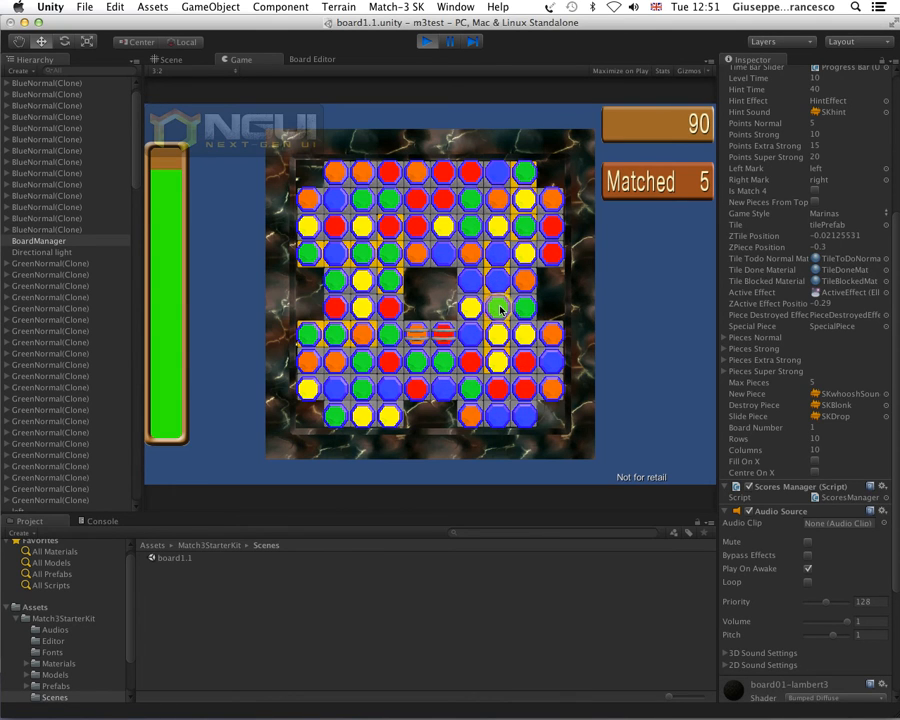
left_click(428, 40)
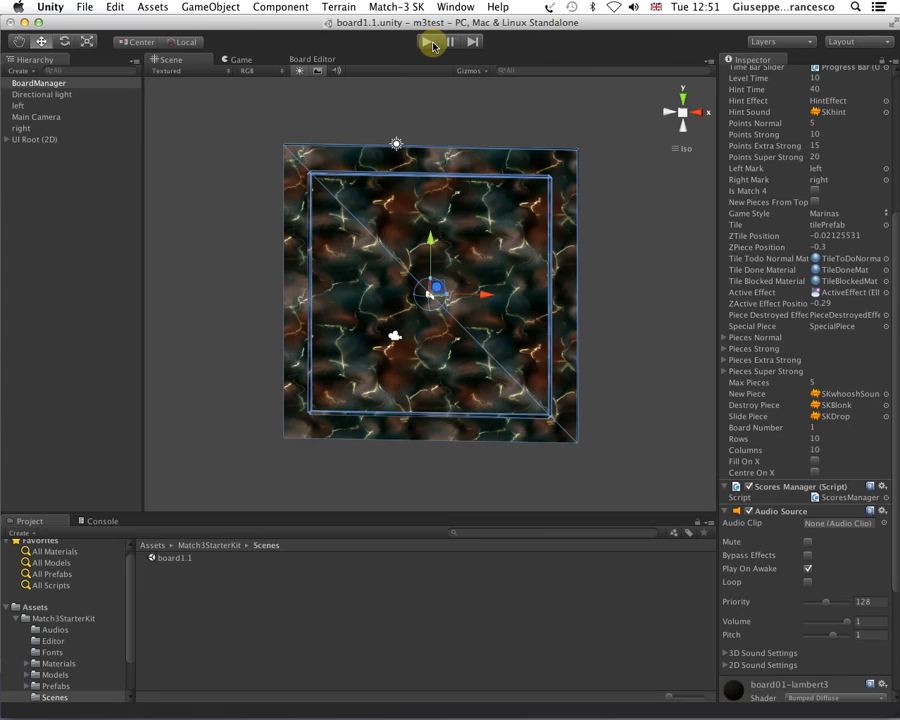
Step: Trace the Board's Tile field to tilePrefab in the Prefabs folder
left_click(428, 40)
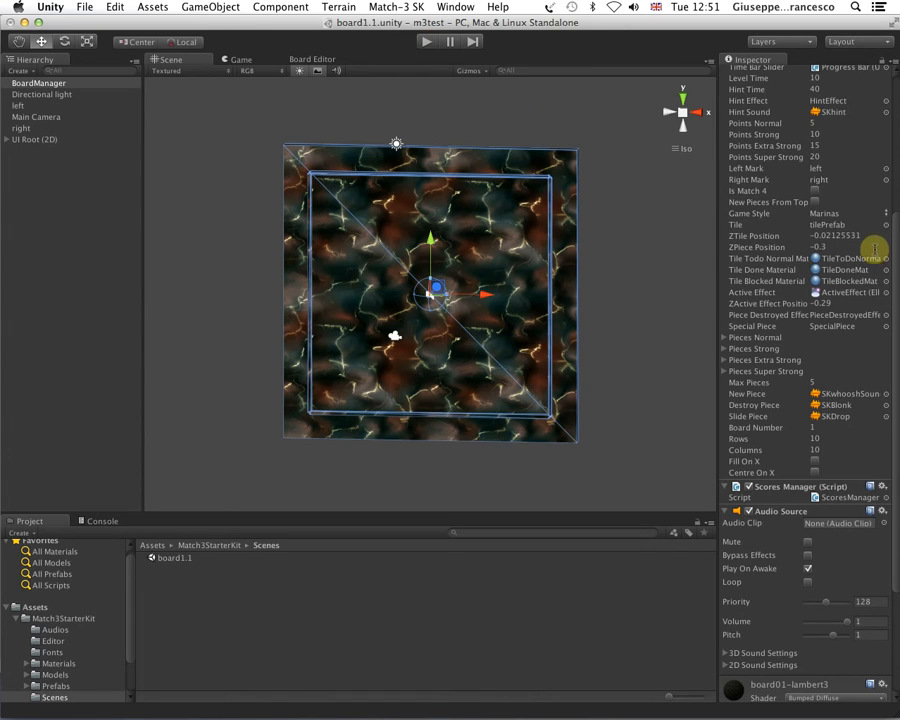
scroll("up", 3)
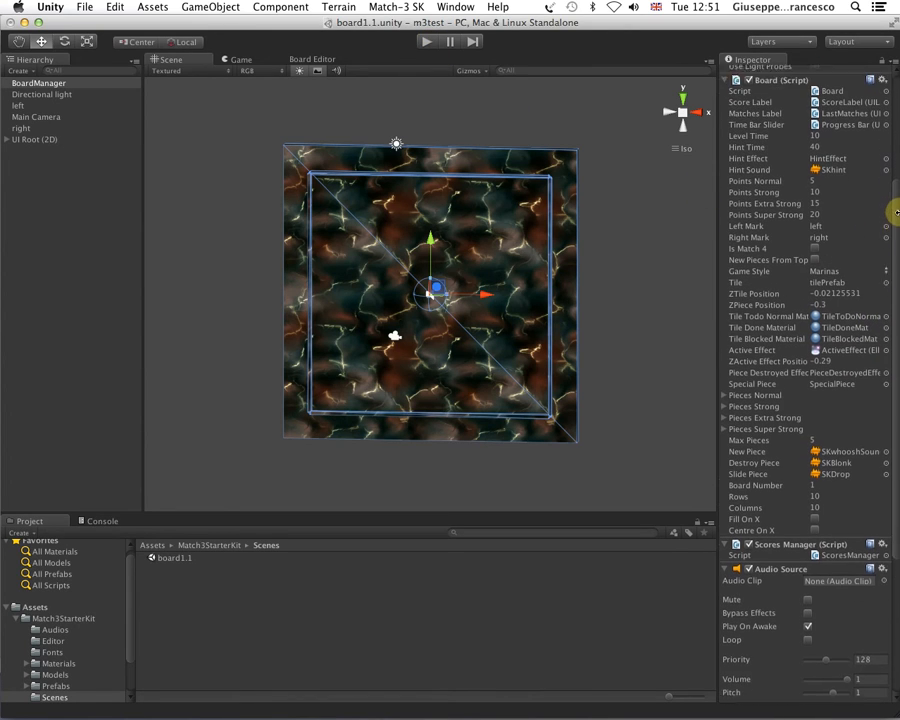
scroll("down", 3)
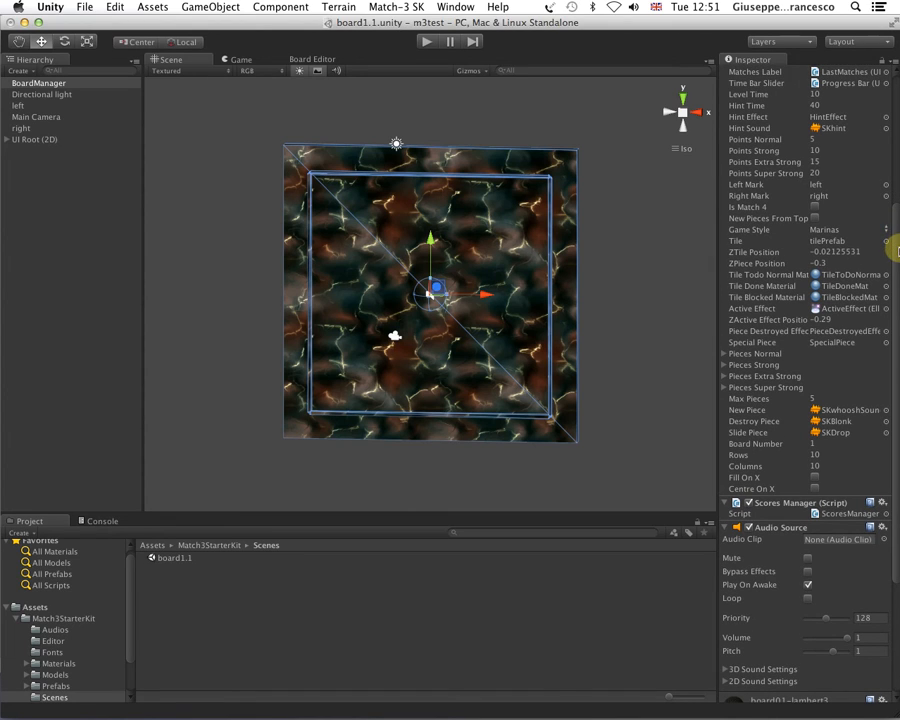
scroll("down", 3)
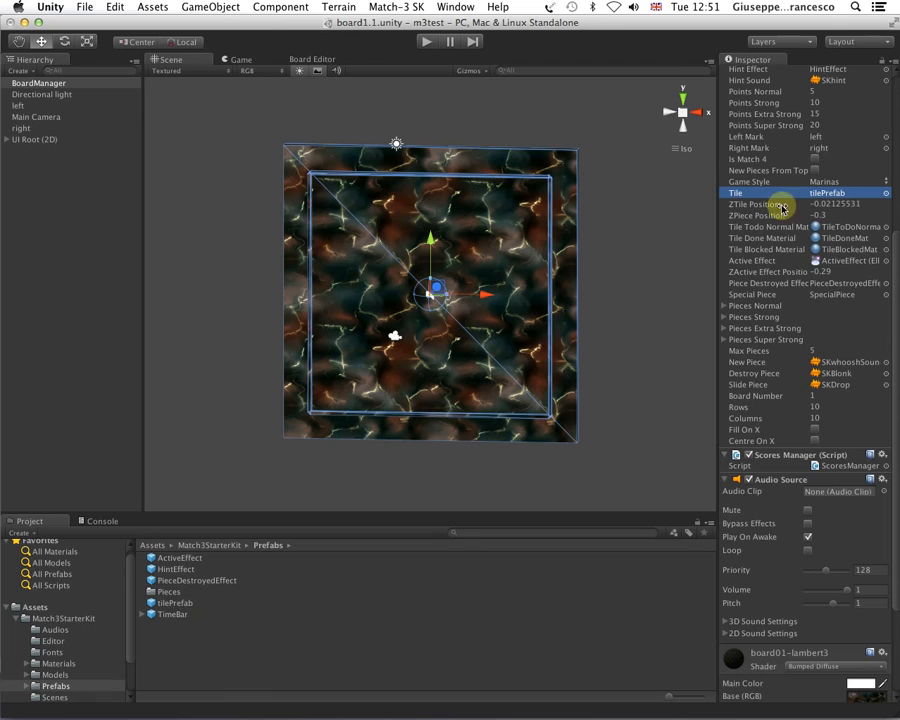
left_click(770, 204)
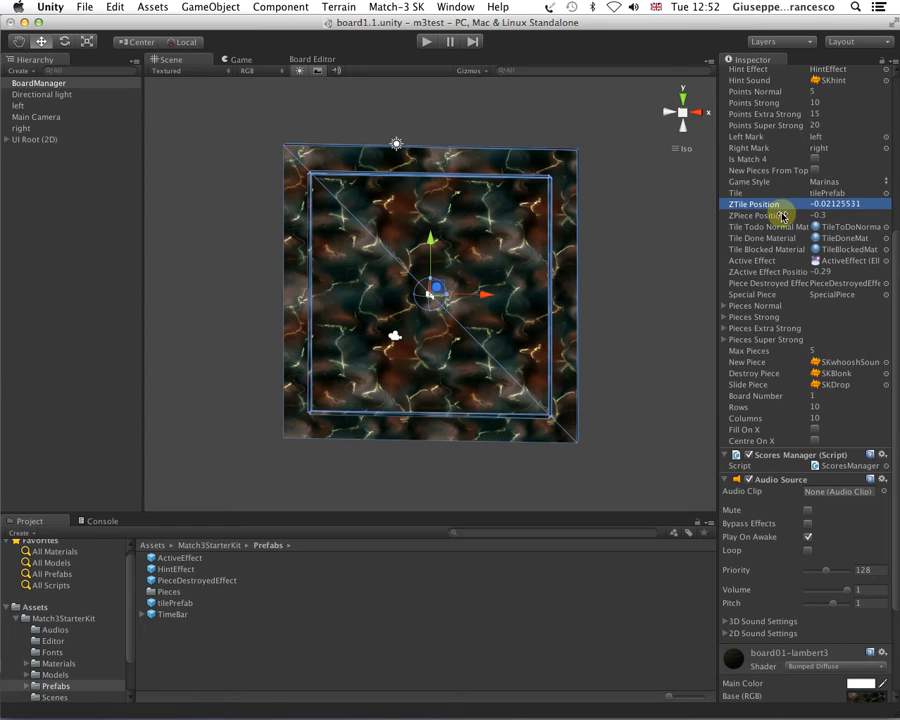
Step: Review the ZTile Position and ZPiece Position depth values
left_click(760, 216)
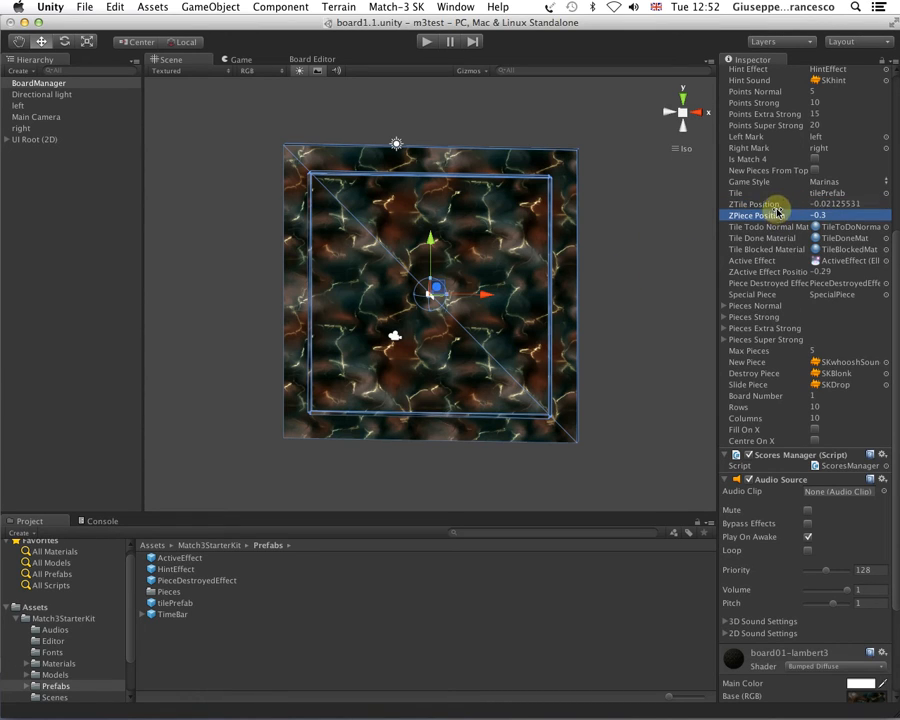
left_click(776, 204)
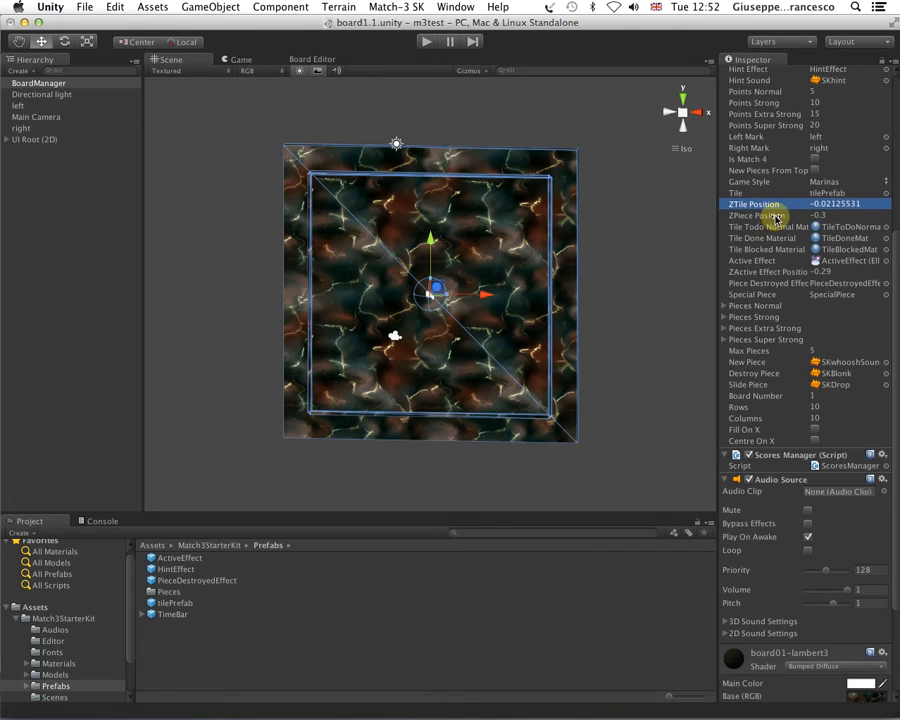
left_click(770, 216)
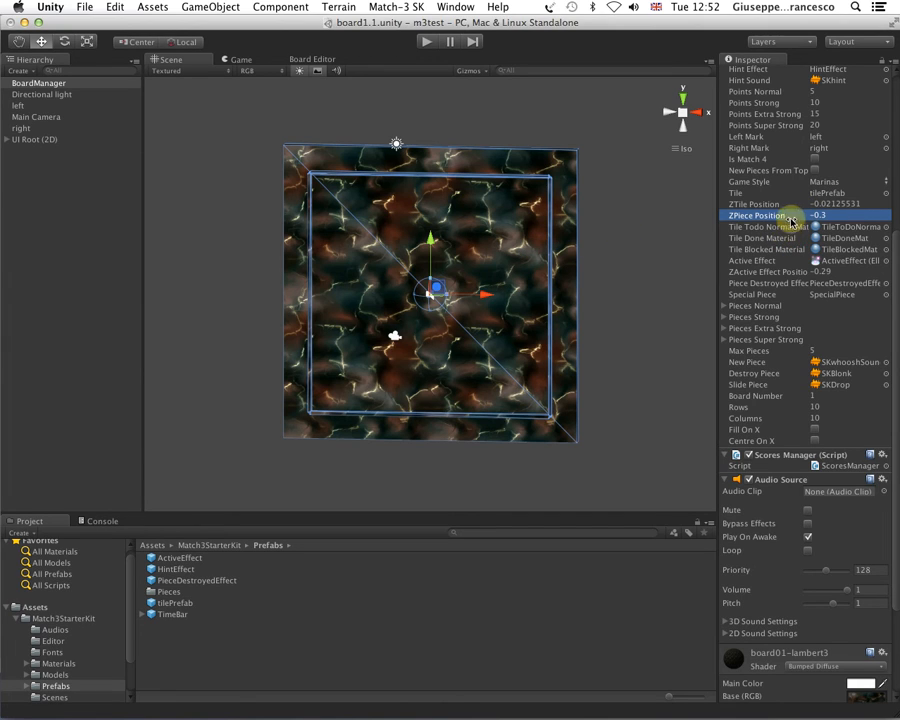
left_click(790, 226)
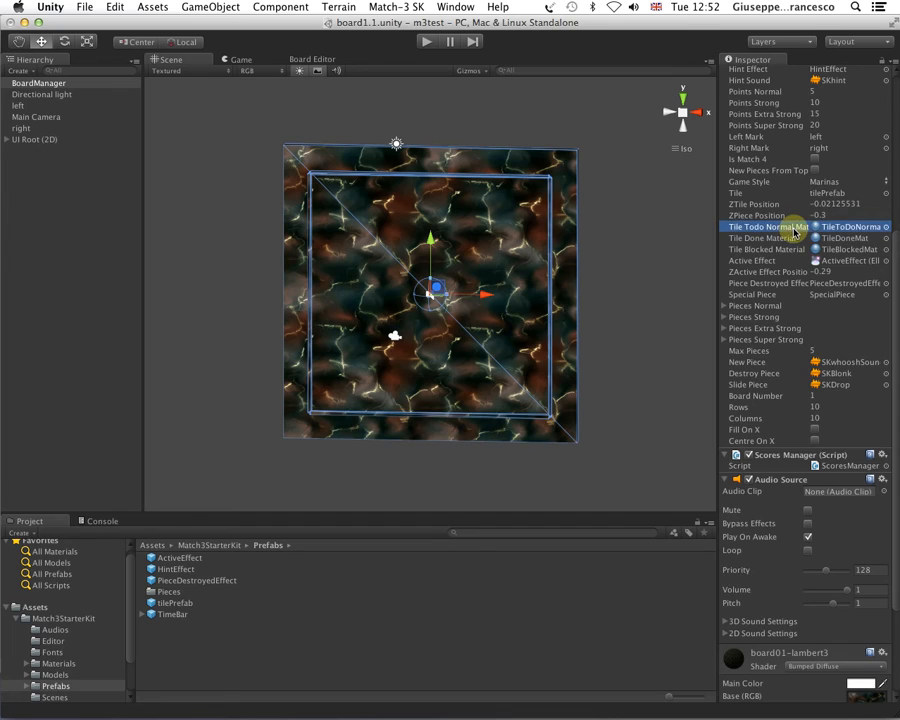
left_click(790, 248)
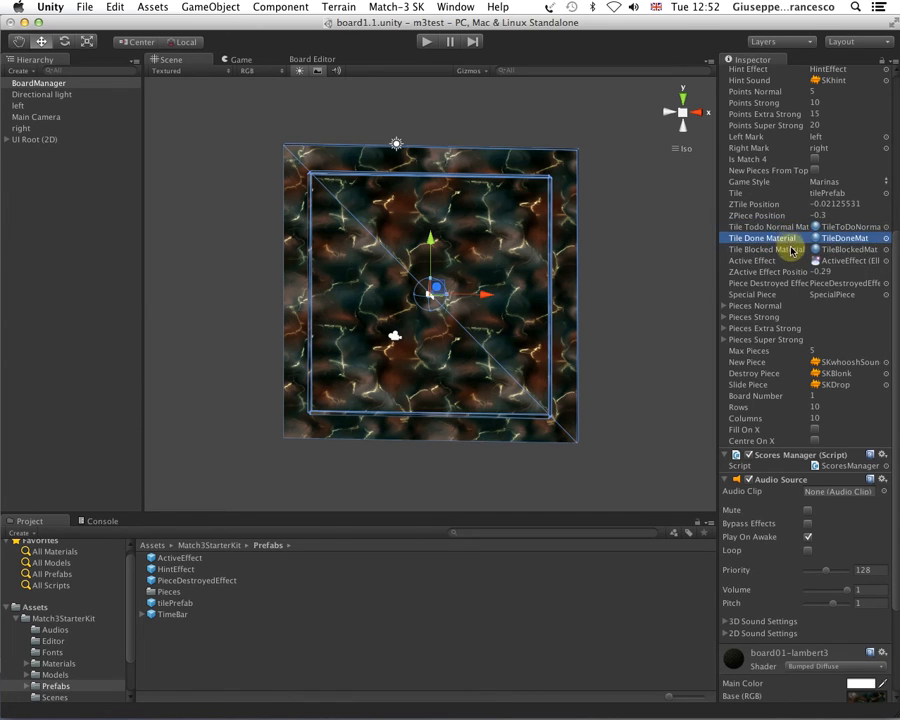
left_click(764, 248)
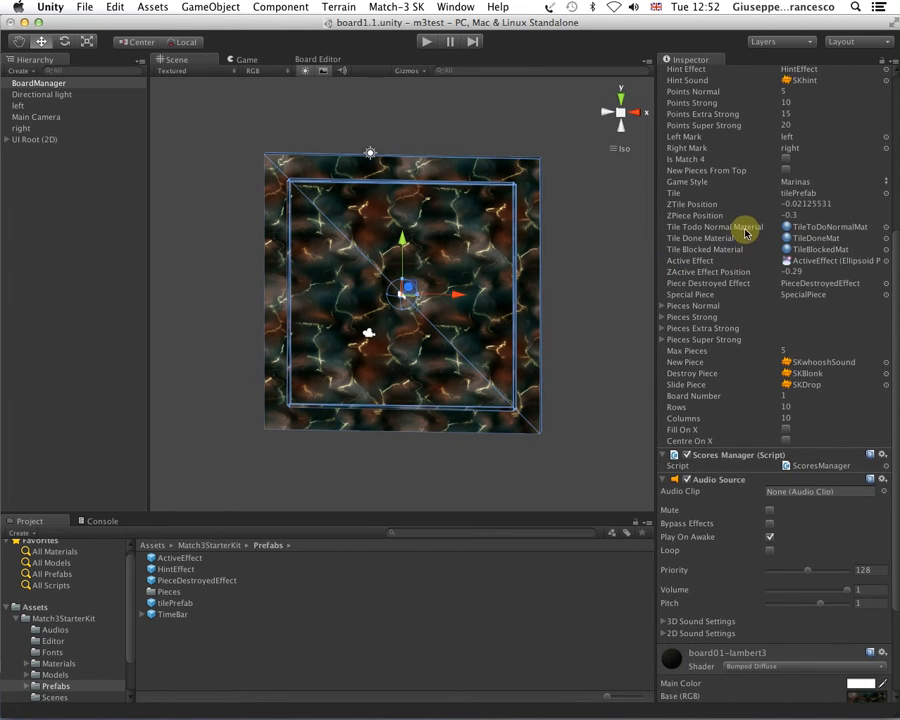
left_click(714, 238)
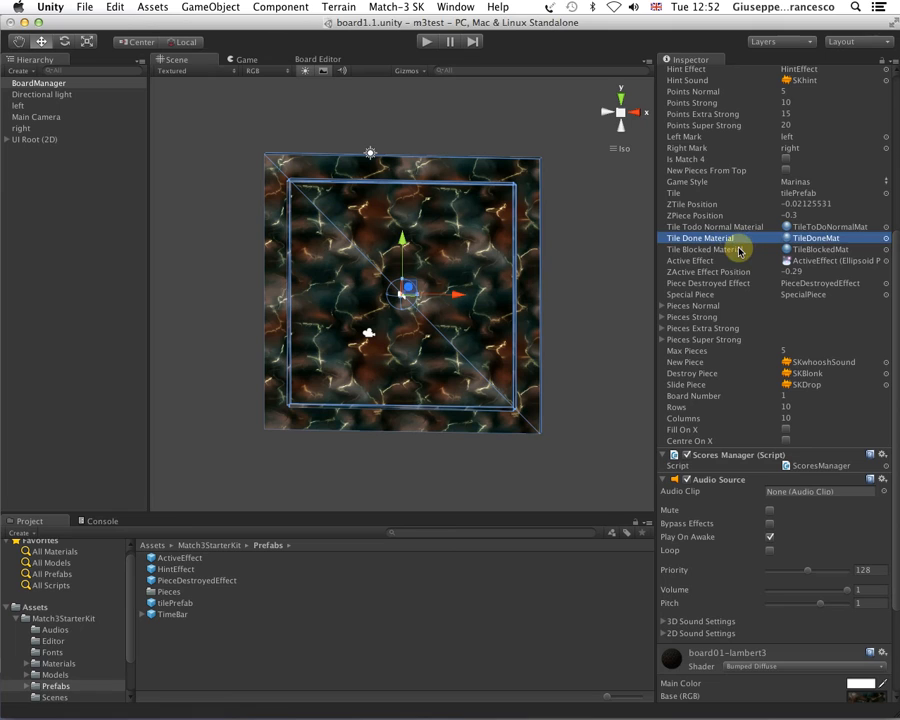
left_click(710, 248)
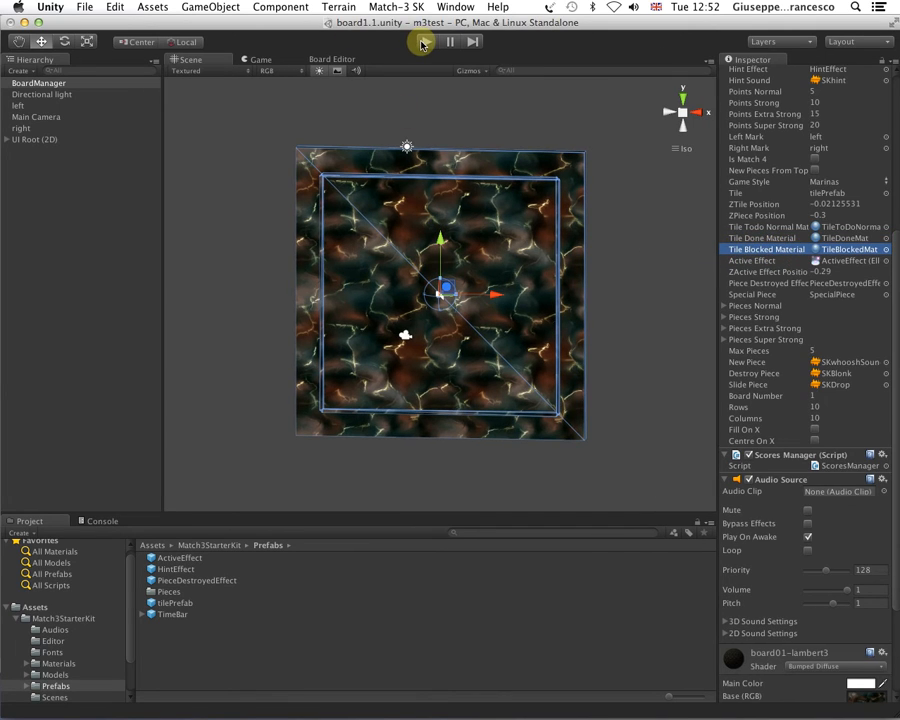
left_click(424, 40)
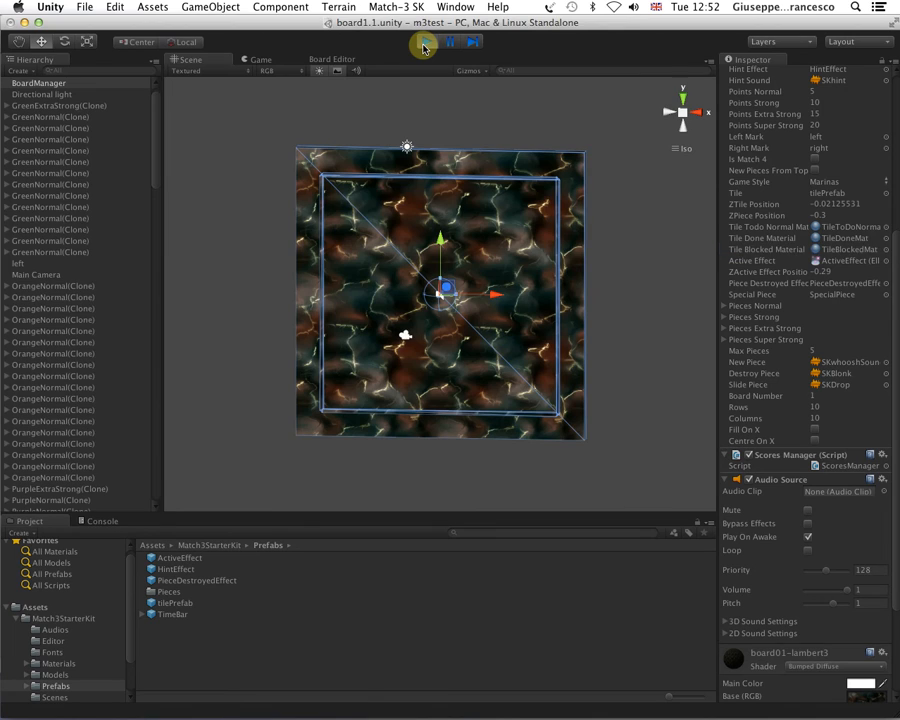
left_click(428, 40)
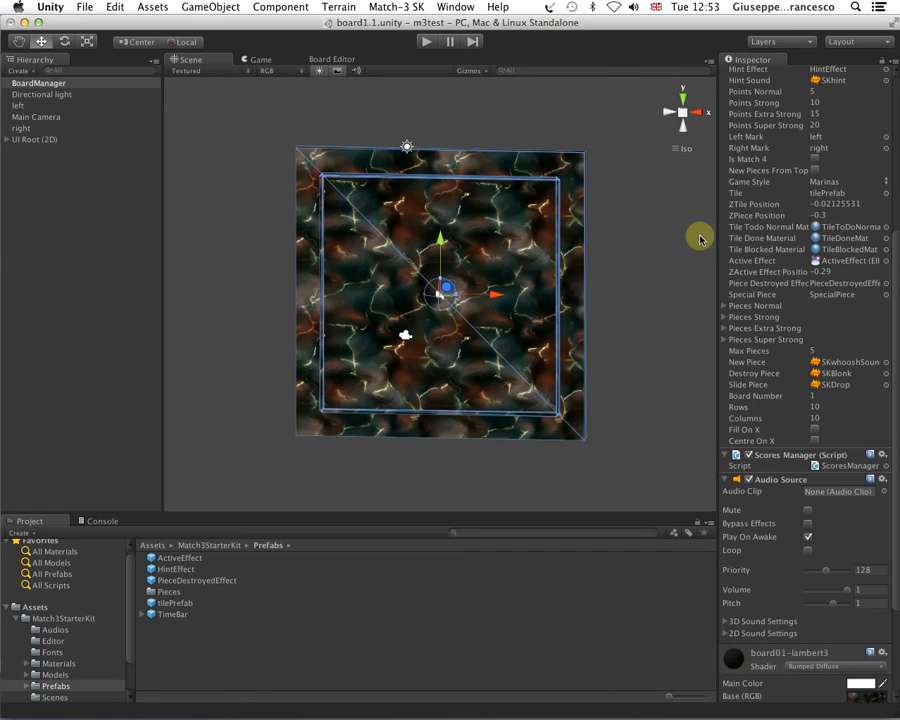
mouse_move(770, 240)
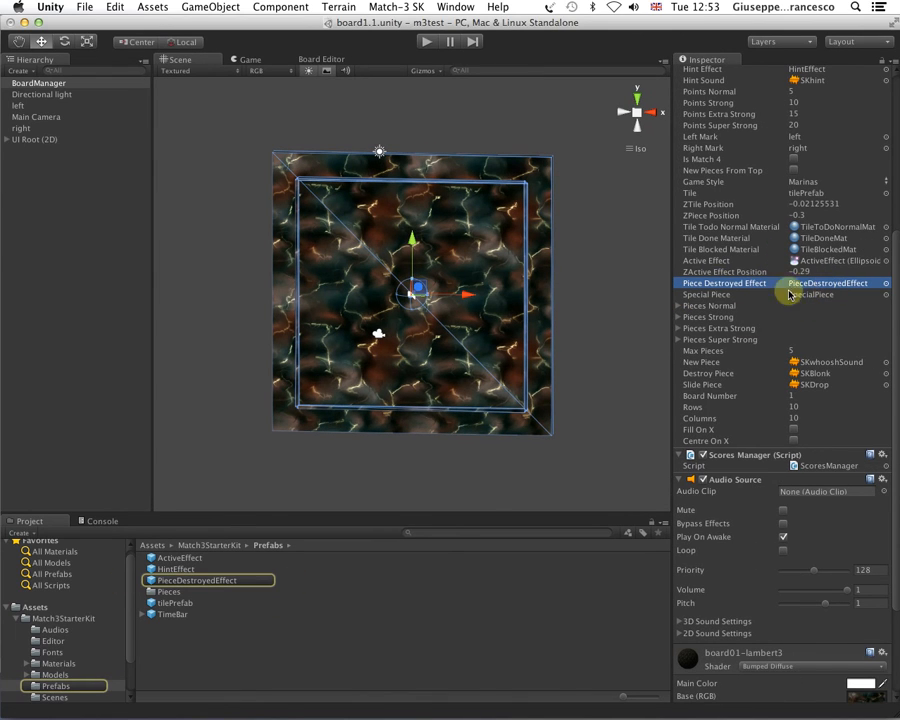
Step: Bring up the Board Editor window for board 1's 10x10 grid
left_click(708, 294)
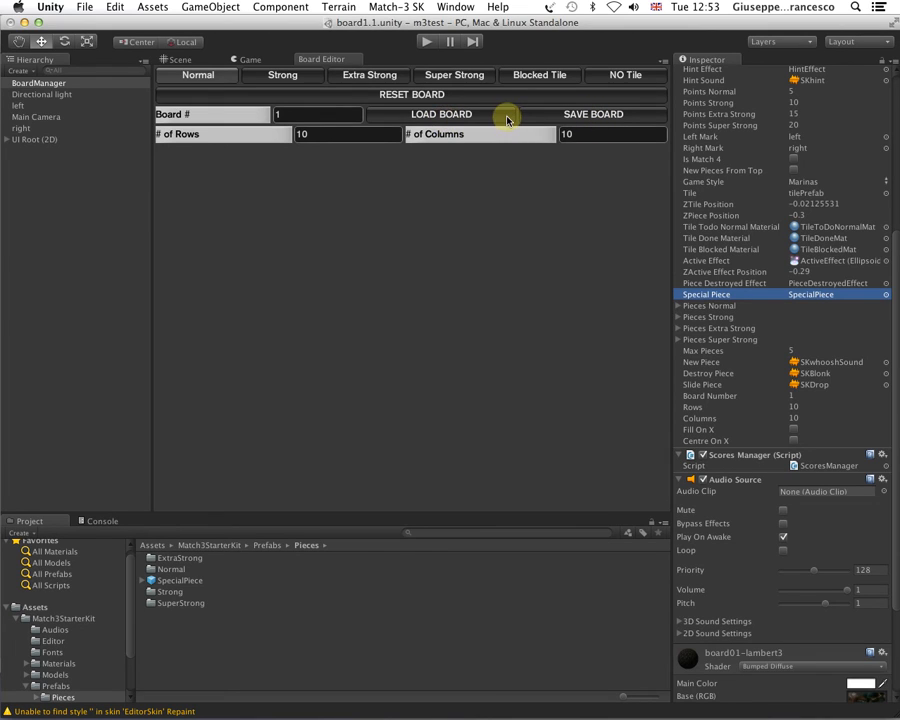
Step: Load board 1's saved tile layout in the Board Editor and start the game on it
left_click(440, 114)
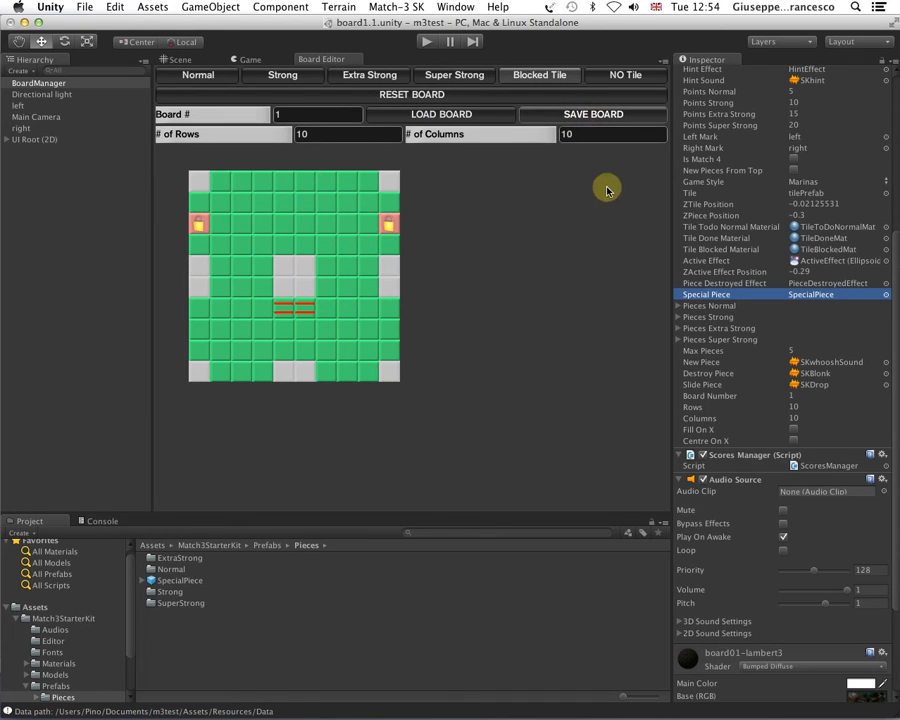
left_click(424, 40)
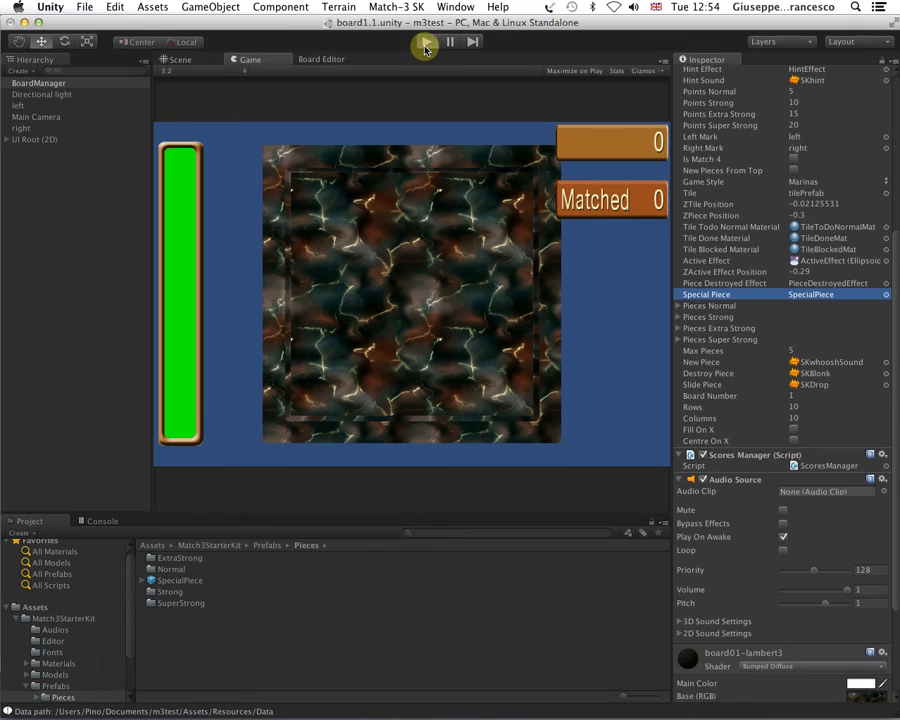
Step: Swap pieces in the Game view to reach 3 matches and 60 points, then stop play
left_click(424, 40)
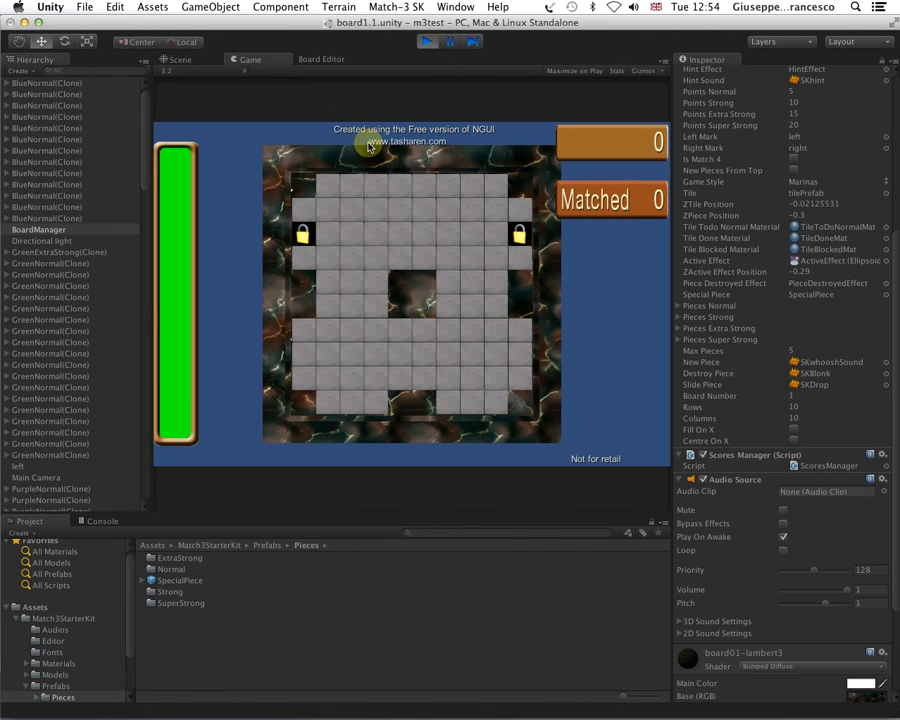
left_click(426, 40)
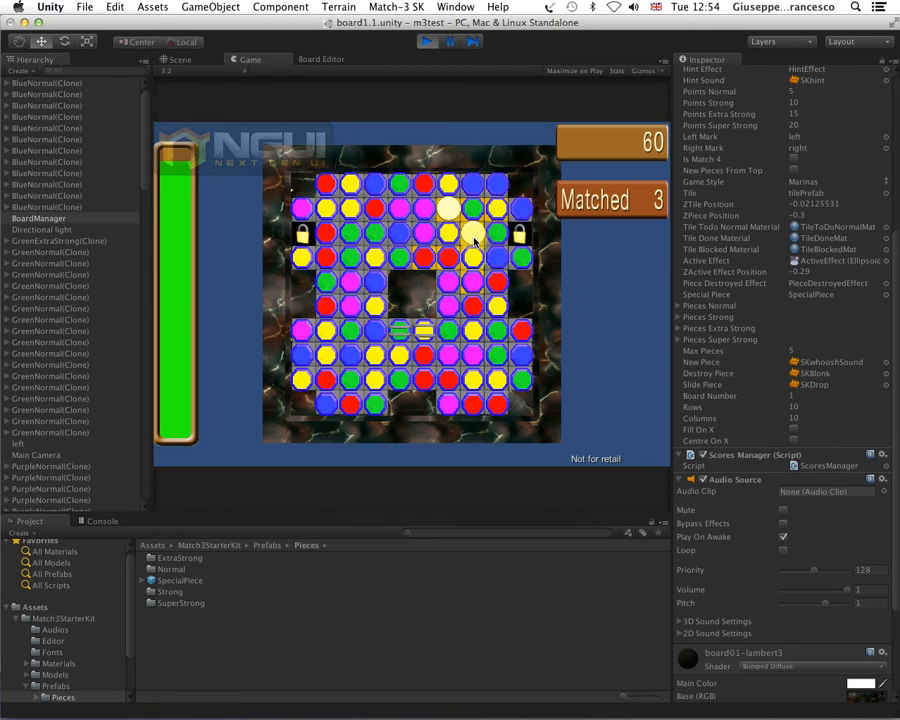
left_click(428, 40)
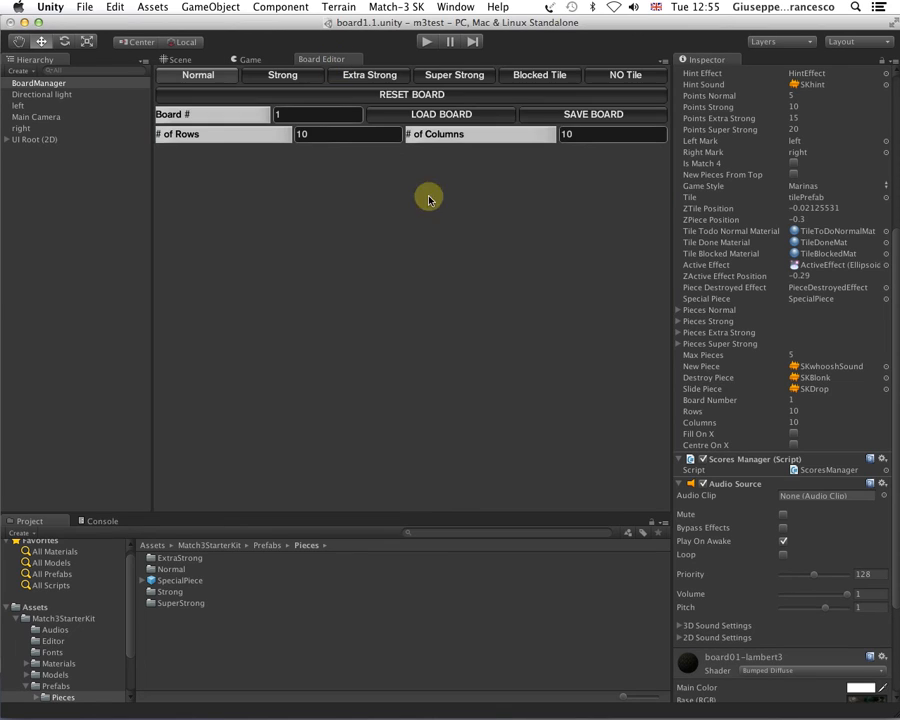
Step: Reload board 1's layout in the Board Editor and return to the board's 3D Scene view
left_click(440, 114)
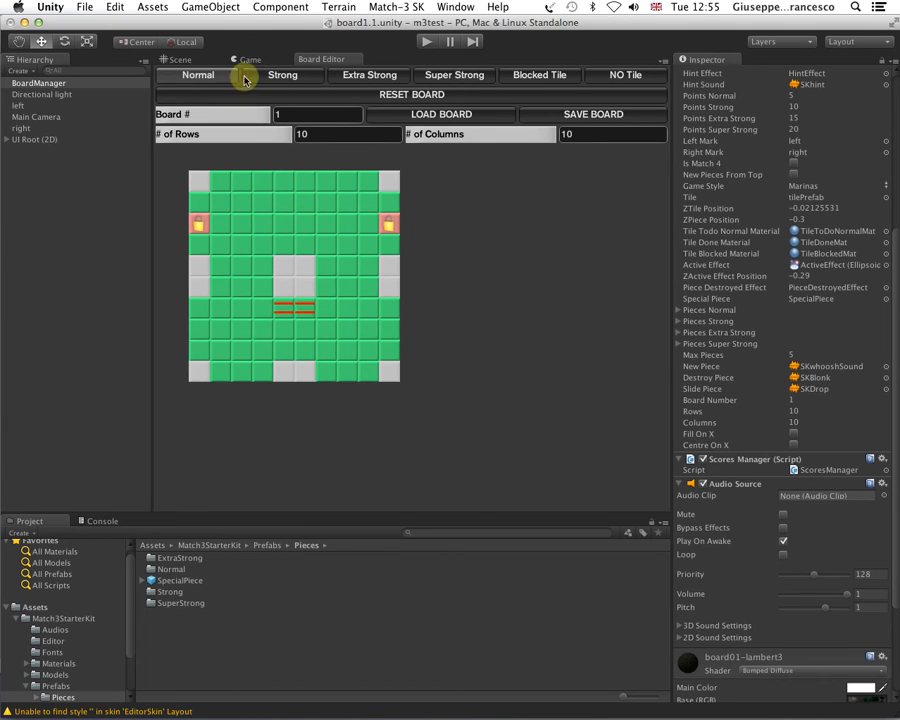
left_click(180, 60)
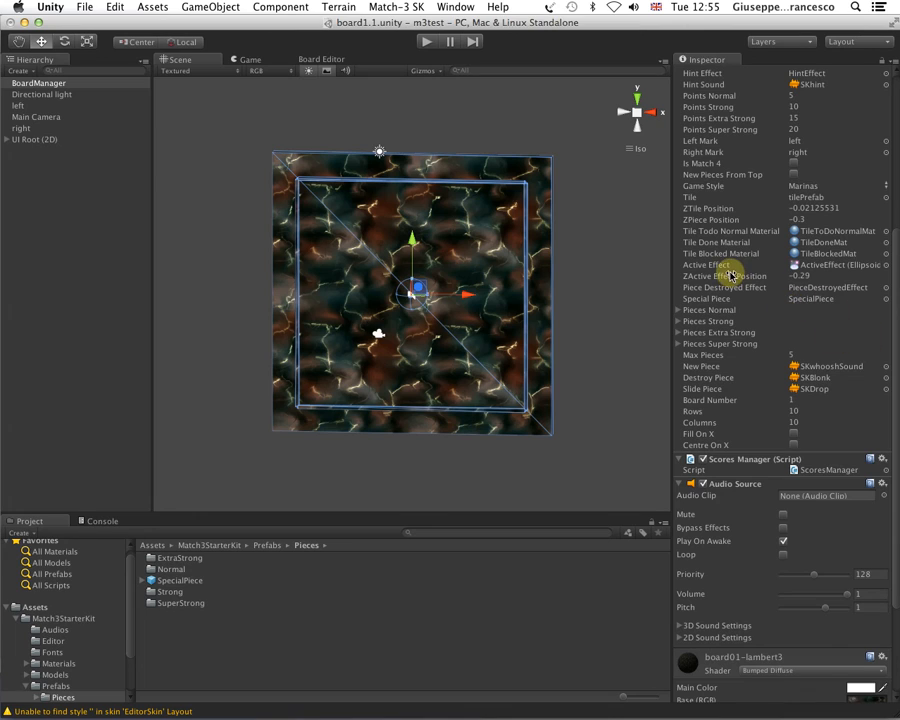
Step: Trace the Active Effect and Piece Destroyed Effect fields to the PieceDestroyedEffect prefab and reveal Pieces Normal
left_click(836, 264)
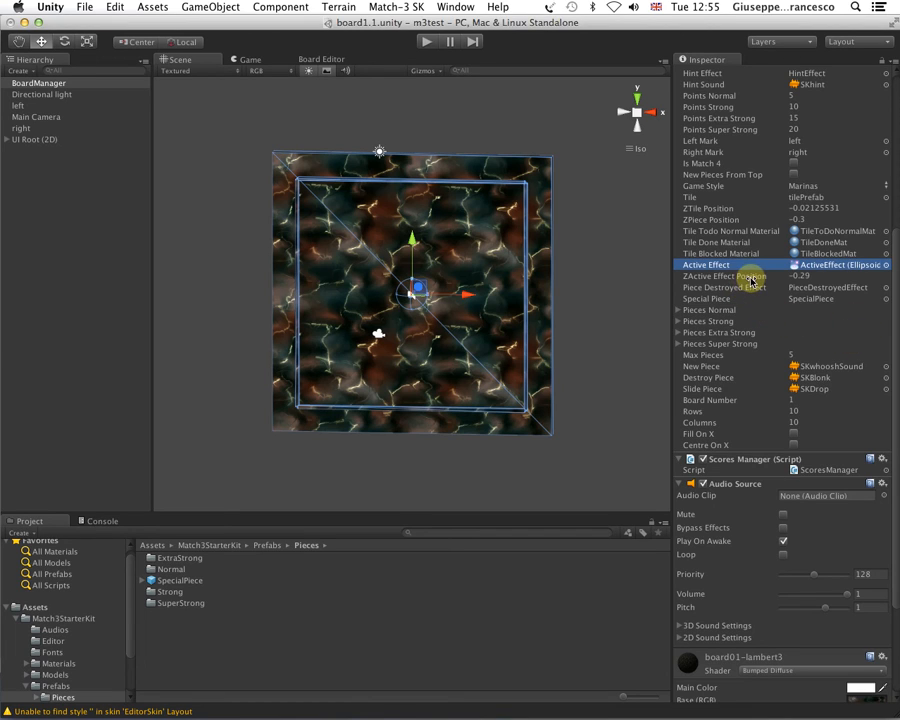
left_click(724, 276)
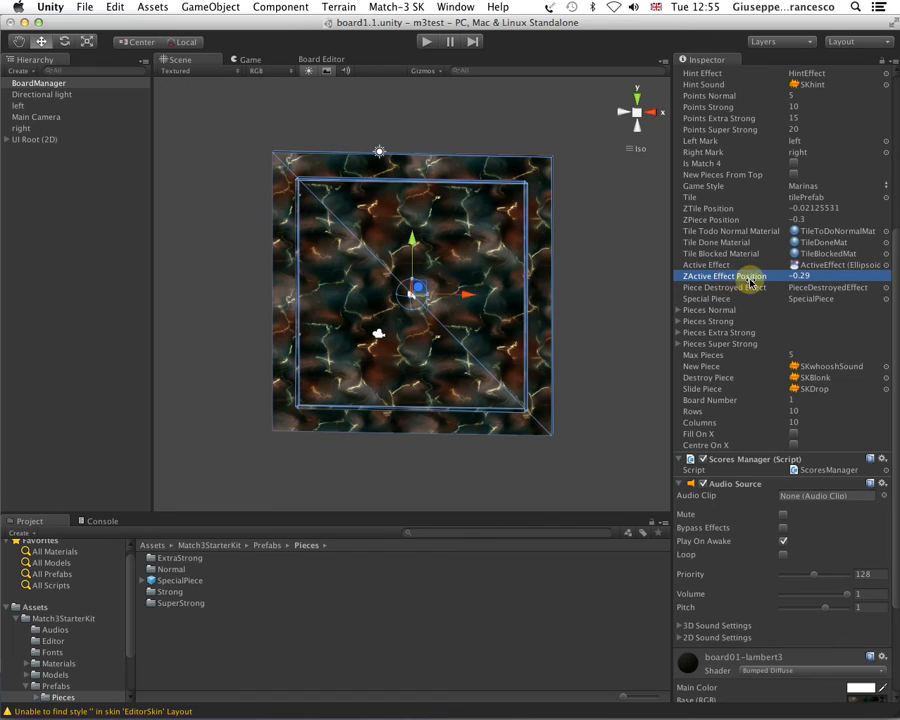
mouse_move(810, 322)
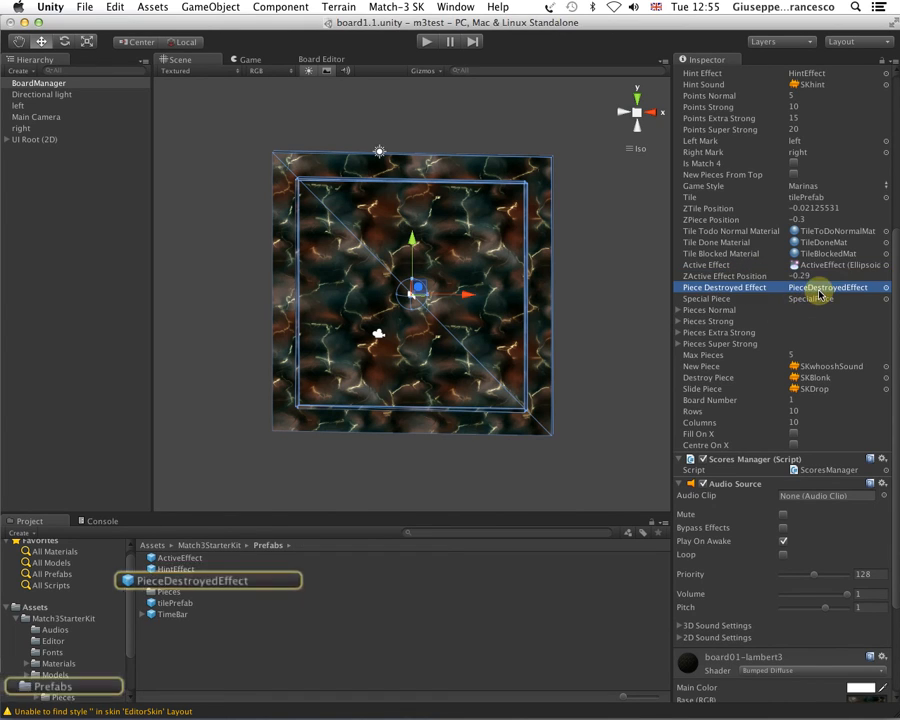
left_click(680, 308)
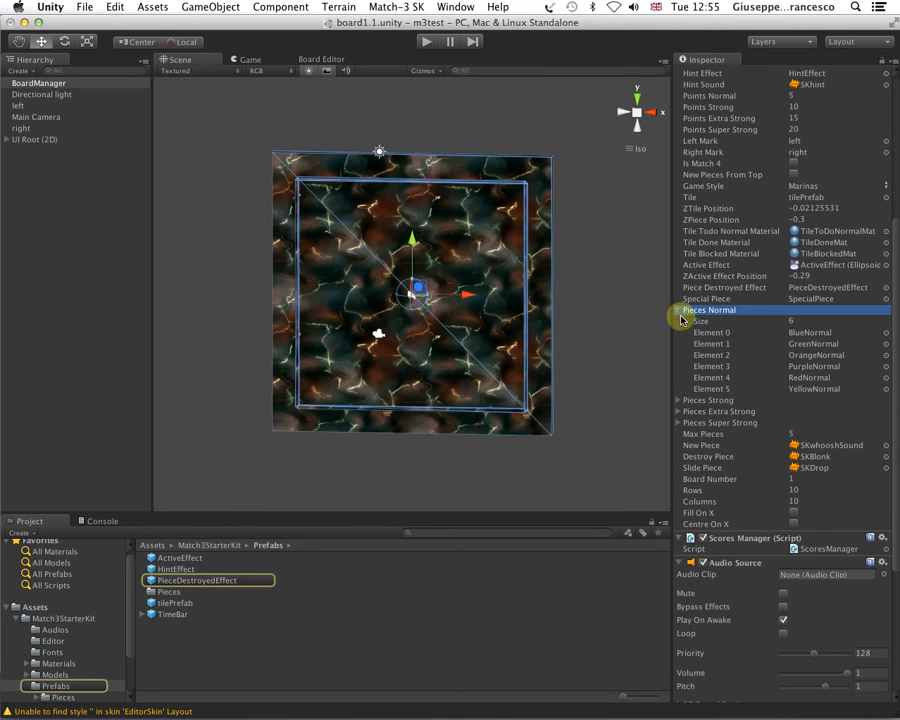
Step: Expand the Pieces Strong, Extra Strong and Super Strong arrays, each listing six coloured pieces
scroll("down", 3)
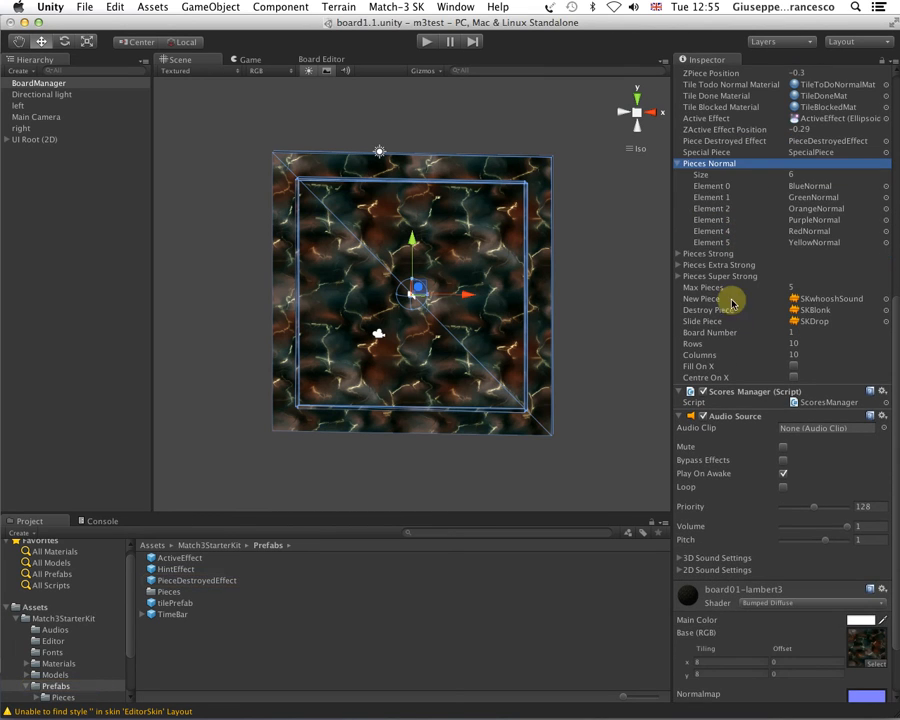
left_click(680, 252)
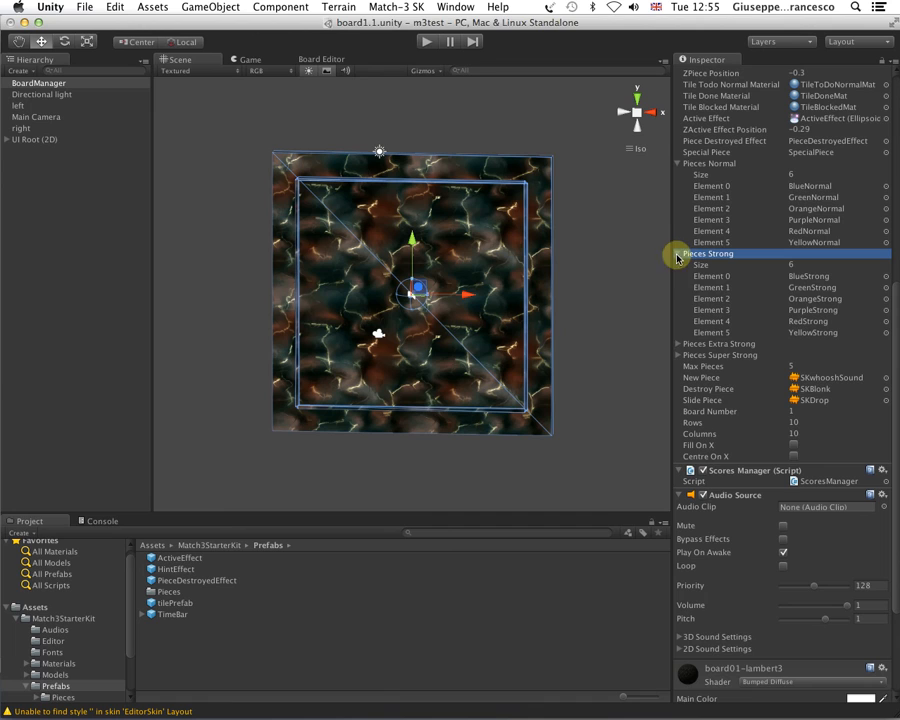
left_click(680, 344)
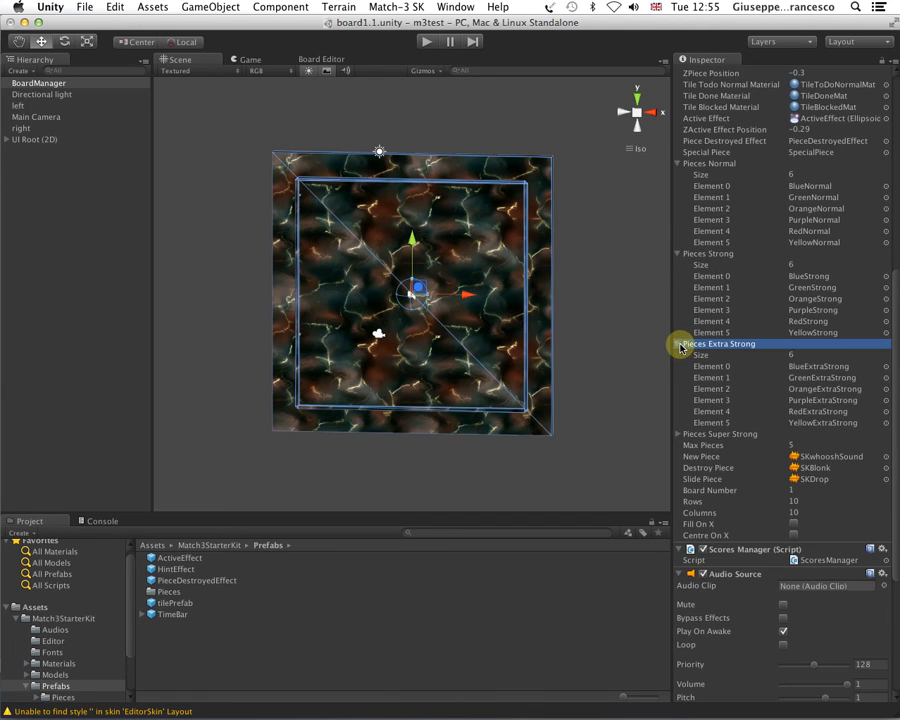
left_click(680, 432)
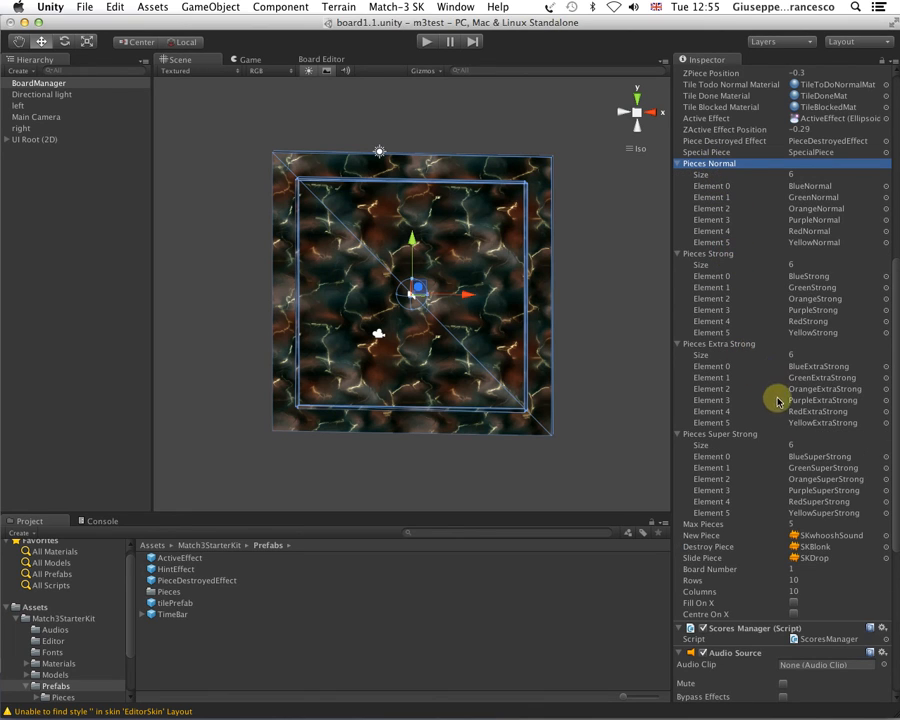
mouse_move(828, 192)
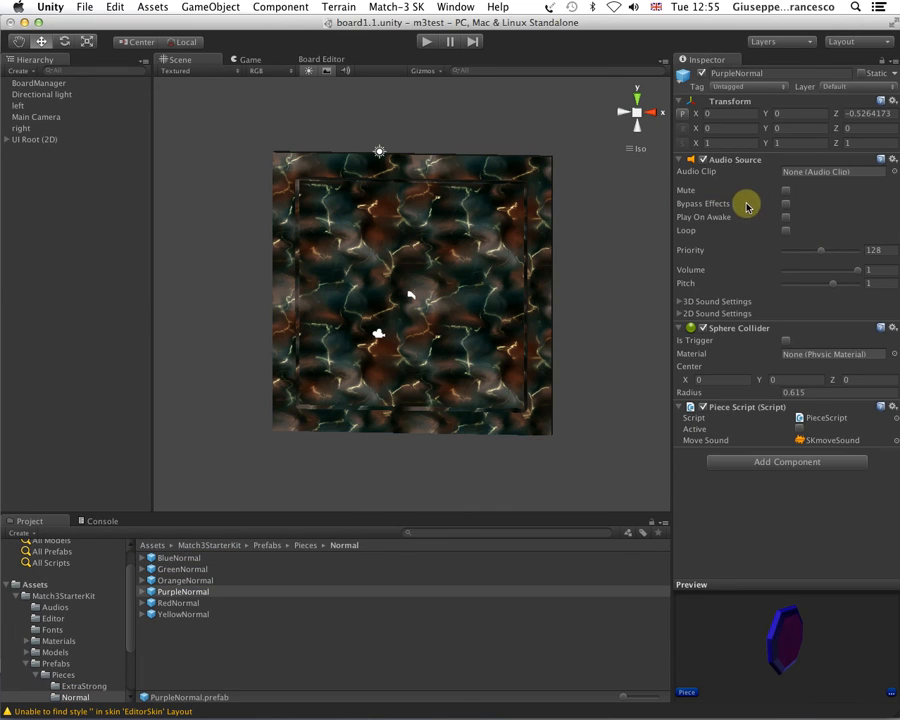
mouse_move(556, 252)
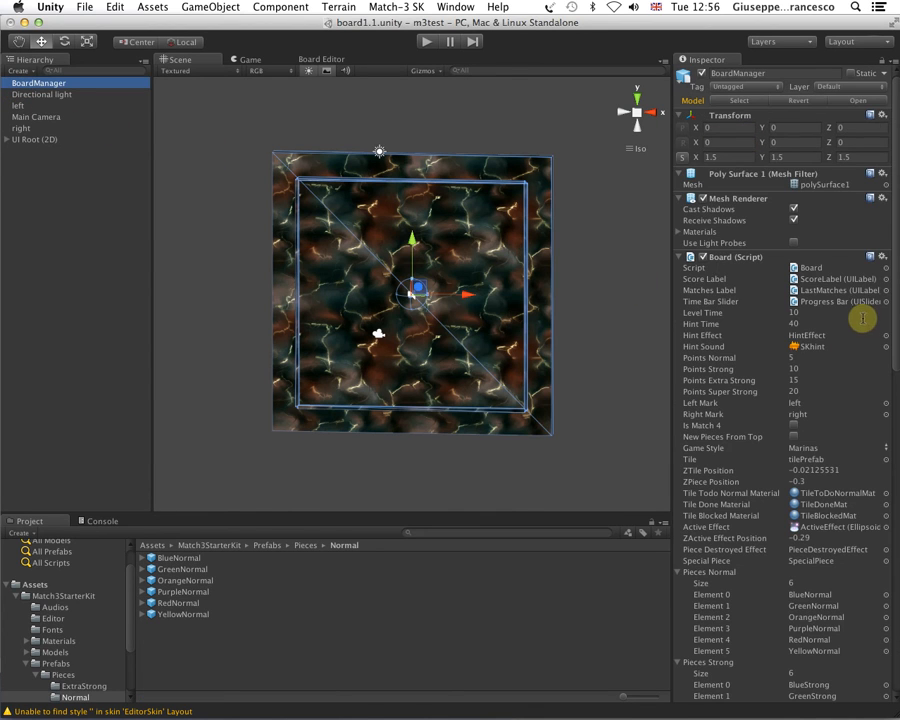
Step: Scroll the Board script Inspector to review the expanded piece arrays and a normal piece prefab
scroll("down", 3)
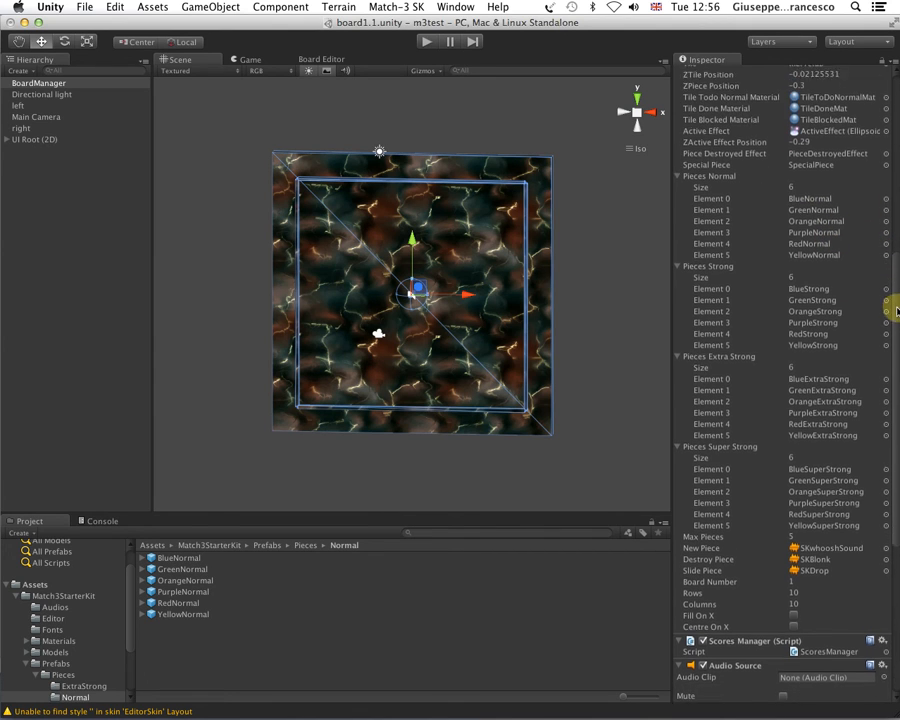
scroll("down", 3)
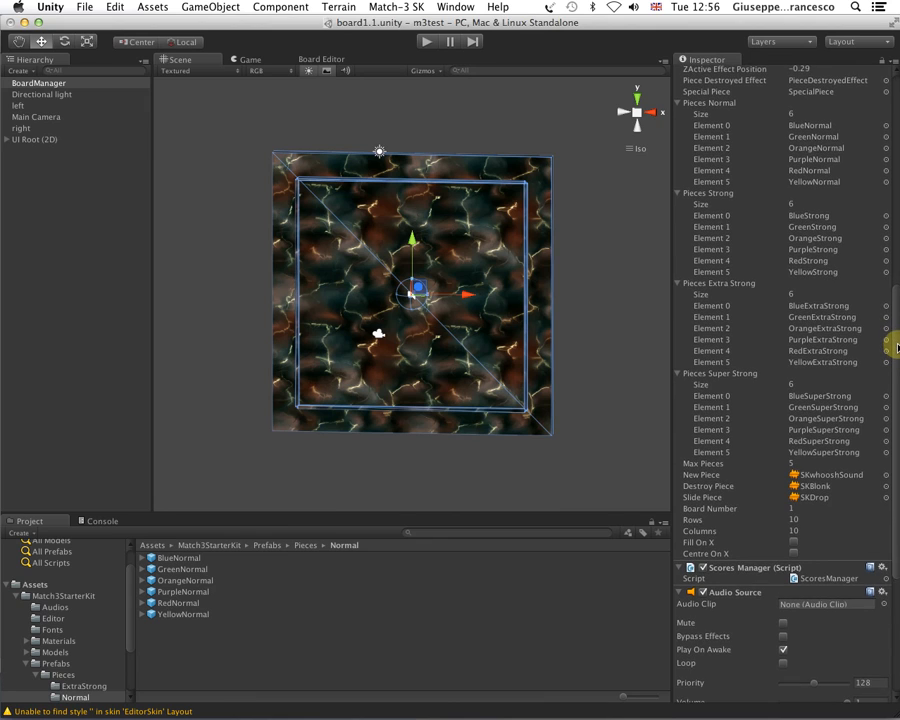
scroll("up", 3)
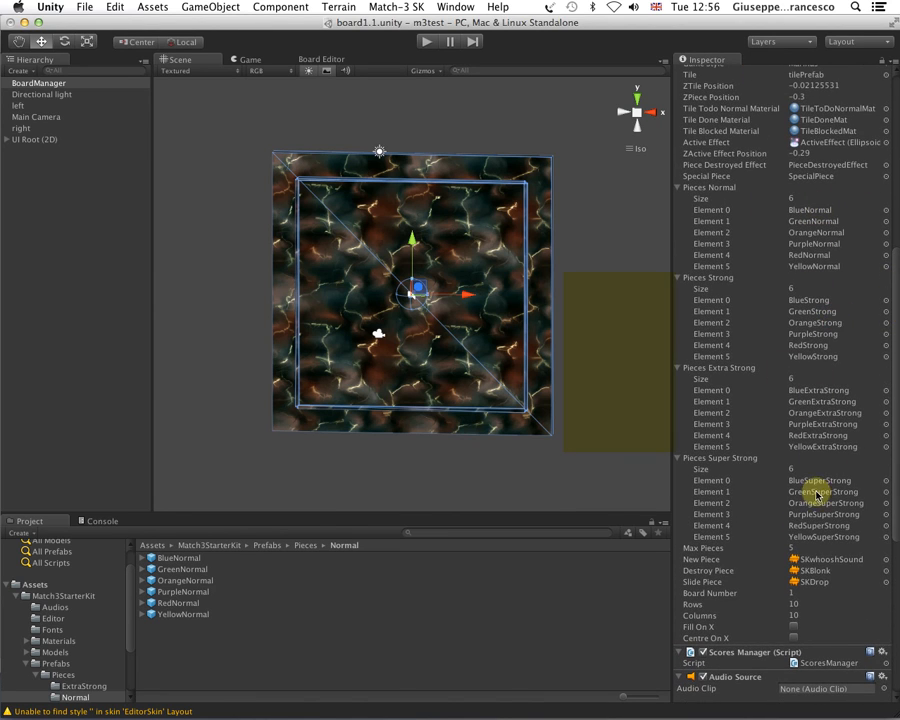
mouse_move(744, 156)
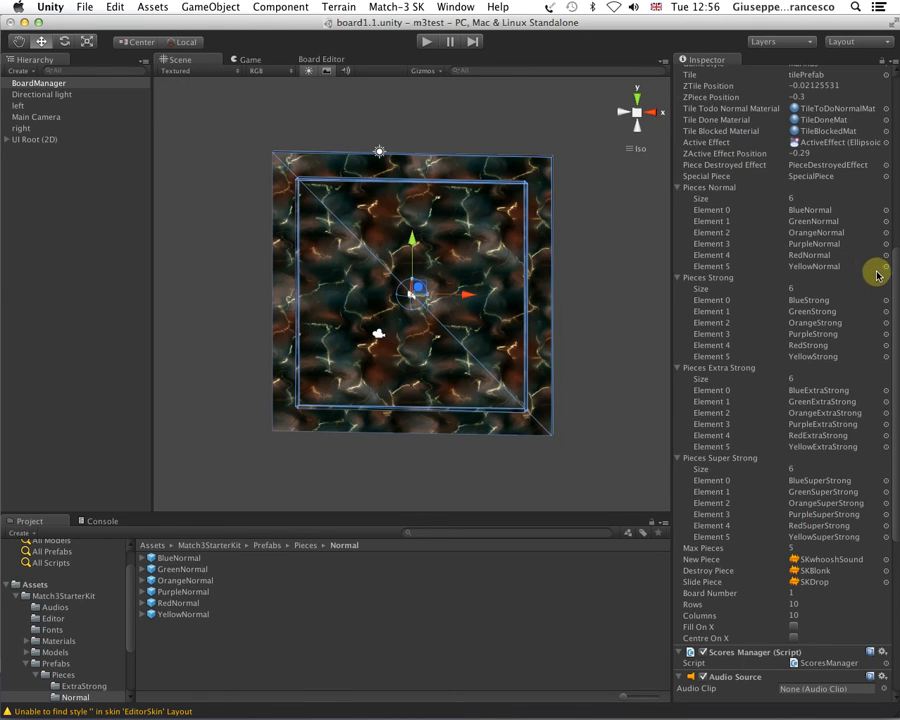
scroll("down", 3)
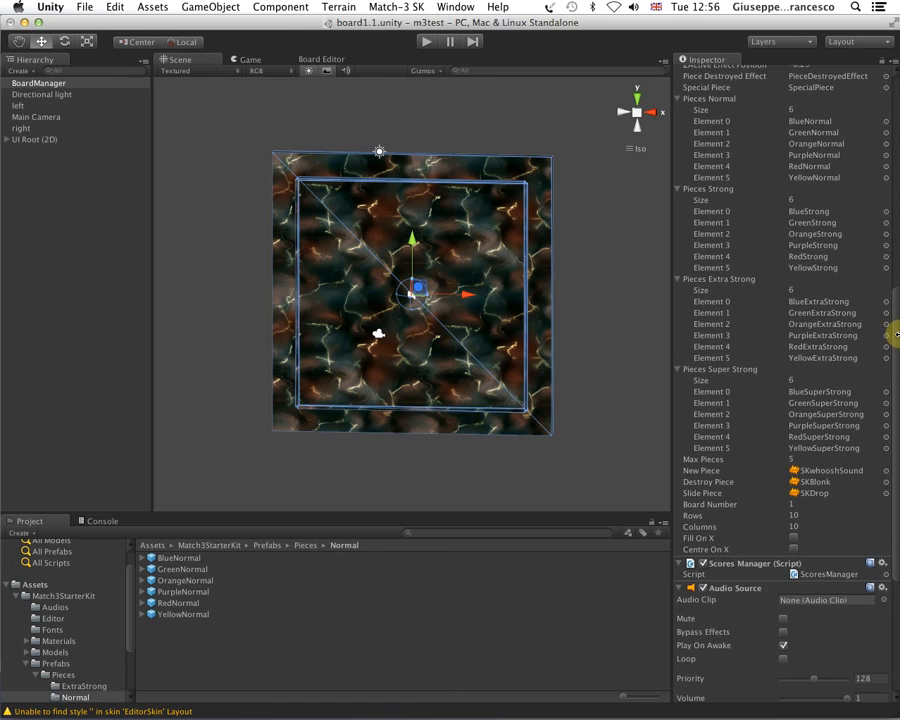
mouse_move(816, 300)
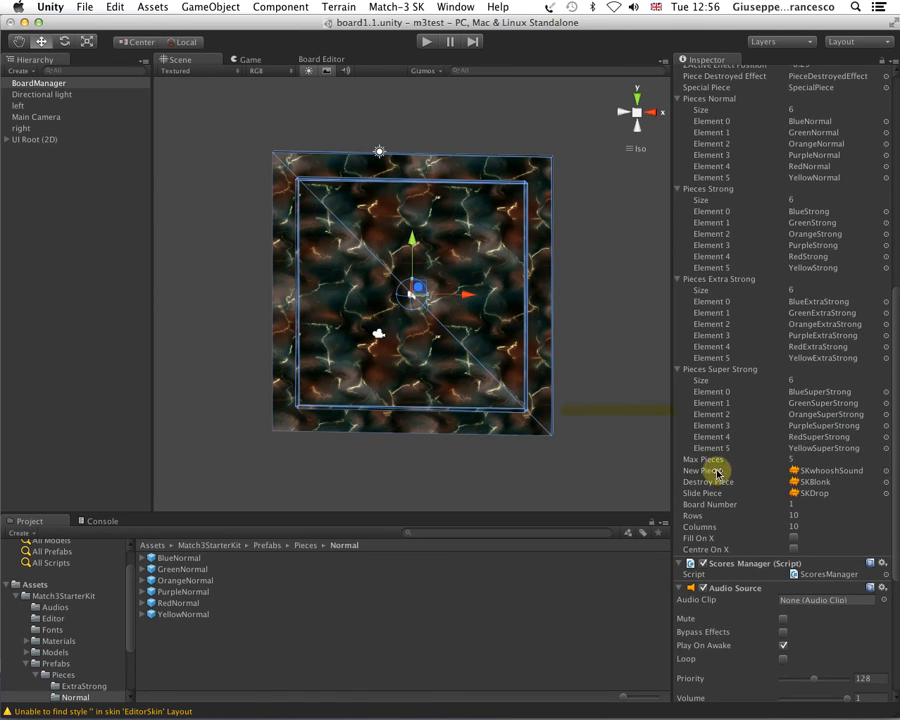
left_click(704, 458)
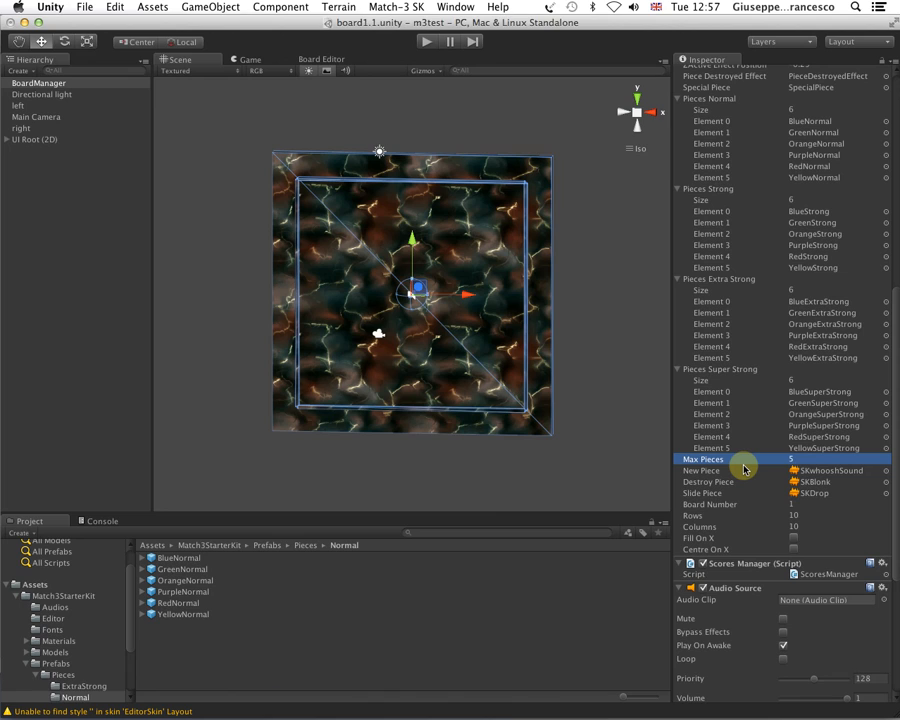
mouse_move(740, 470)
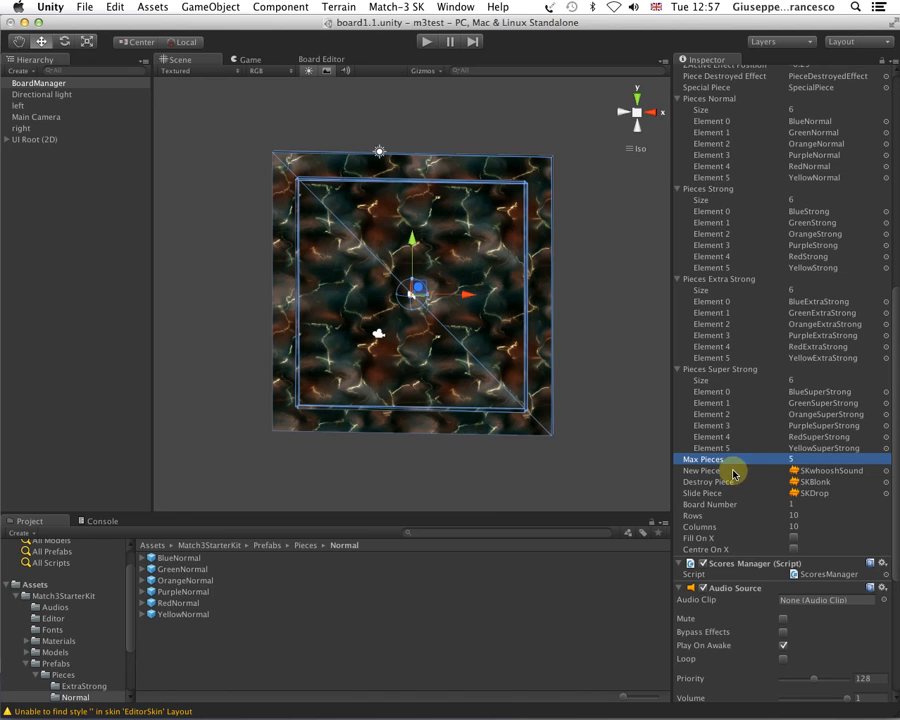
mouse_move(756, 122)
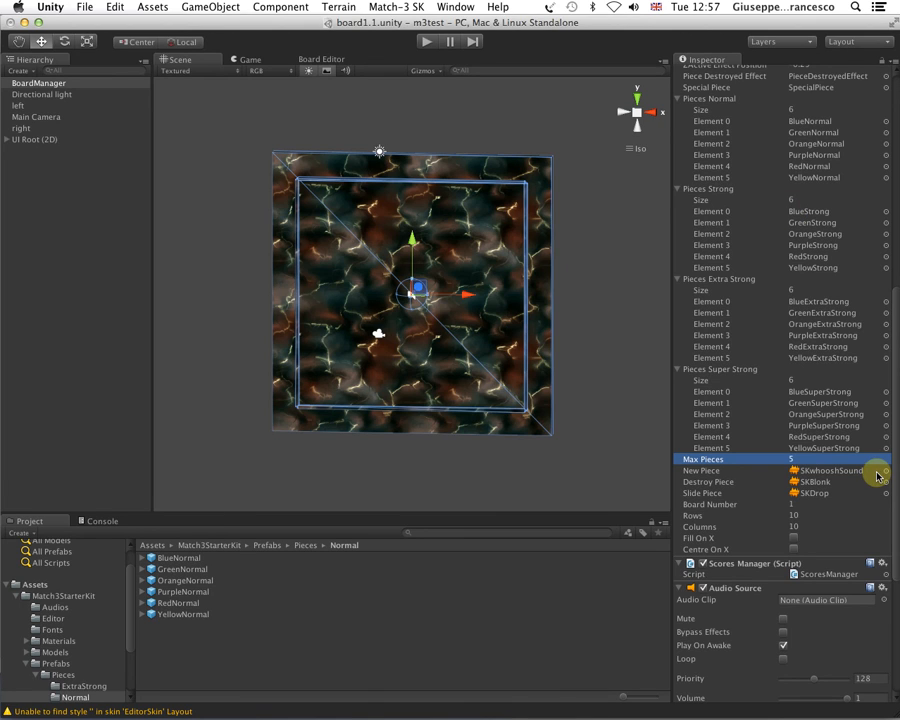
mouse_move(556, 338)
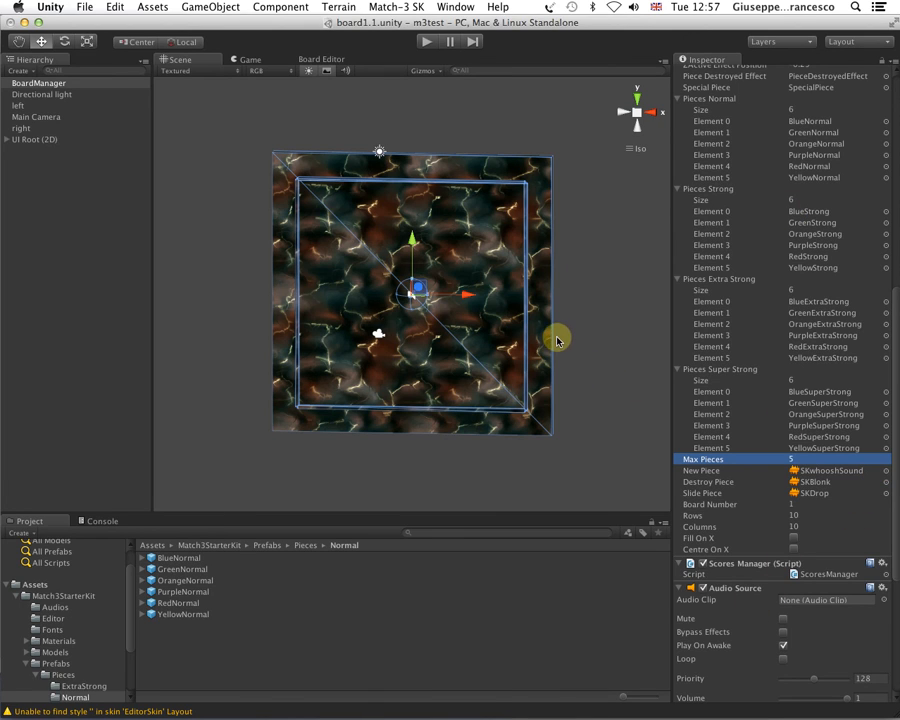
mouse_move(536, 276)
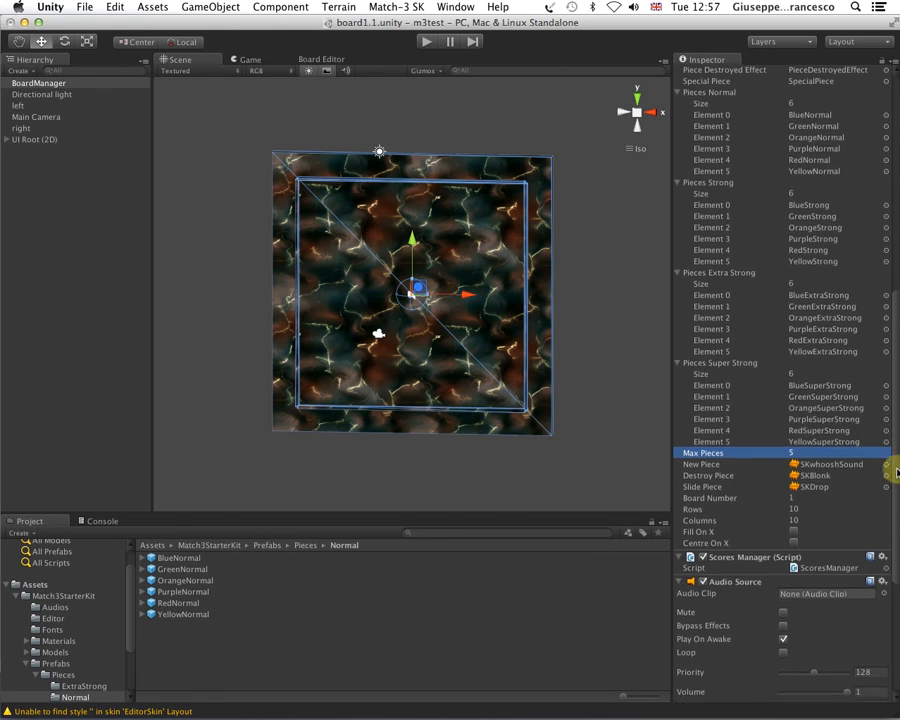
scroll("down", 3)
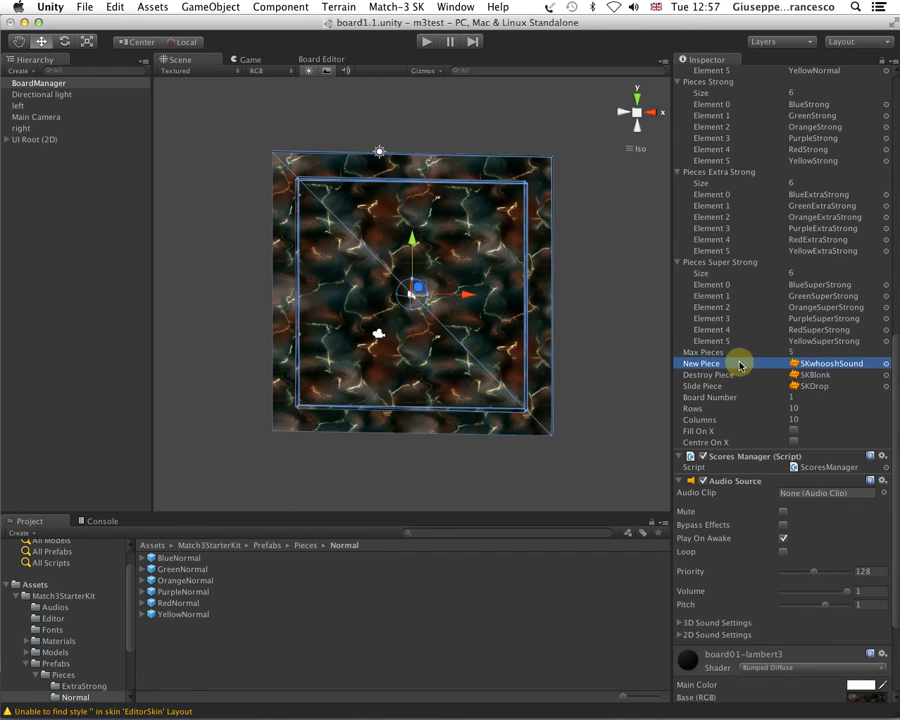
left_click(710, 374)
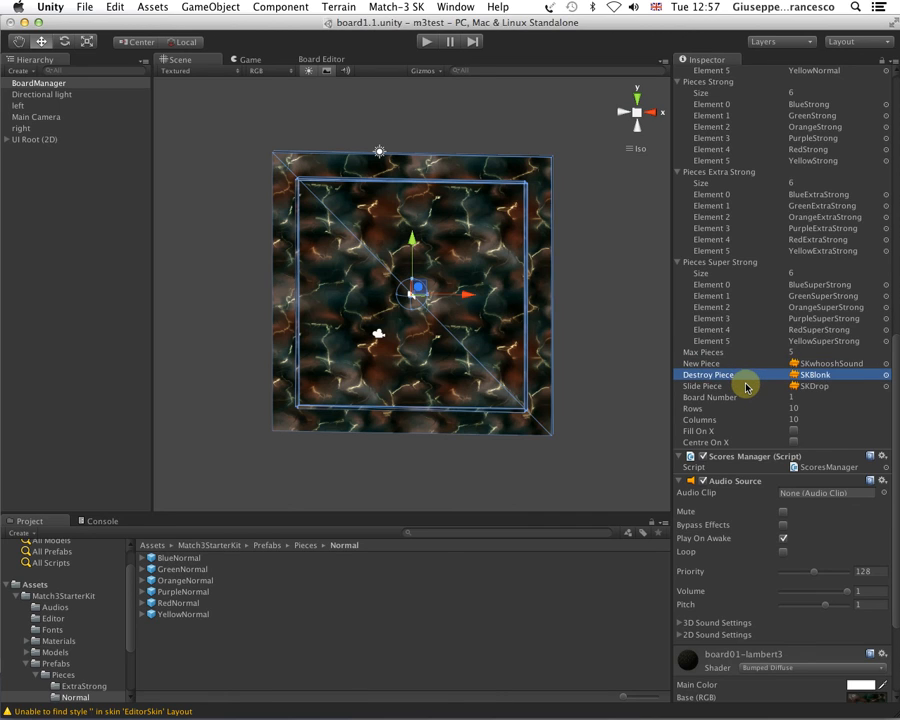
left_click(750, 386)
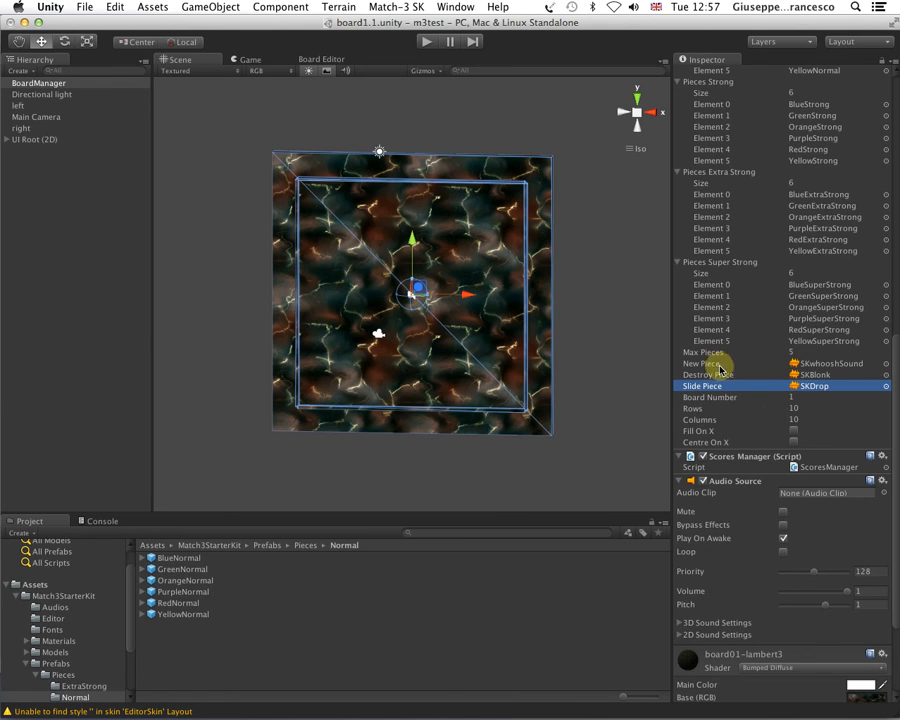
left_click(704, 364)
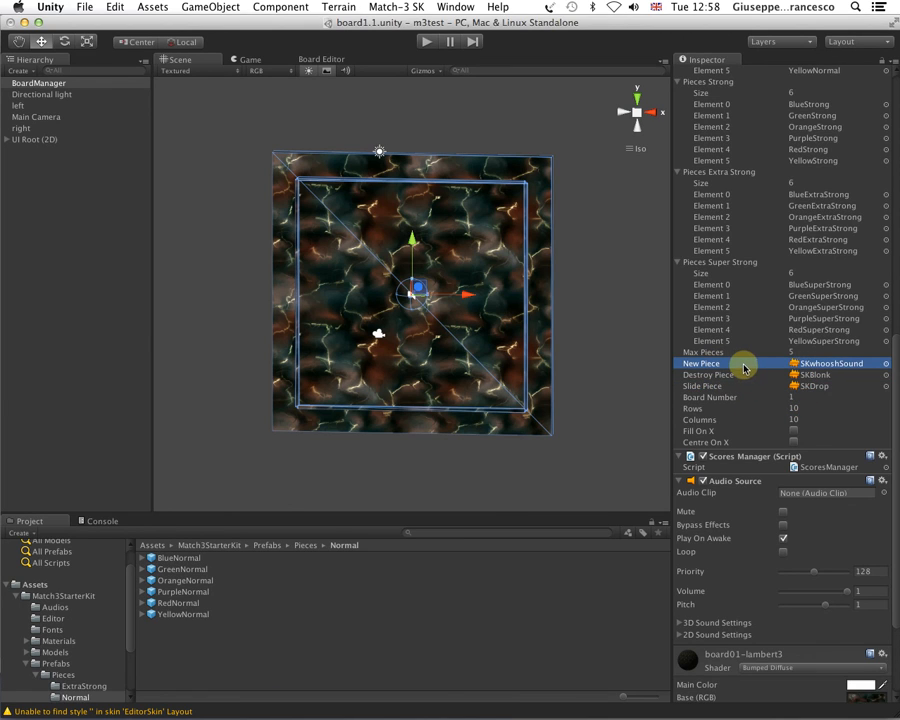
left_click(710, 374)
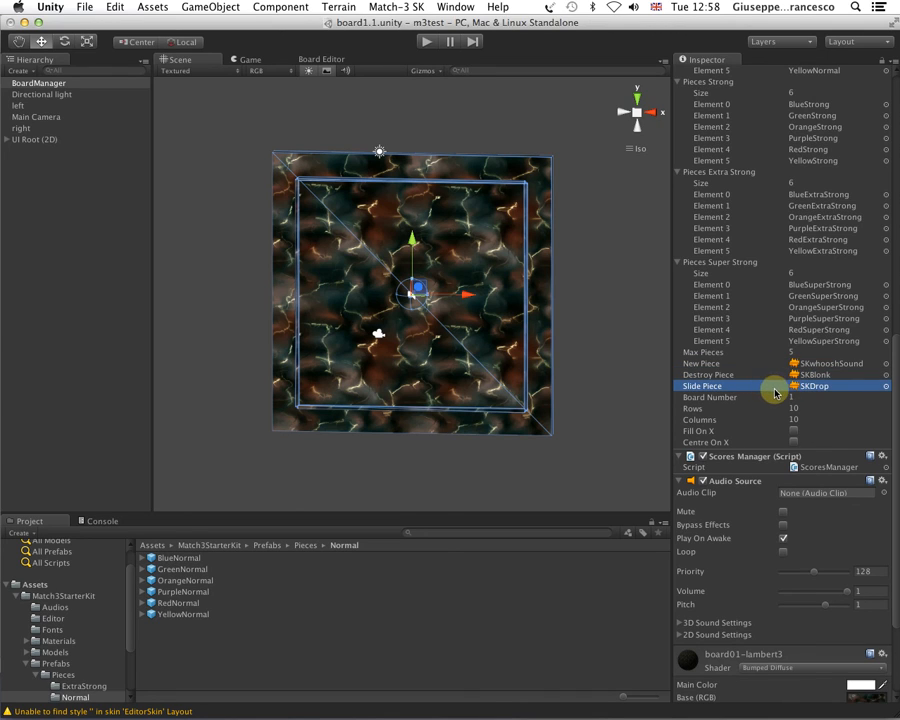
mouse_move(730, 414)
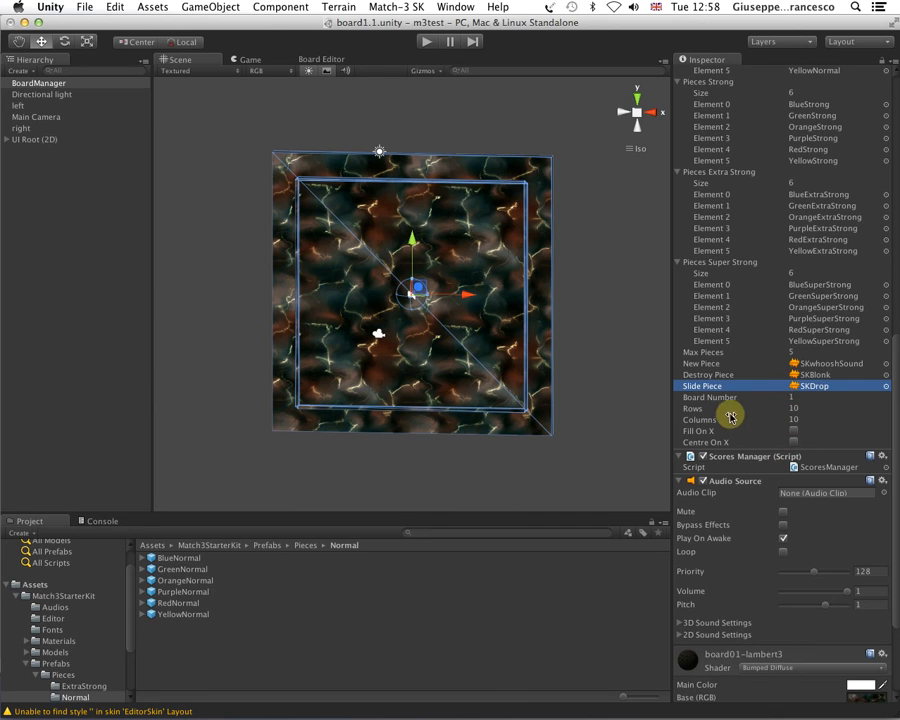
left_click(720, 420)
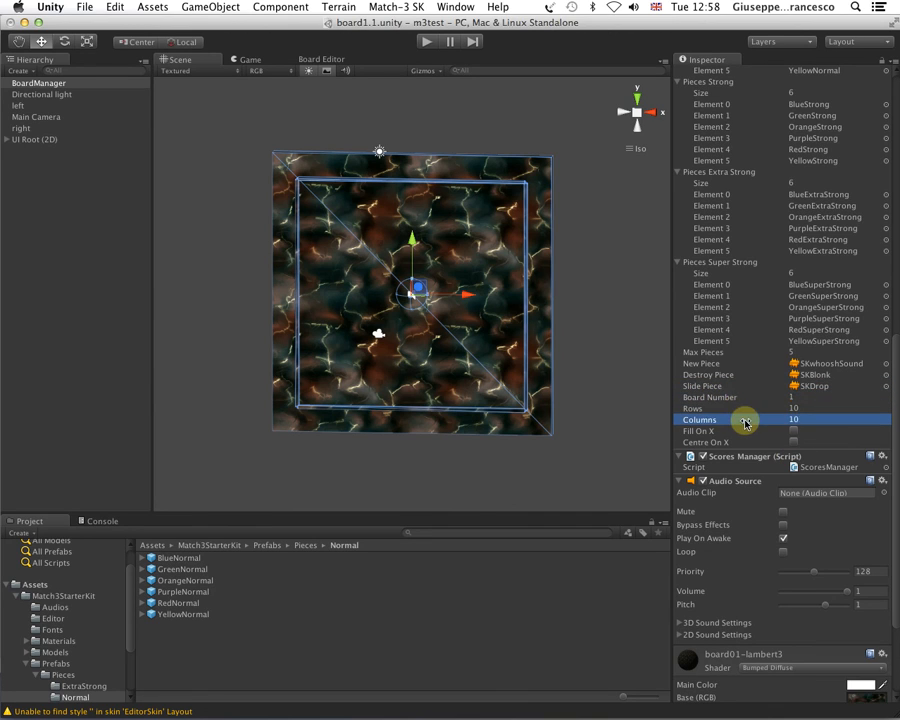
mouse_move(736, 448)
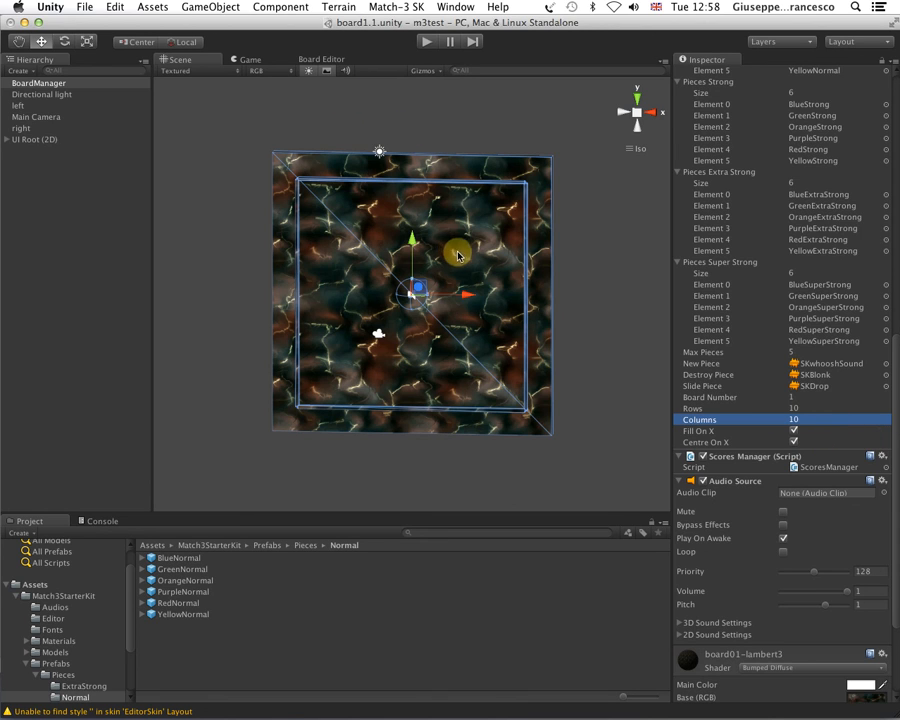
left_click(424, 40)
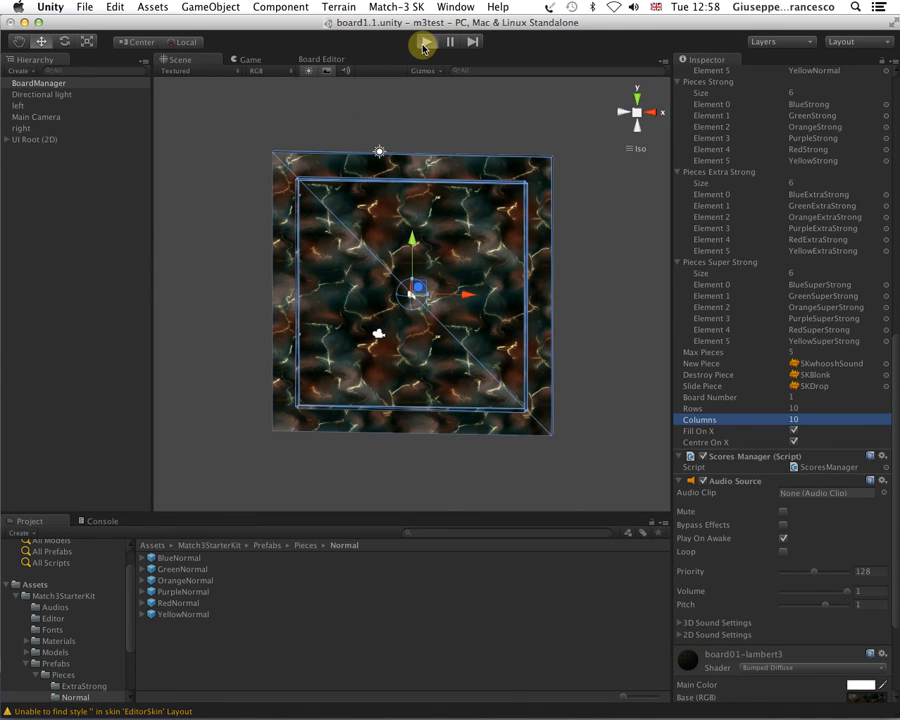
left_click(422, 40)
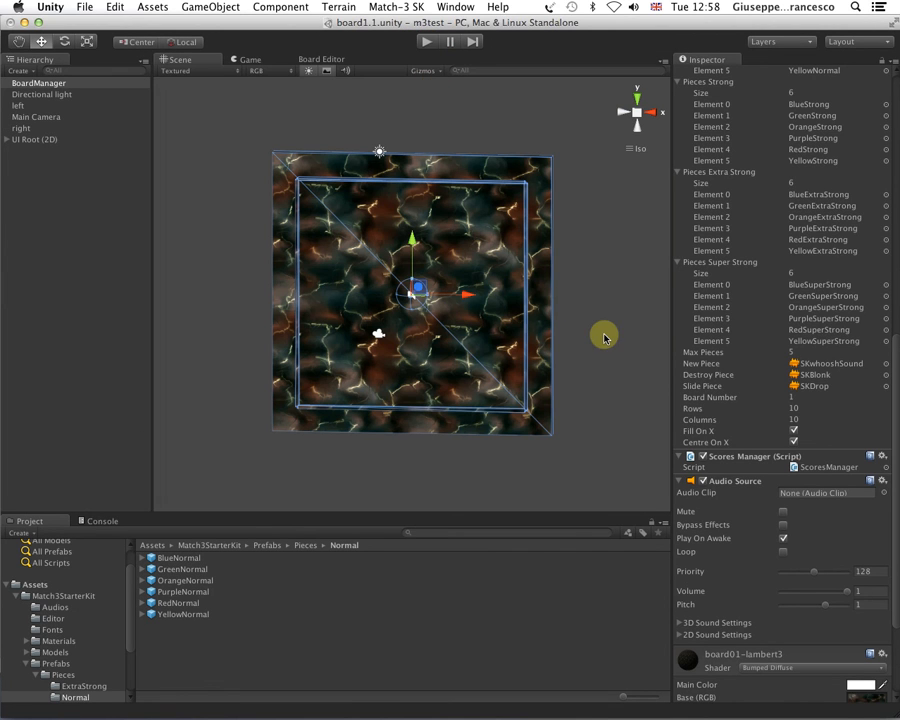
mouse_move(834, 432)
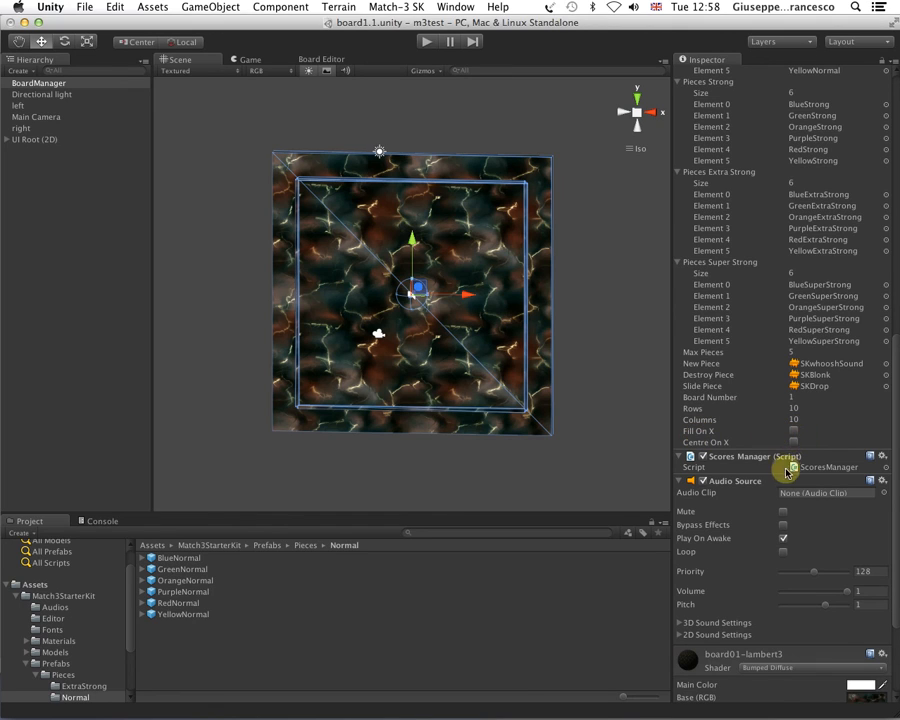
mouse_move(720, 436)
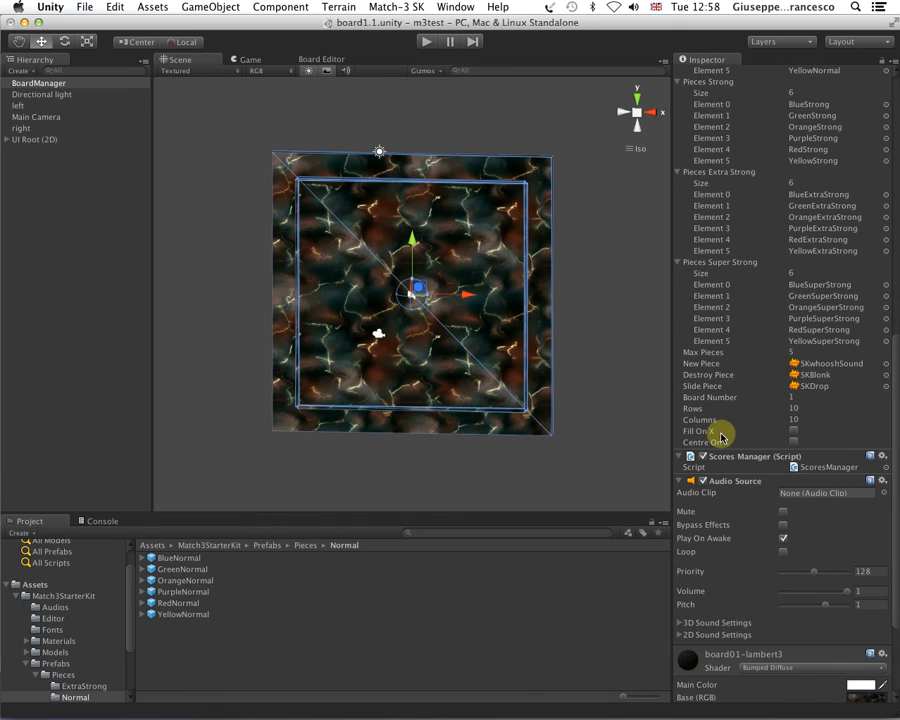
scroll("up", 3)
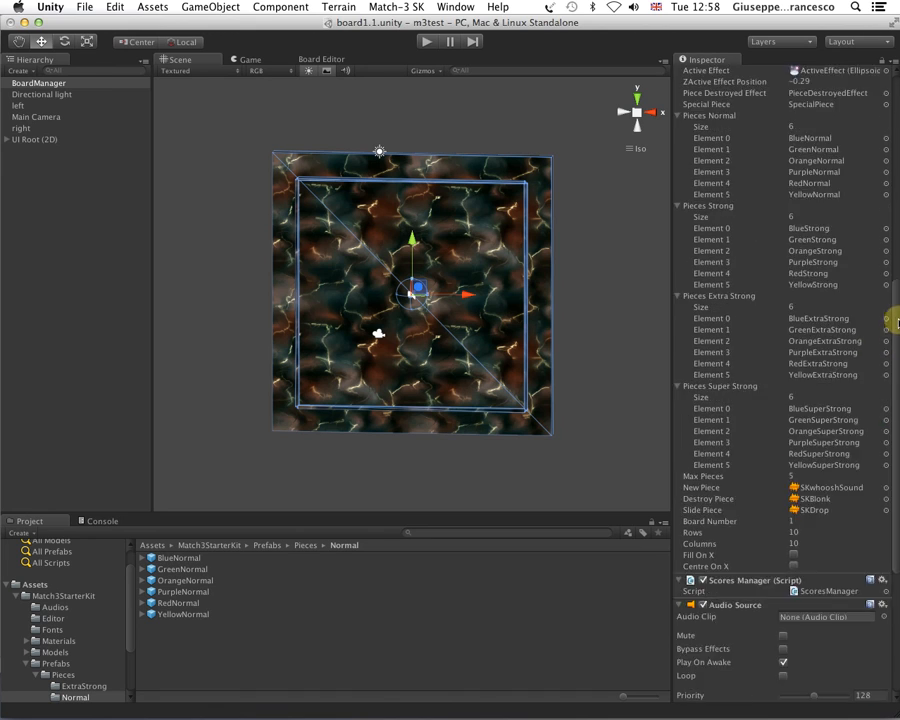
scroll("down", 3)
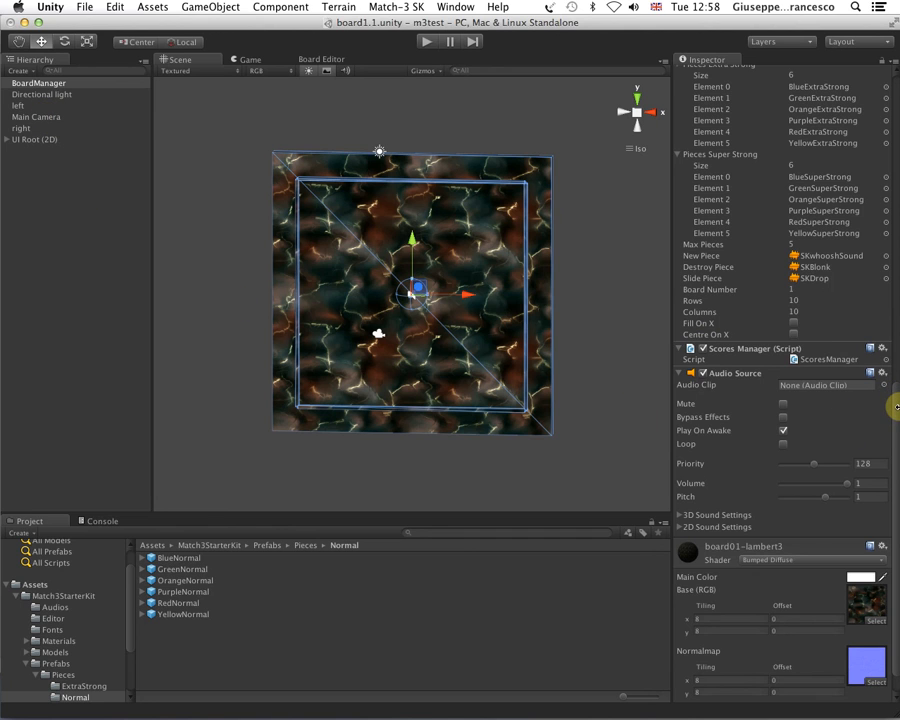
scroll("up", 3)
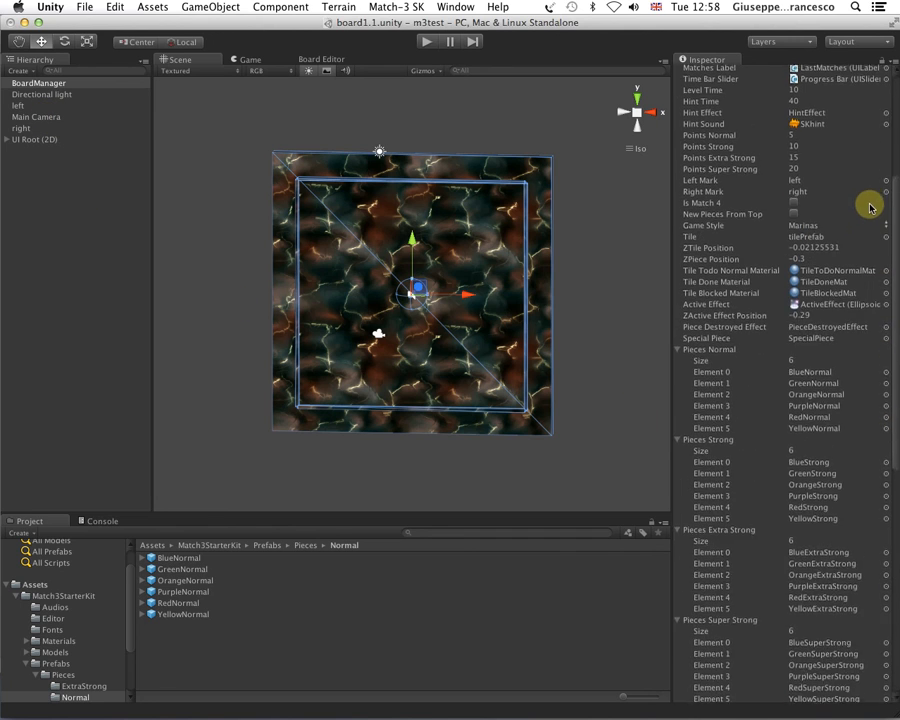
scroll("up", 3)
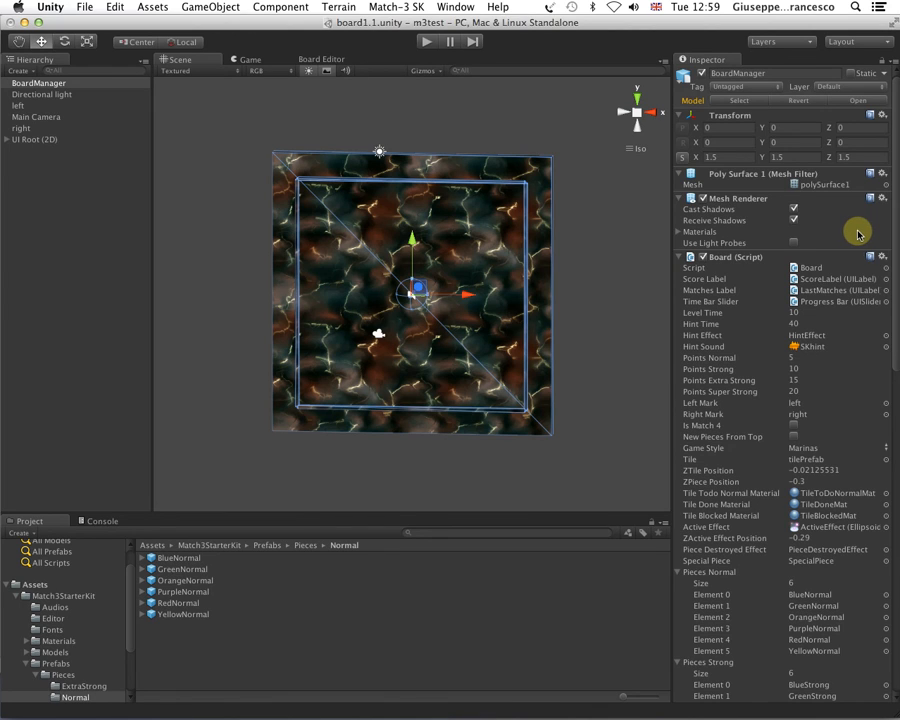
mouse_move(588, 332)
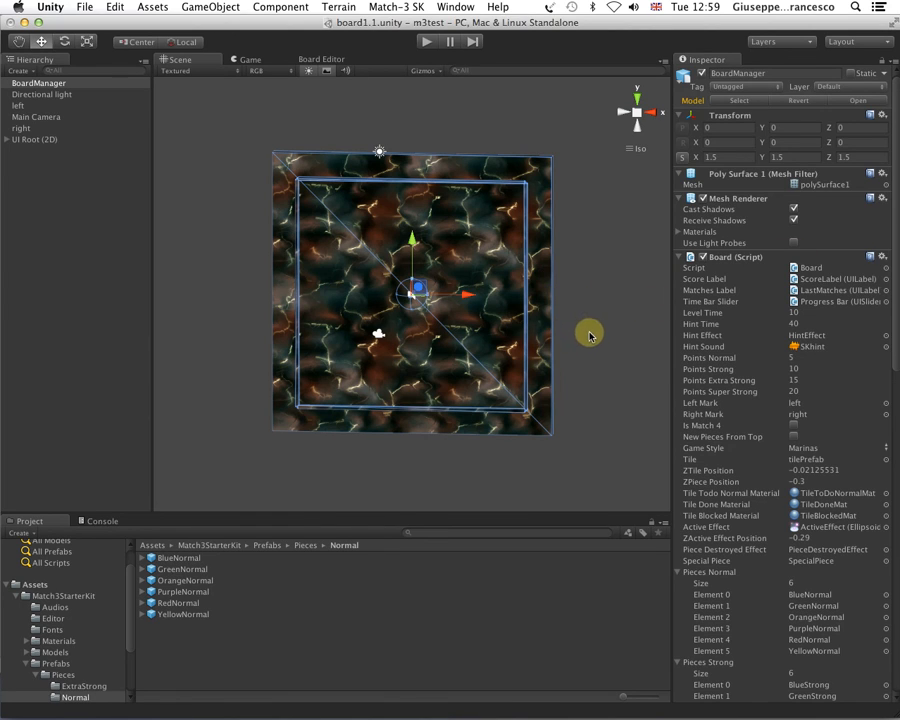
mouse_move(424, 490)
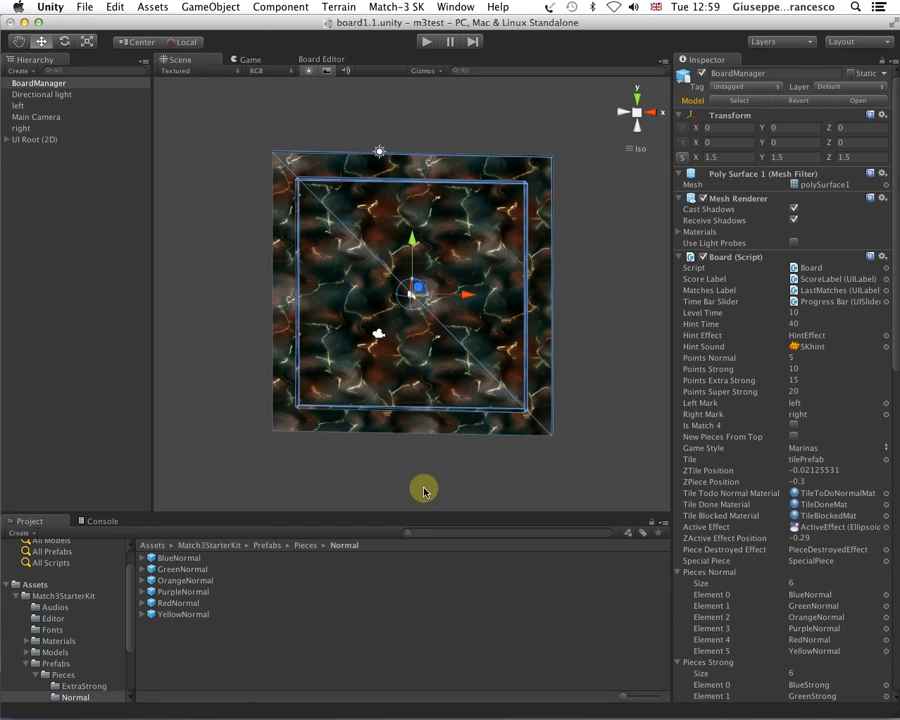
mouse_move(356, 144)
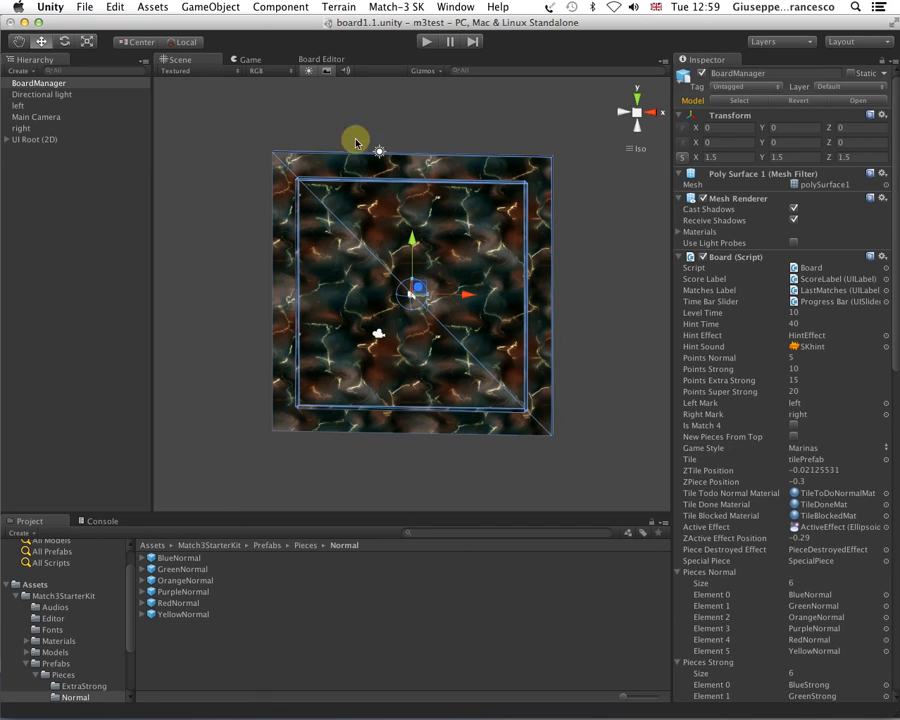
mouse_move(410, 130)
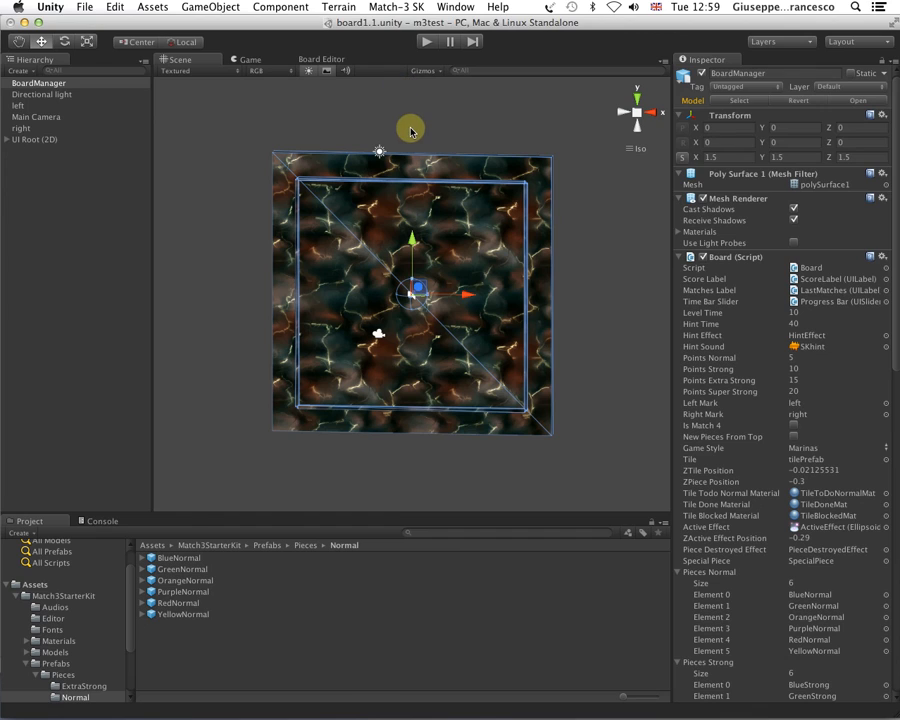
mouse_move(458, 308)
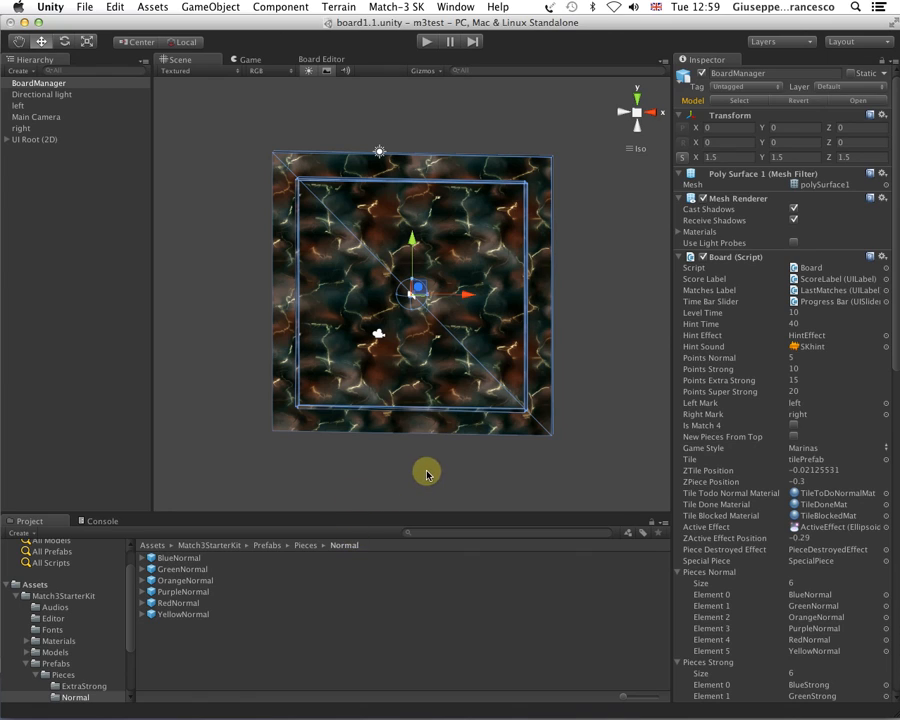
mouse_move(492, 476)
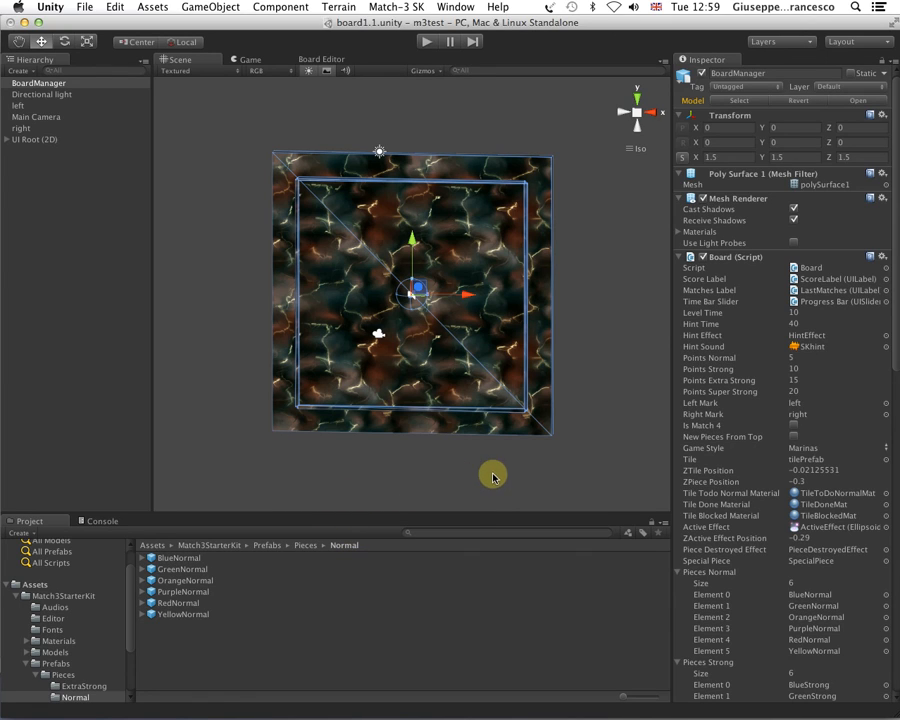
mouse_move(458, 94)
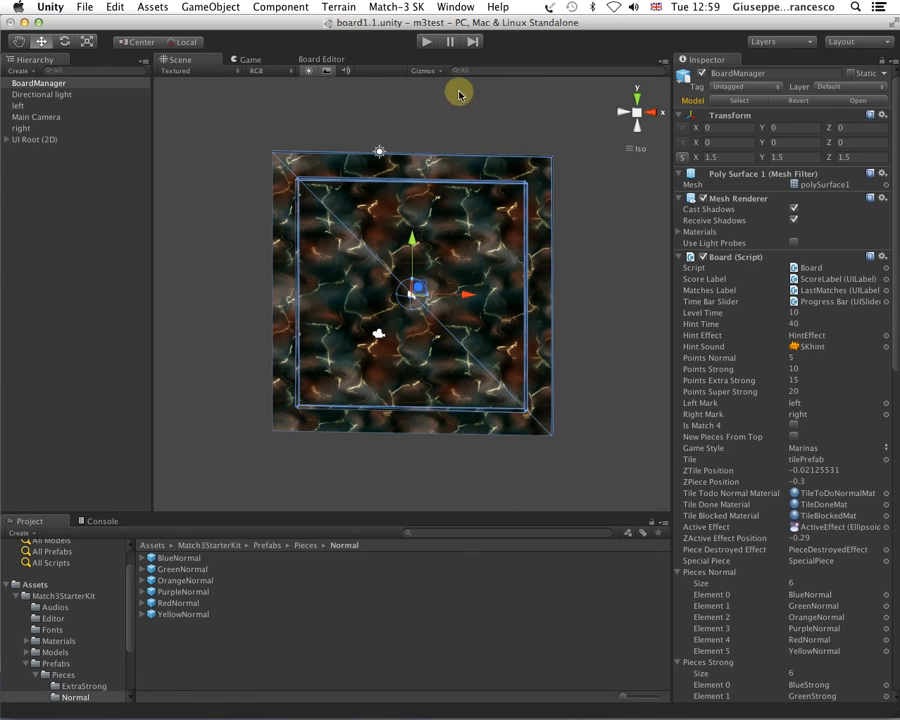